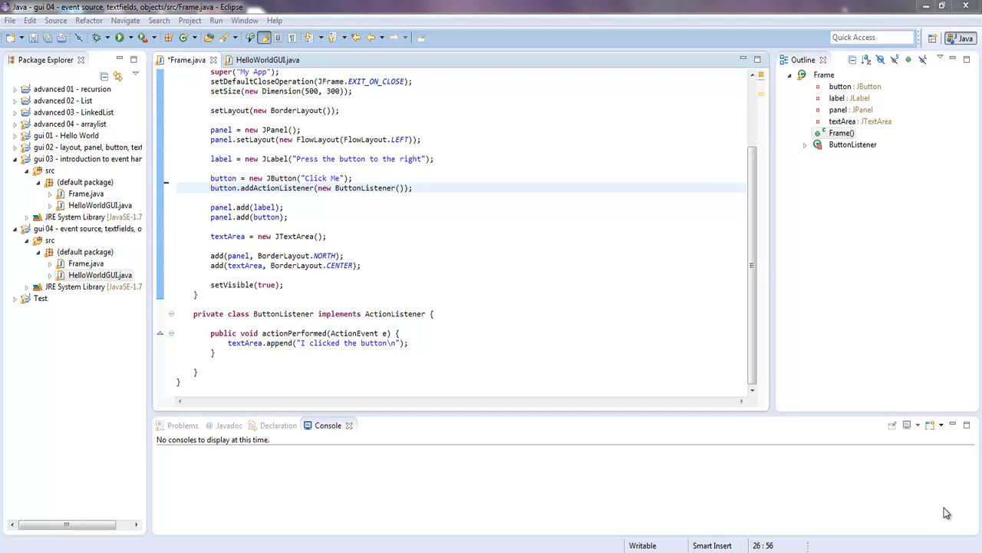
mouse_move(362, 284)
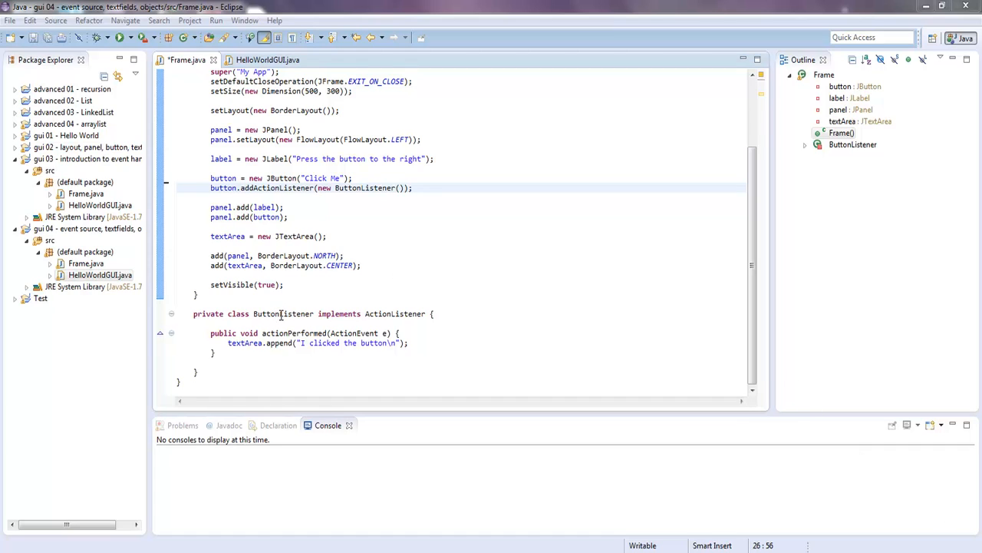
mouse_move(319, 343)
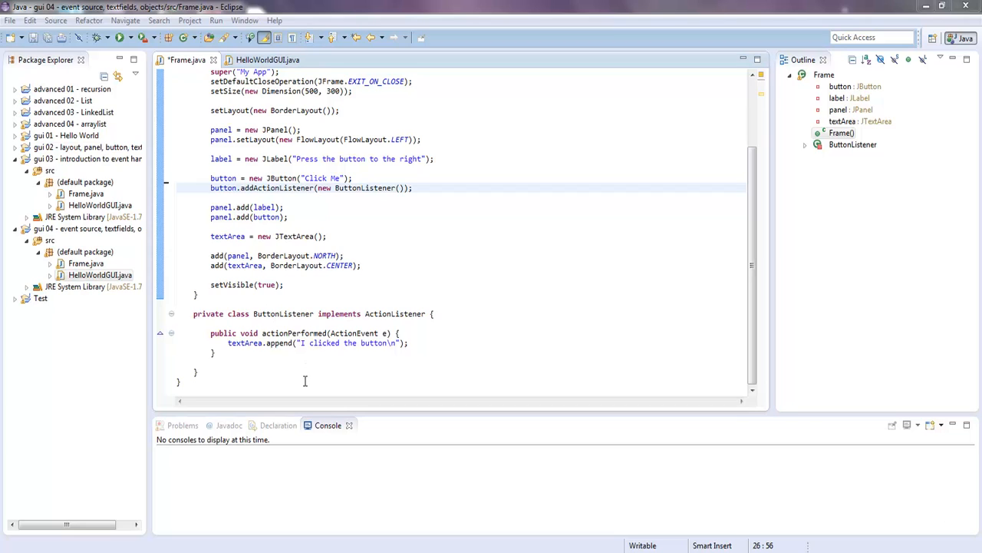
mouse_move(382, 188)
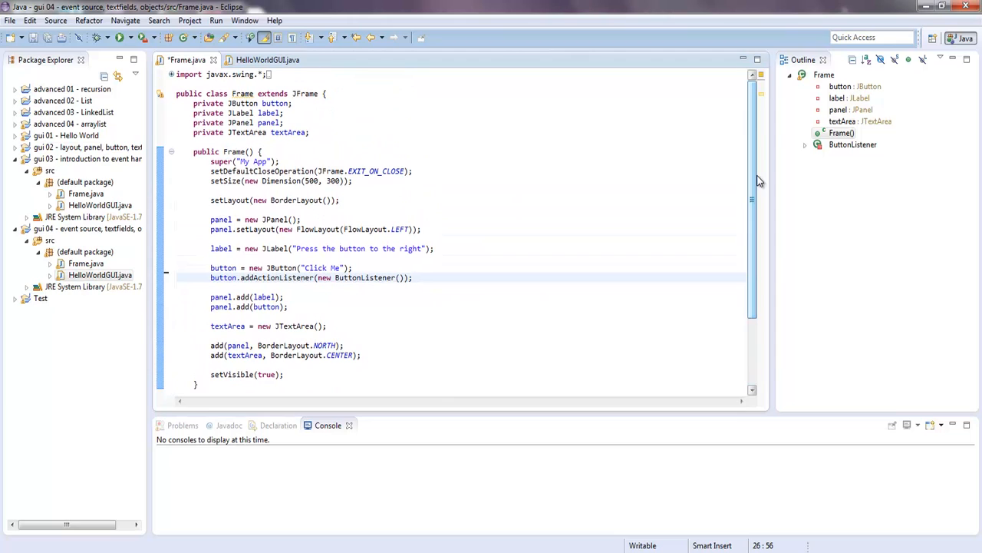
mouse_move(753, 178)
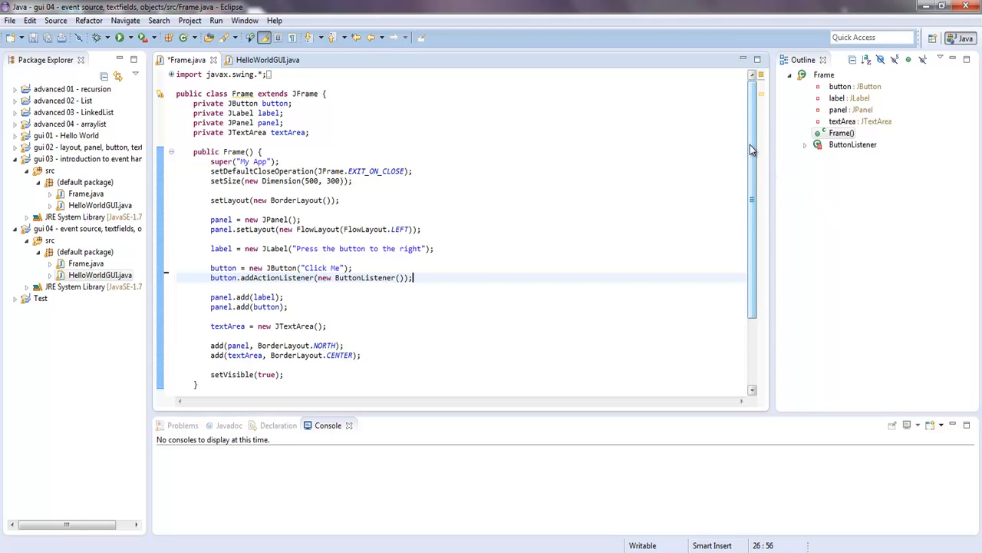
- Name the new Java class Person and create it in gui 04's default package
scroll("down", 3)
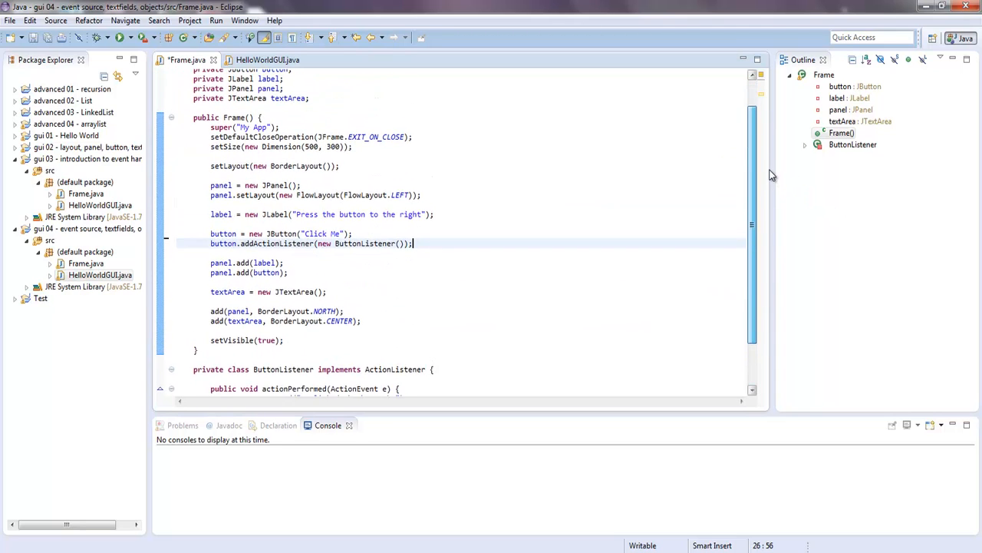
scroll("down", 3)
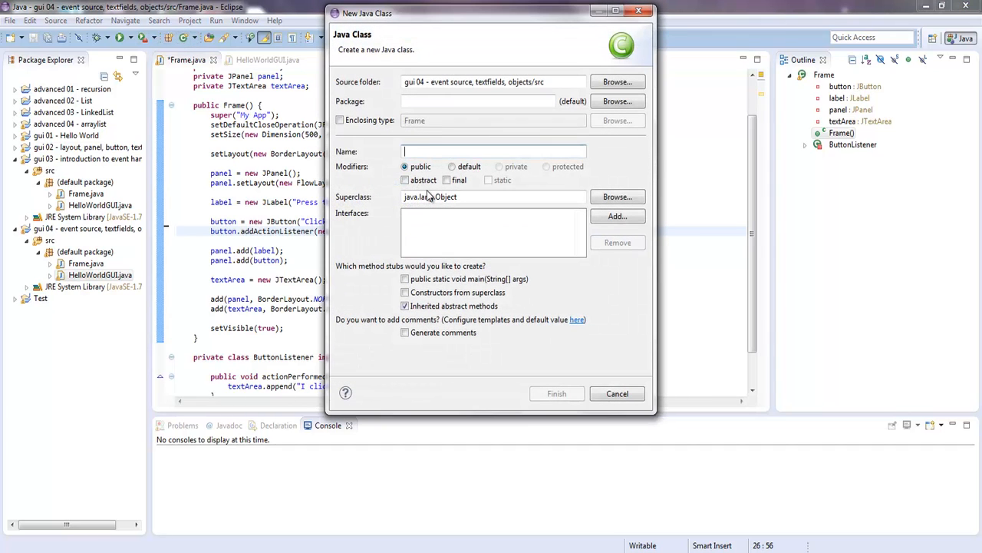
type("Person")
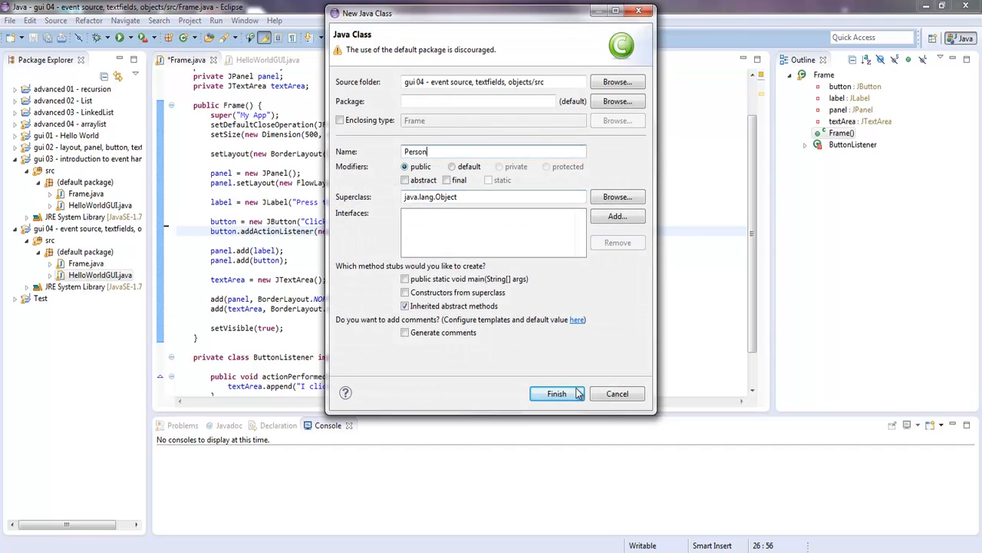
left_click(556, 394)
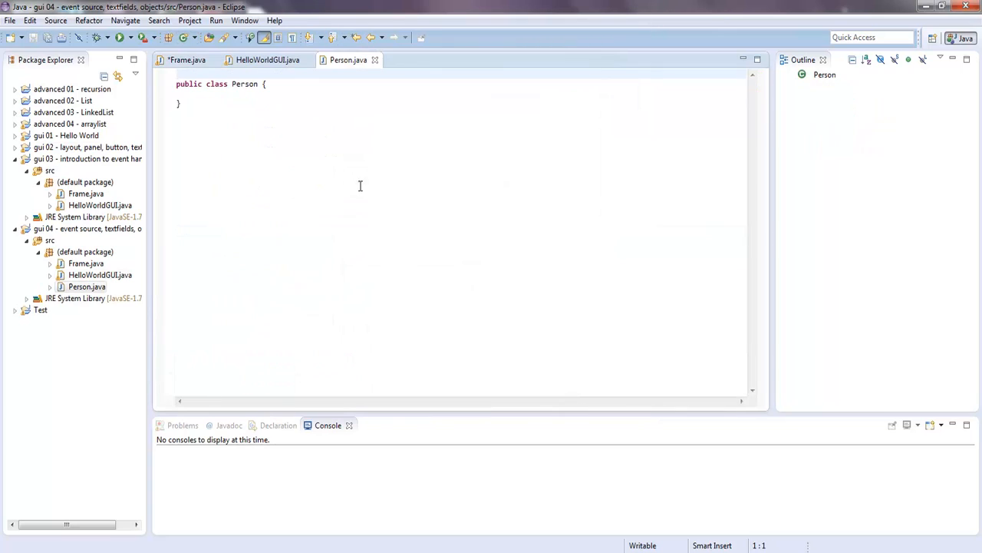
- Declare private String fields firstName and lastName in Person
left_click(222, 93)
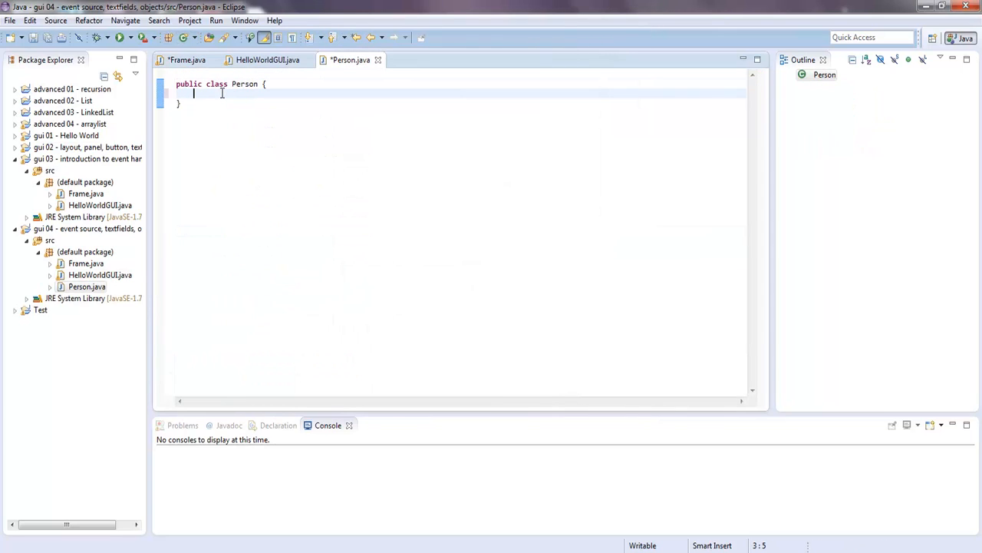
type("private")
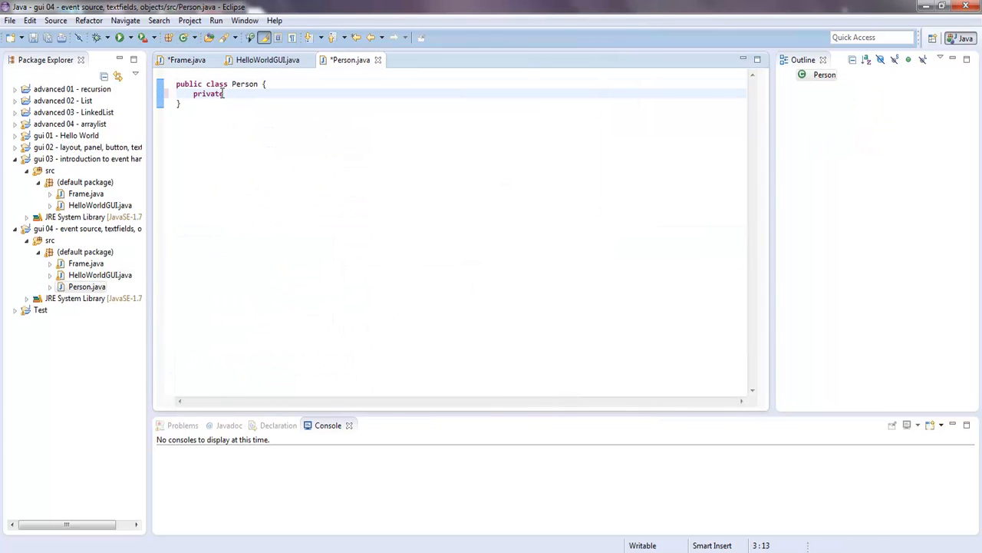
type("Stri")
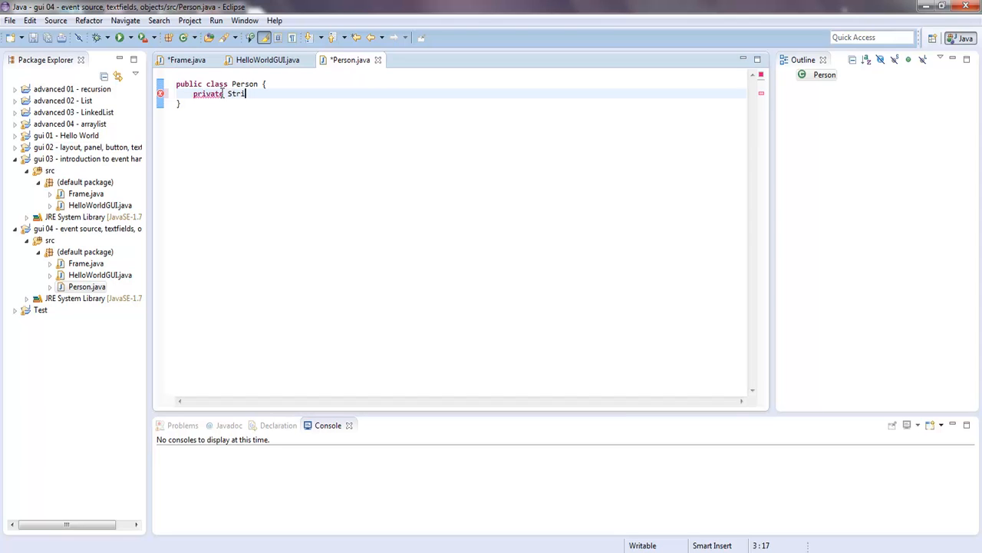
type("ng fir")
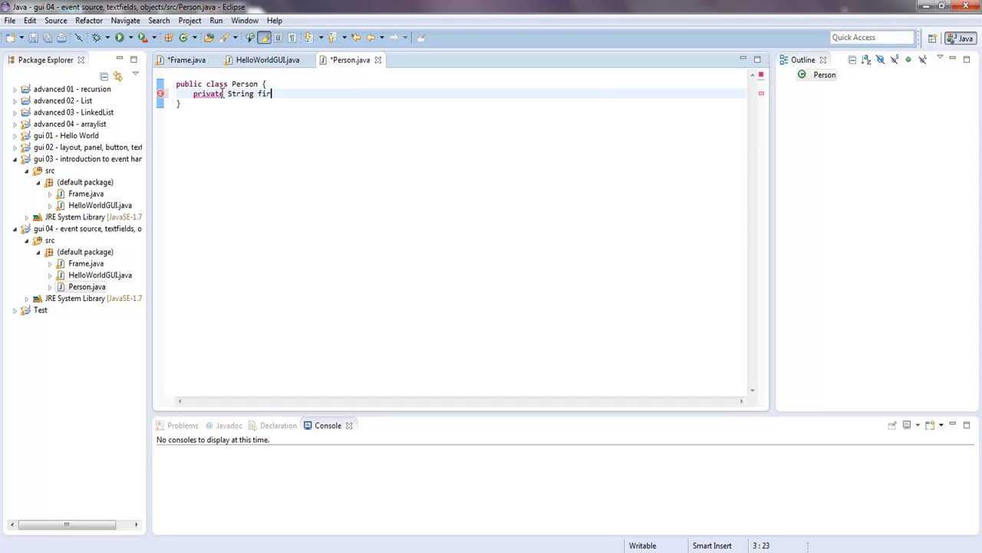
type("stName;")
type("private String l")
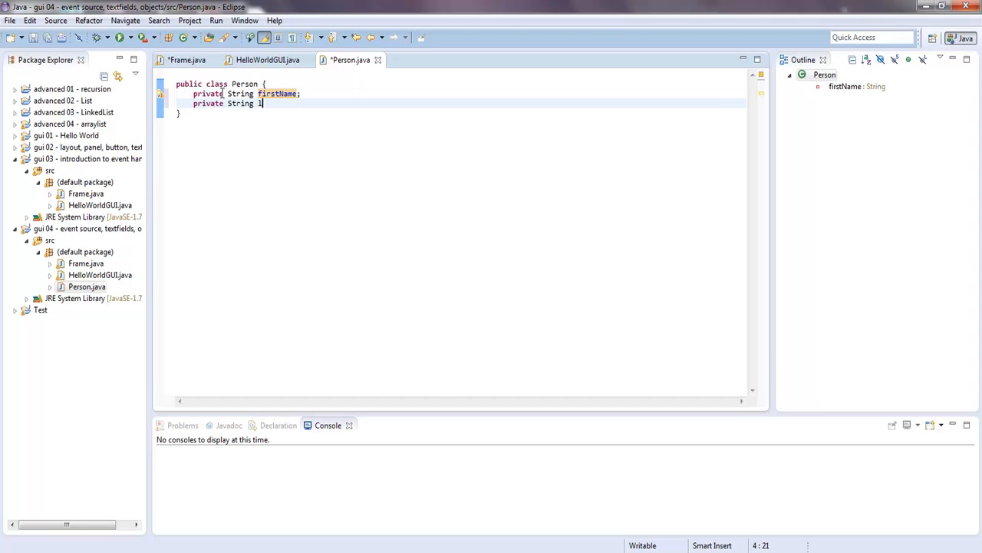
type("astName;")
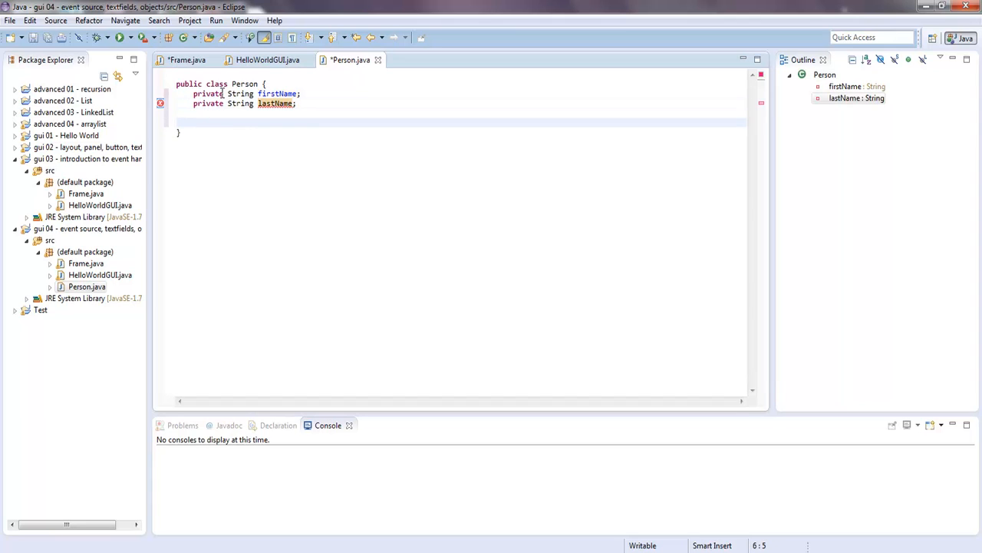
- Add a public Person constructor taking two String parameters for first and last name
type("public Per")
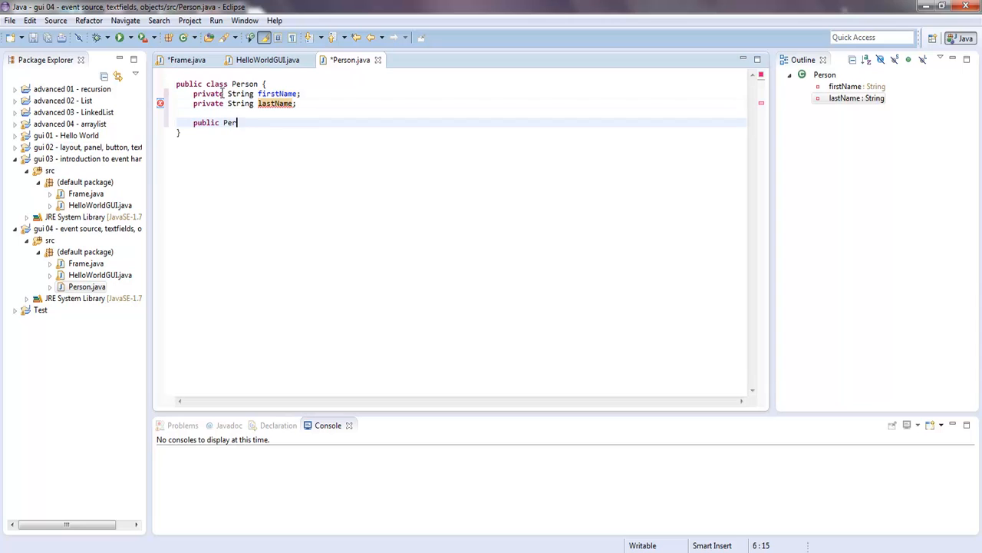
type("son()")
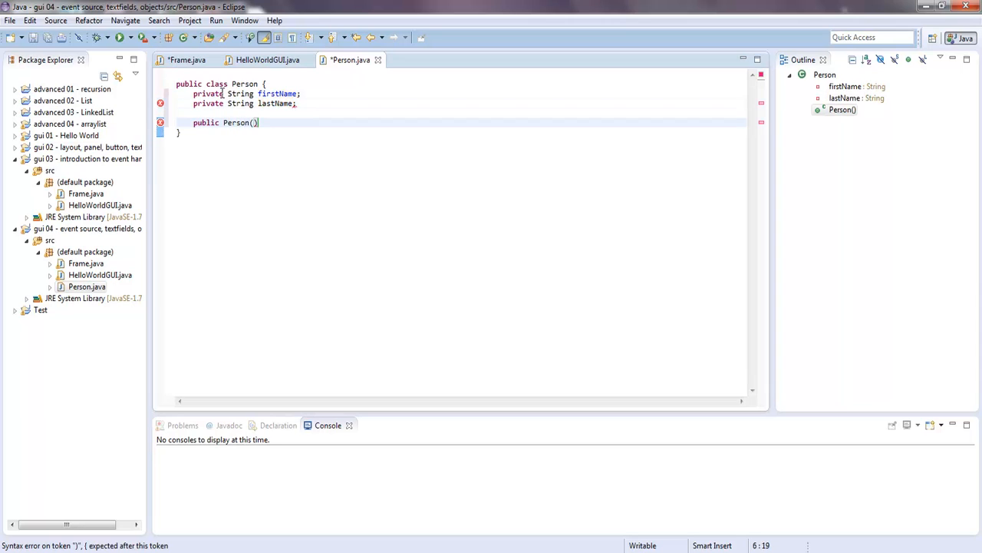
type("String")
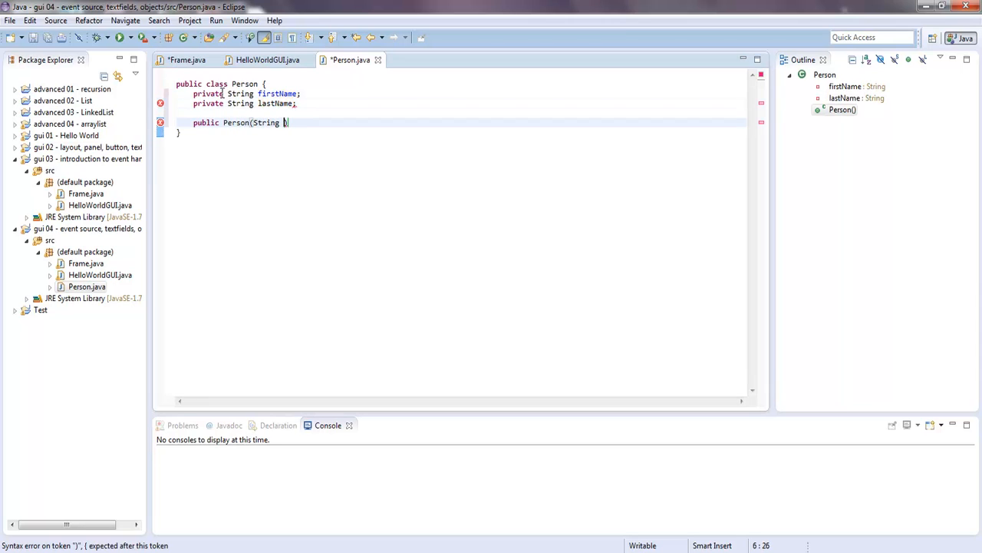
type("fn,")
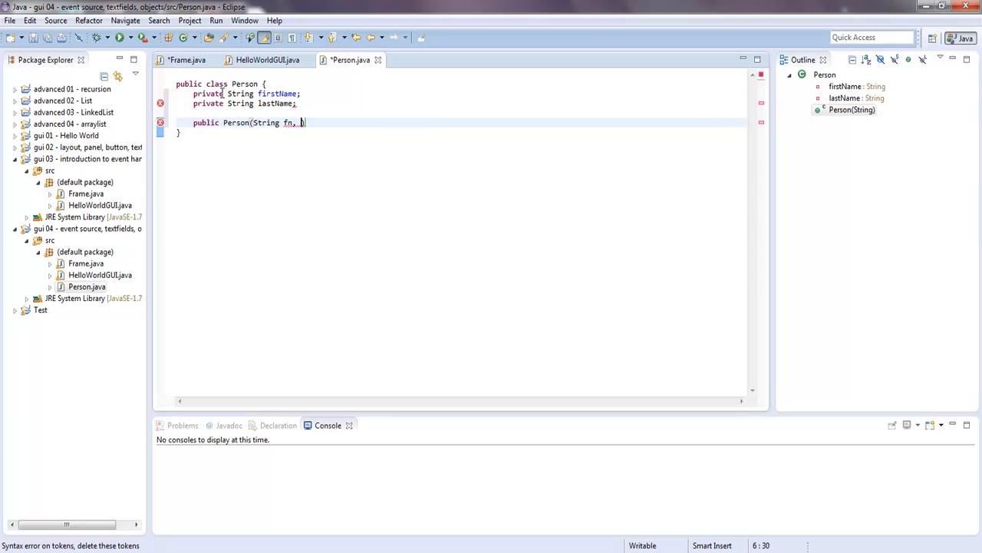
type("String ln")
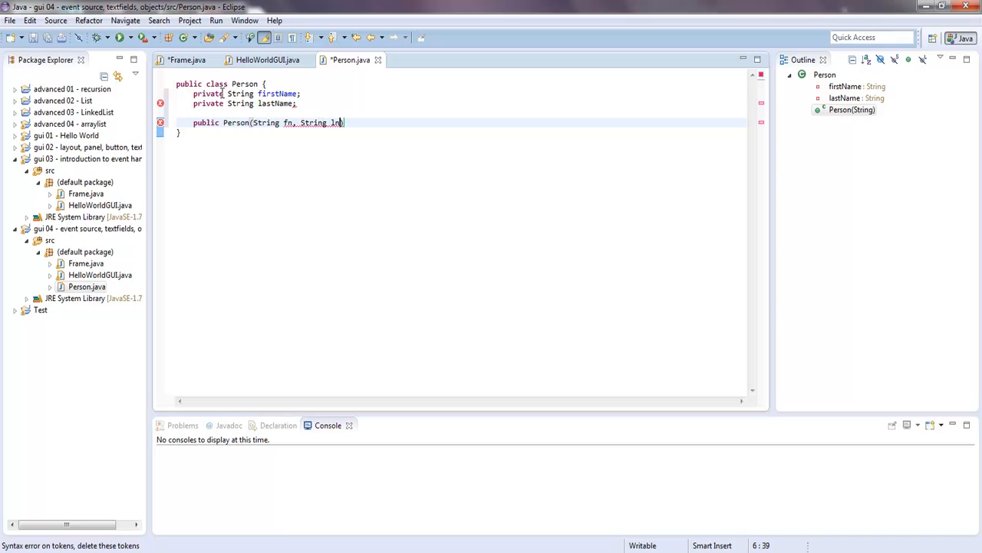
type("){")
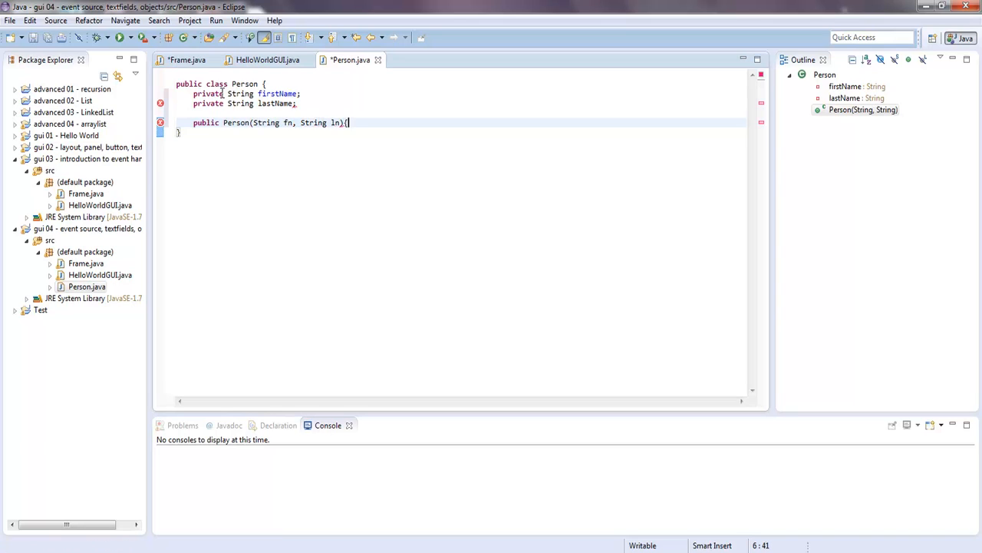
key("Enter")
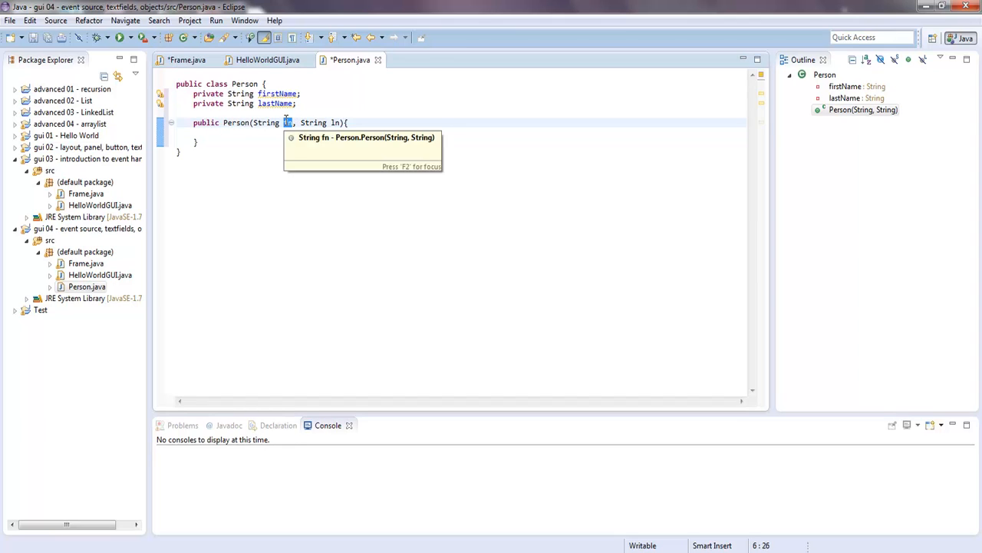
- Assign the parameters to this.firstName and this.lastName in the constructor body
type("firstName")
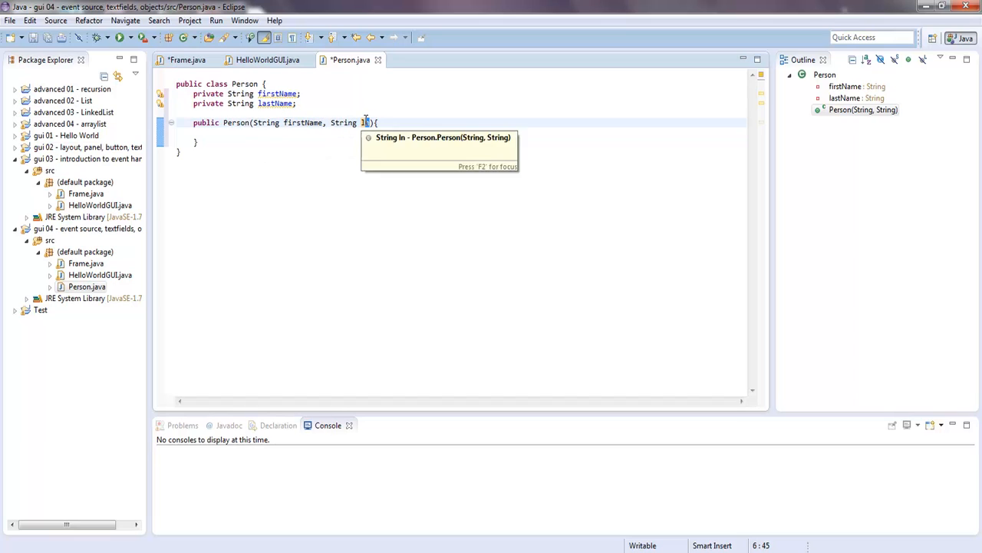
type("astName")
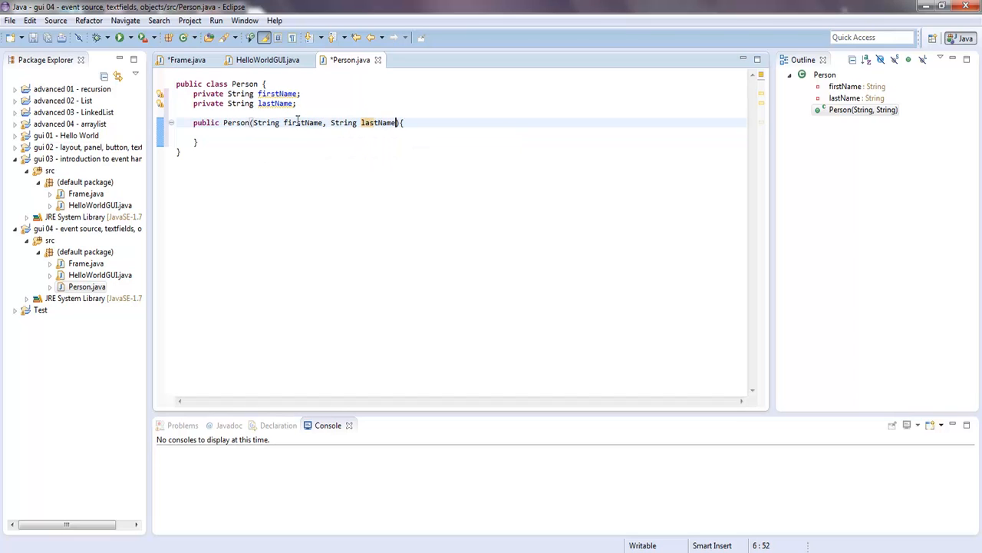
type("this")
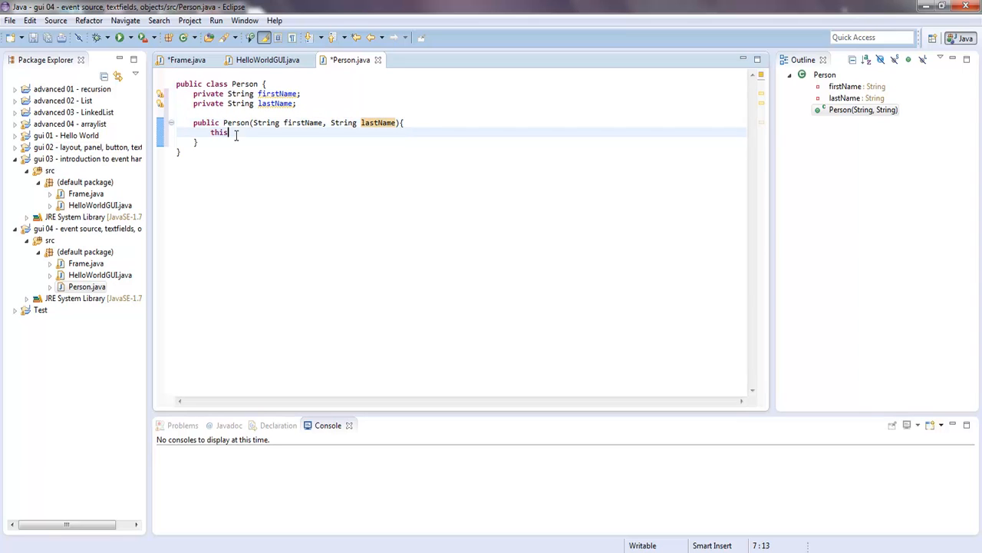
type(".firstName= firstName;")
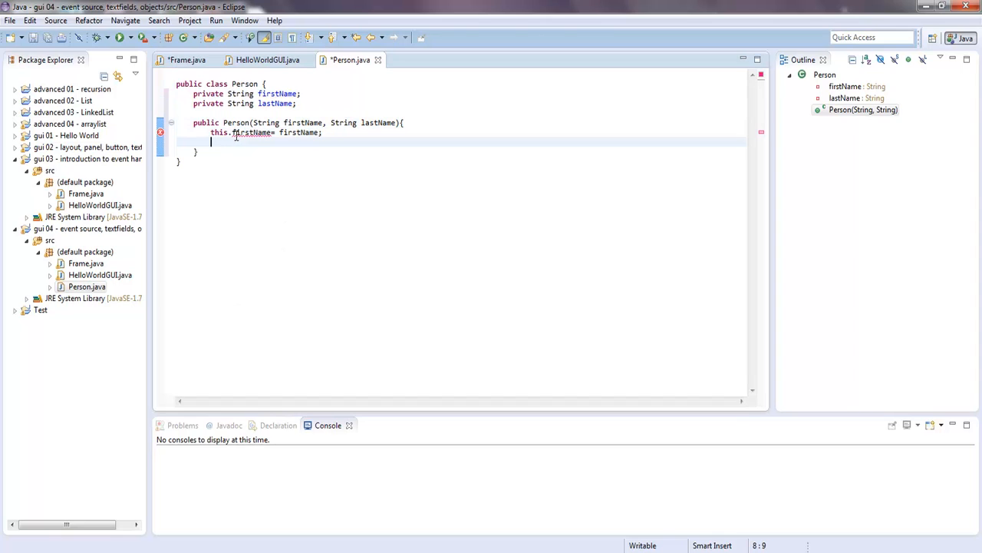
type("this.lastName")
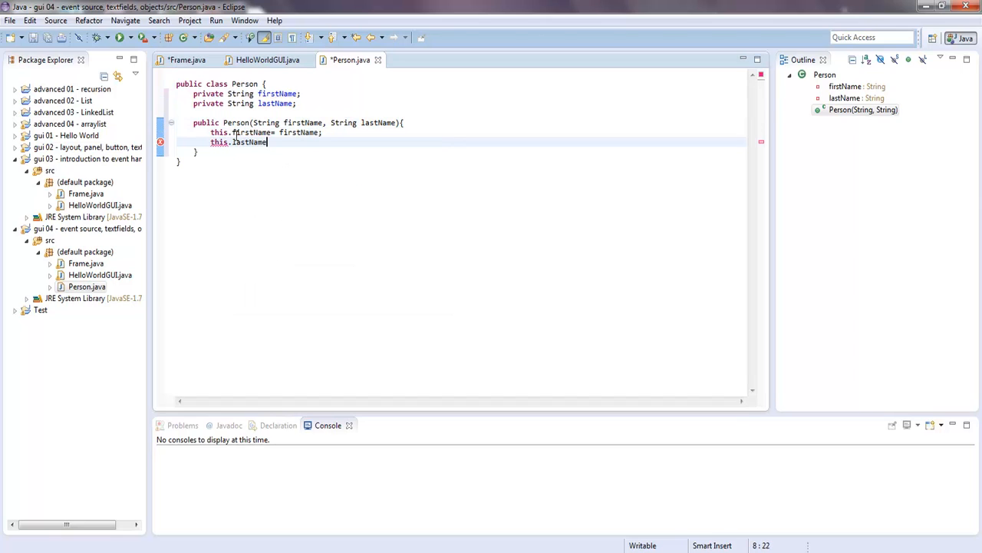
type("= last")
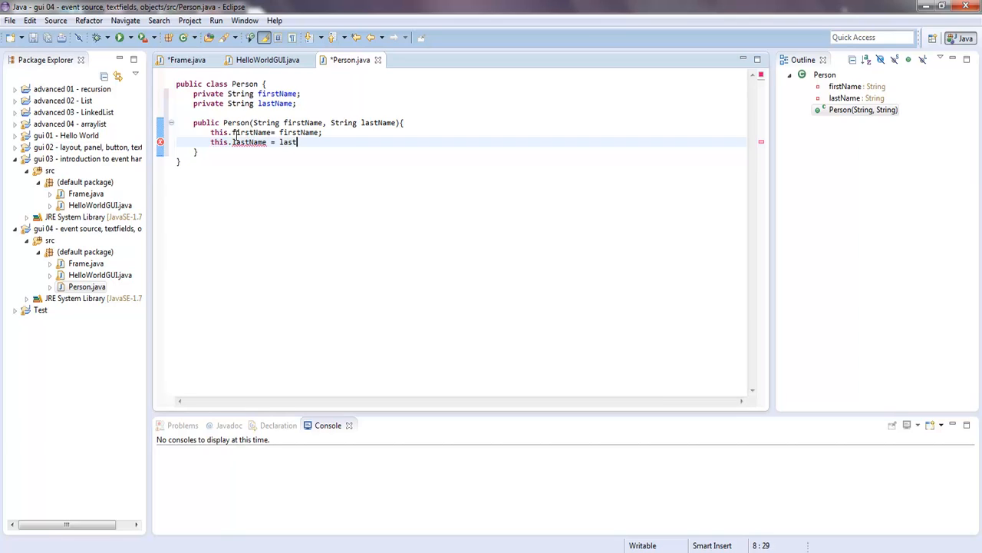
type("Name;")
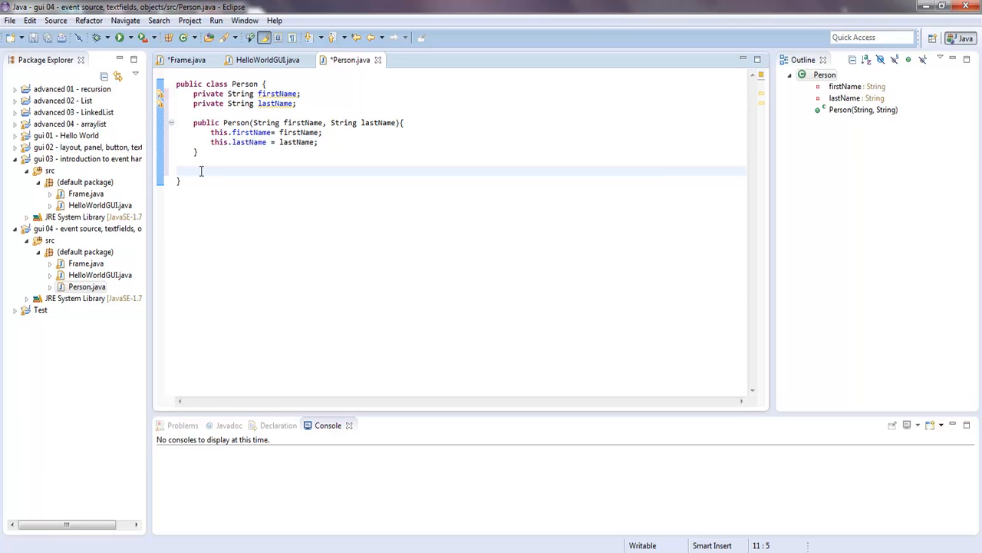
- Add a public String toString() to Person returning lastName + ", " + firstName
type("public")
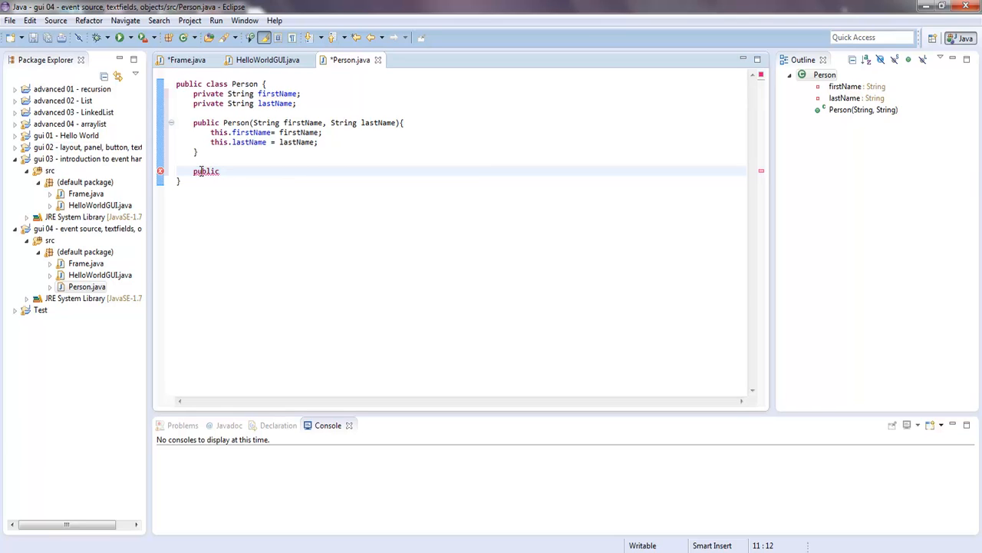
type("String toString")
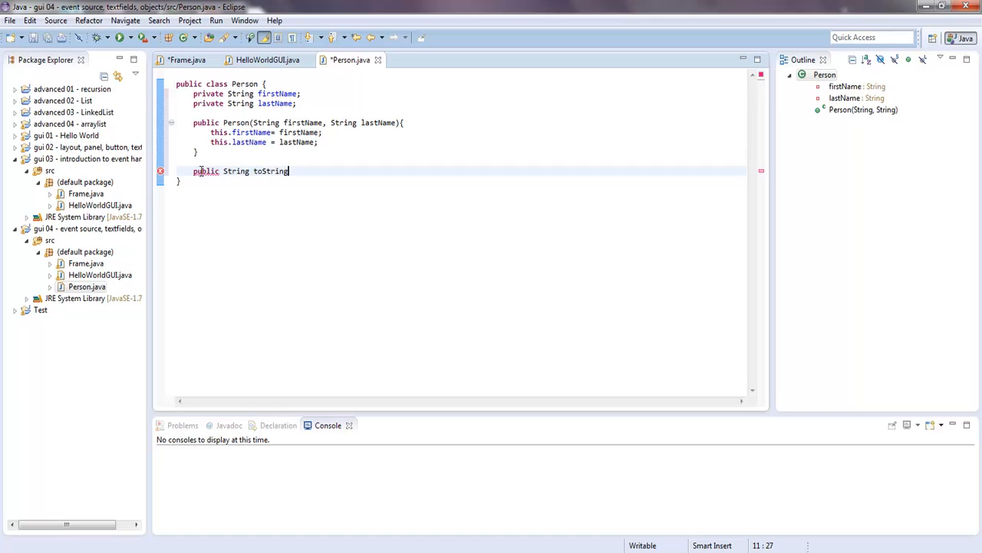
type("()")
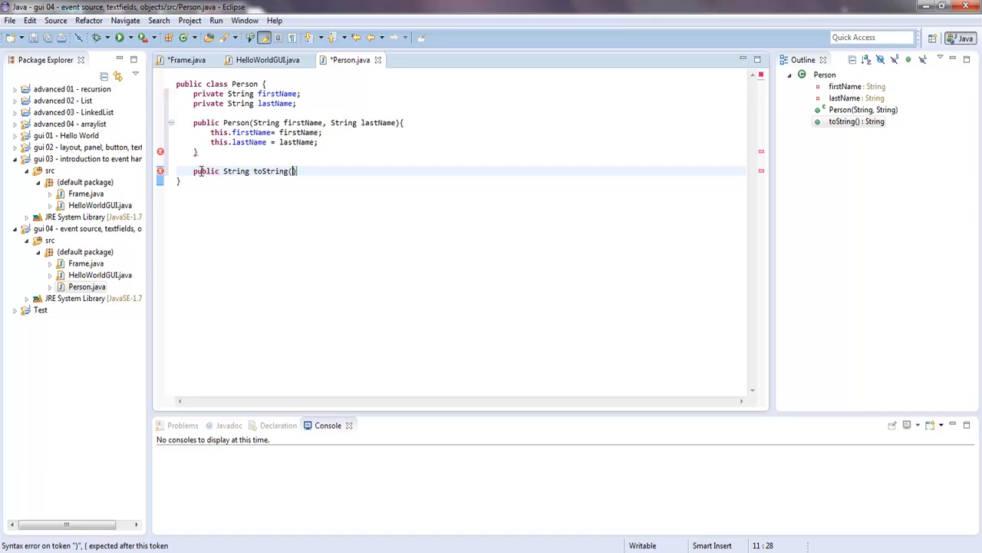
type("{")
type("return")
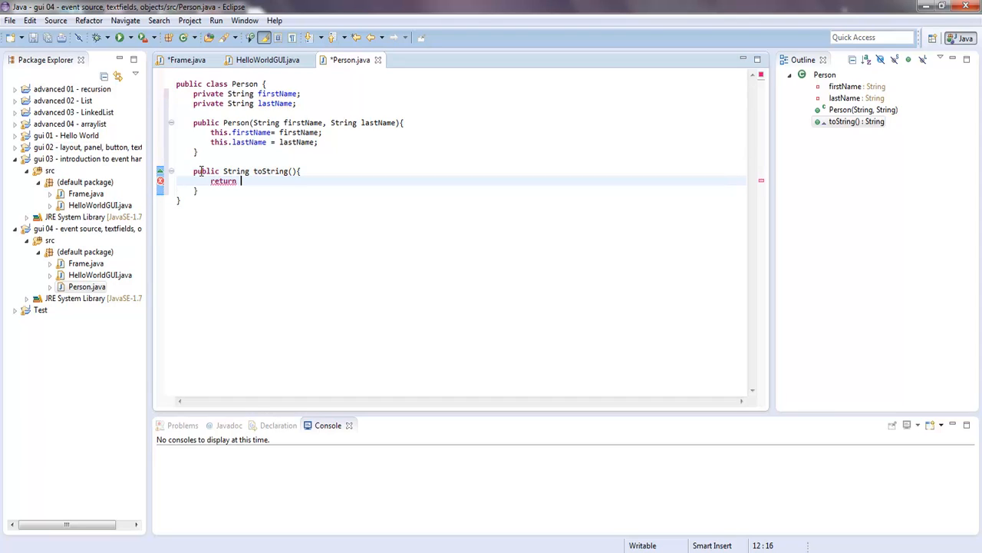
type("last")
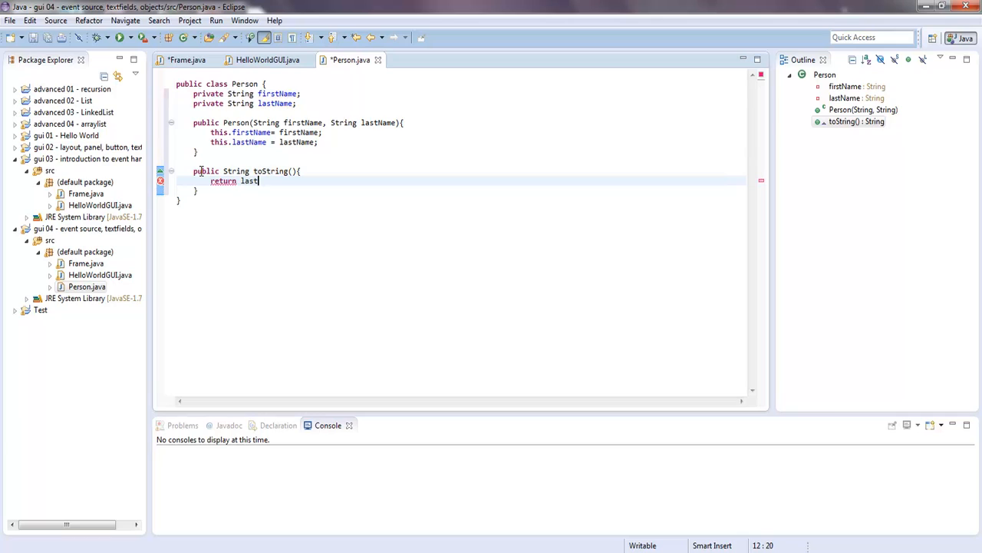
type("Name + \",")
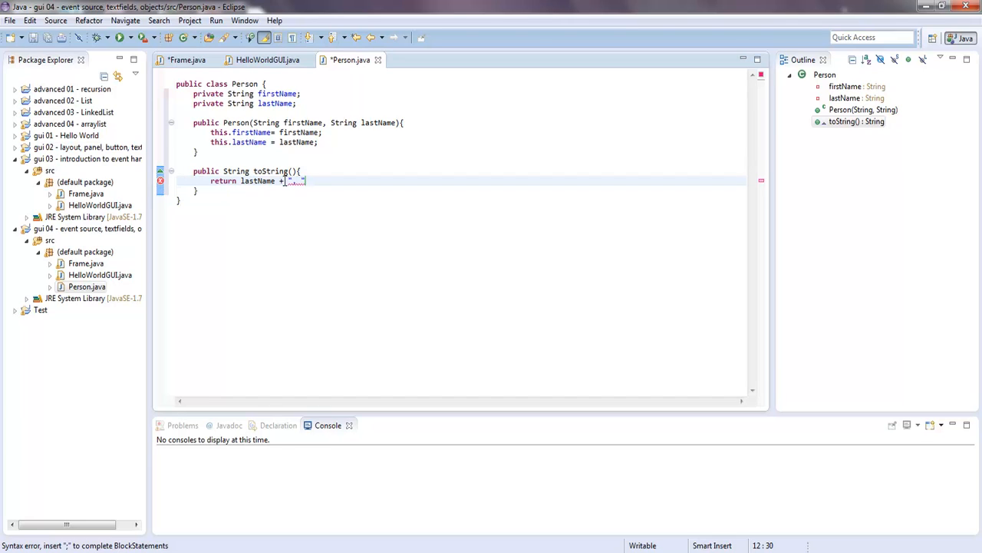
mouse_move(292, 181)
type(" +")
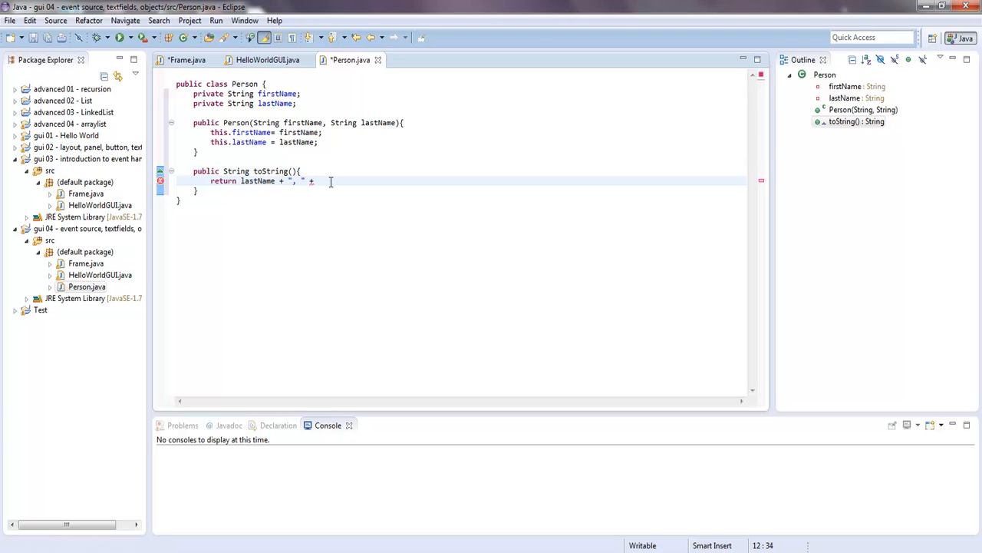
type("firstName")
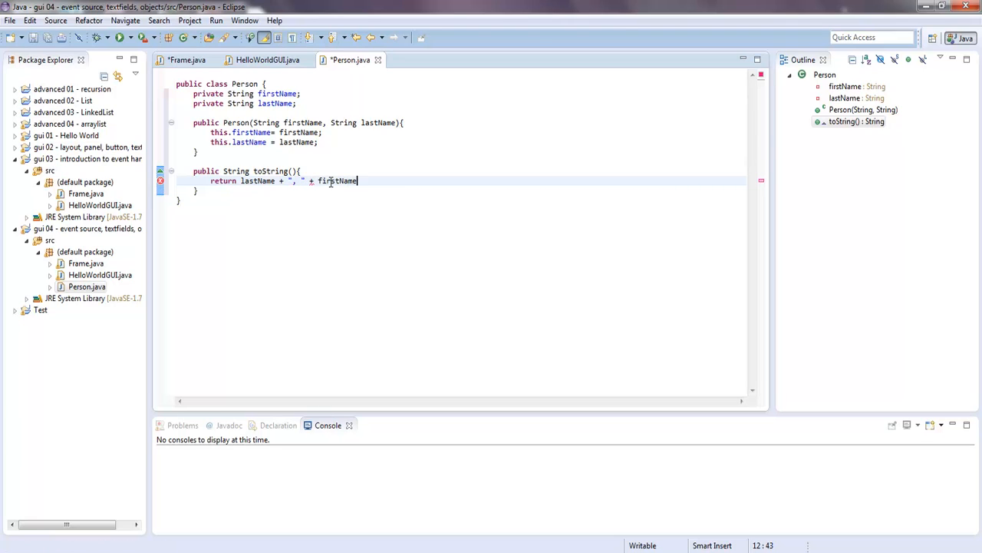
type(";")
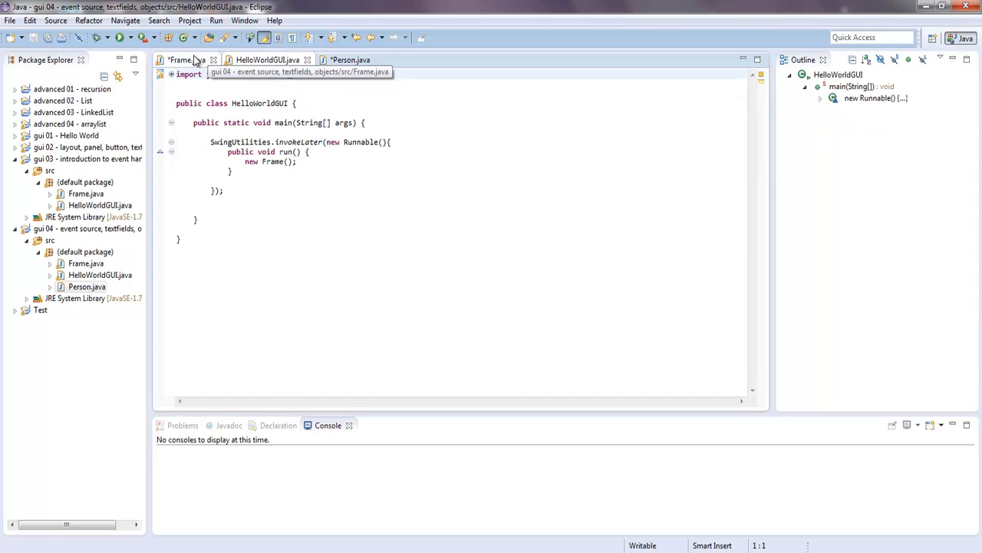
- In Frame, declare addButton and printButton, relabel the button 'Add Person' and label 'First Name: '
left_click(181, 61)
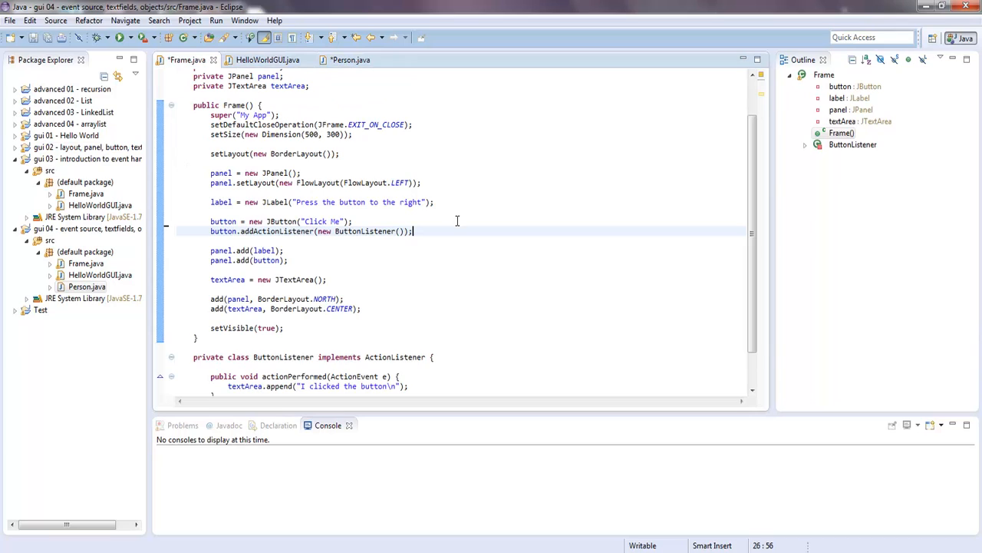
mouse_move(322, 221)
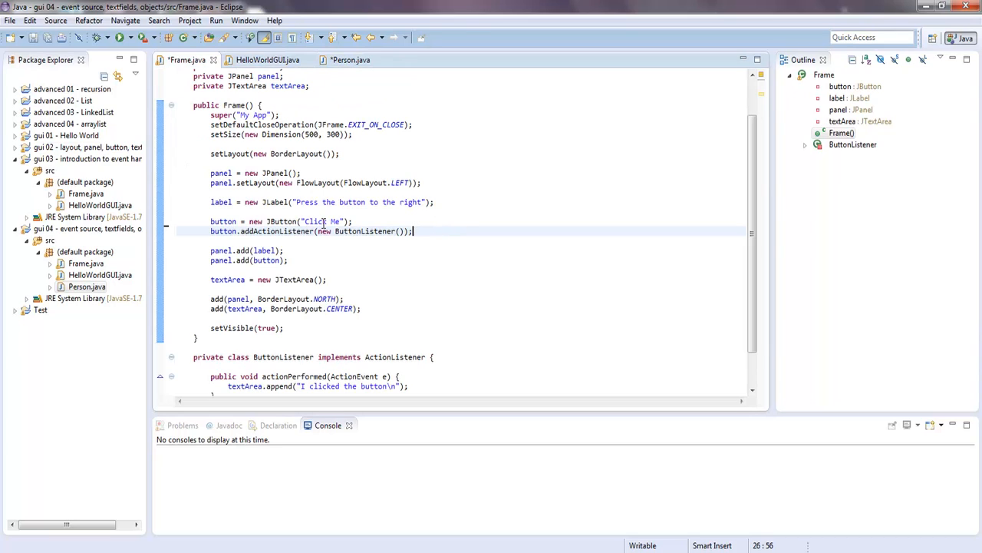
mouse_move(703, 200)
type("ad")
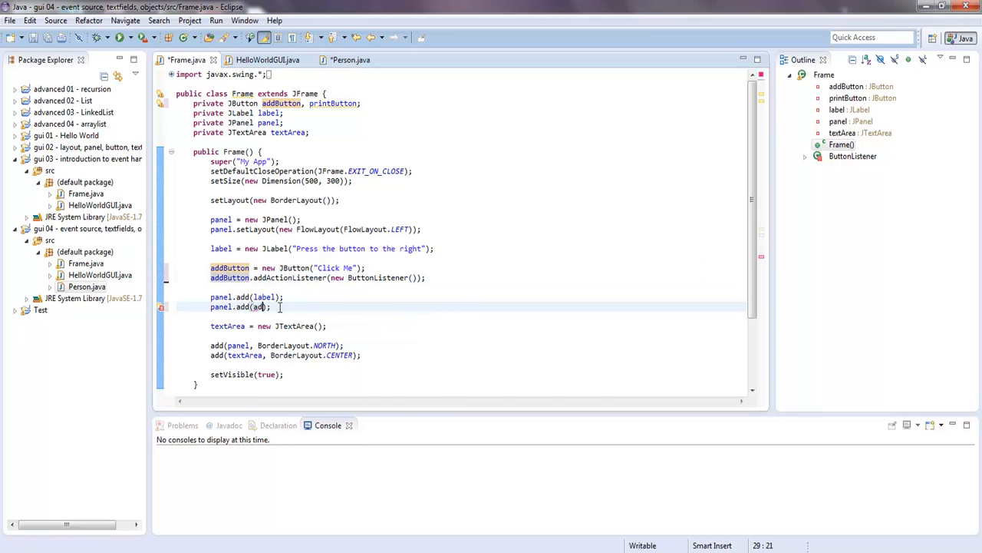
type("Button")
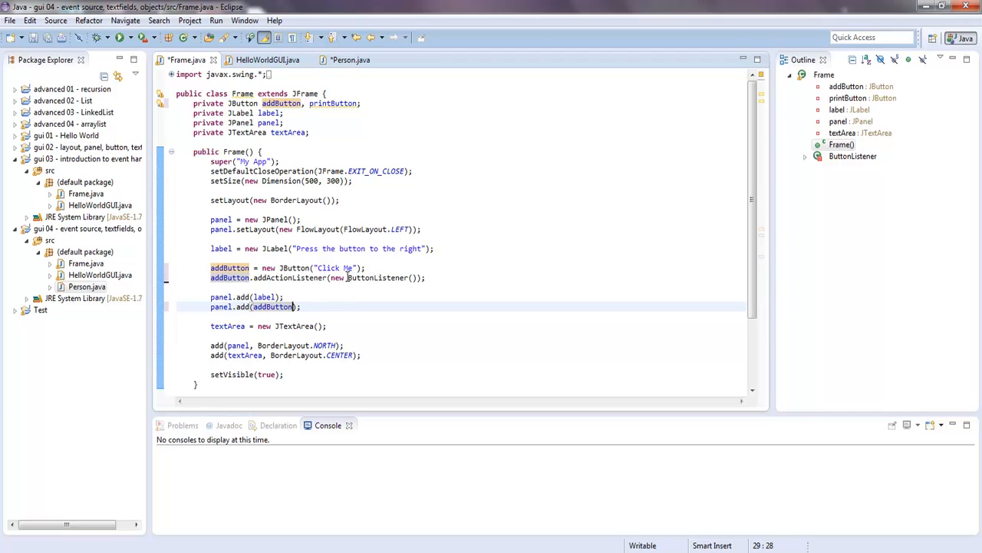
double_click(329, 267)
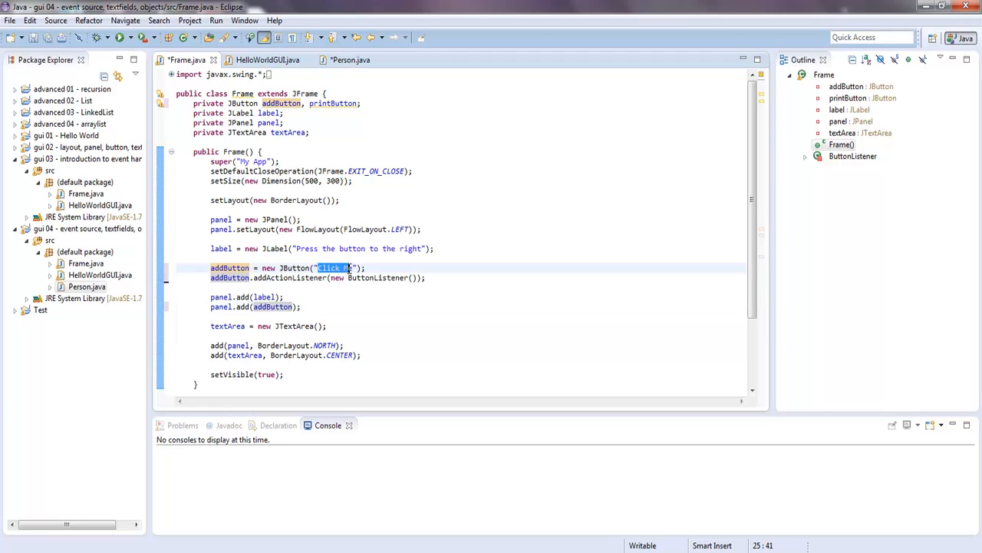
type("Add")
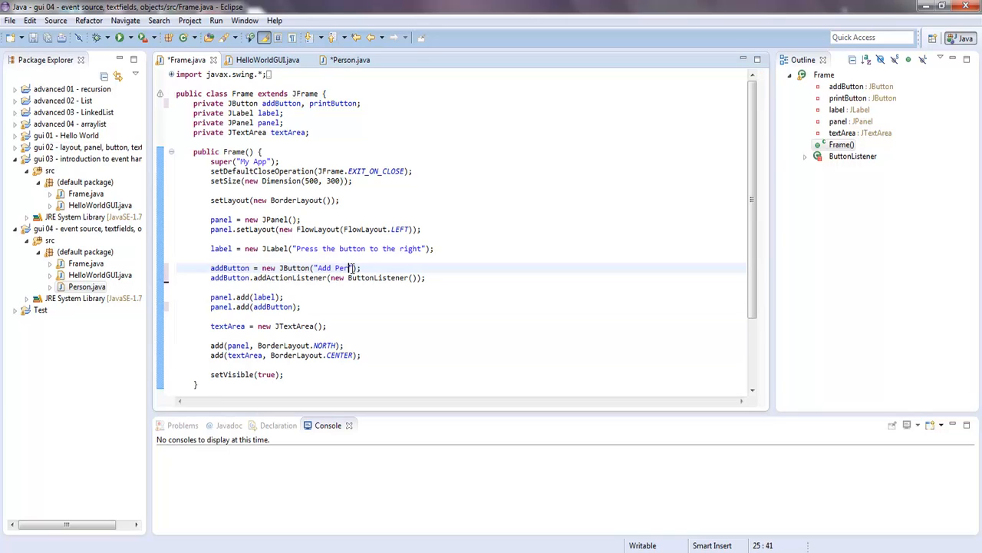
type("son")
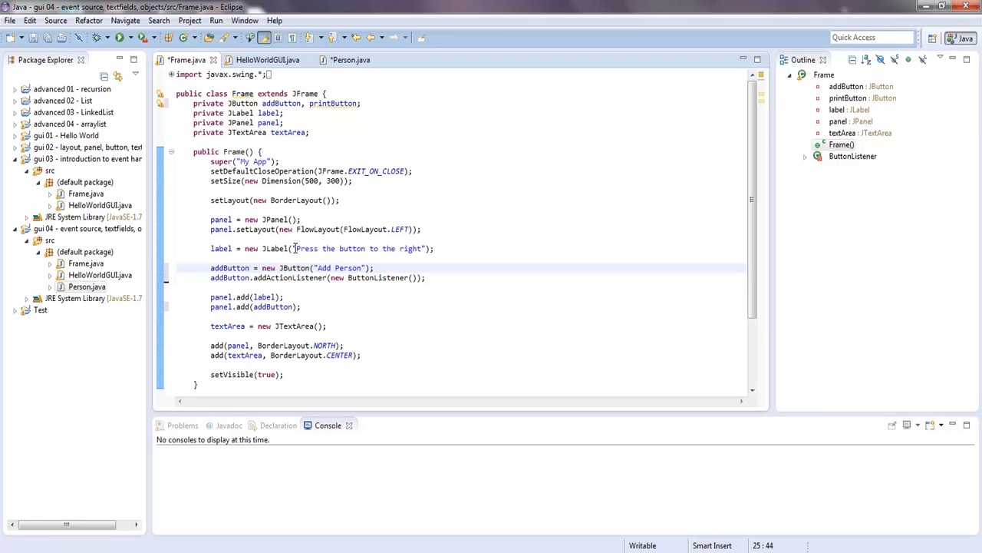
left_click(301, 248)
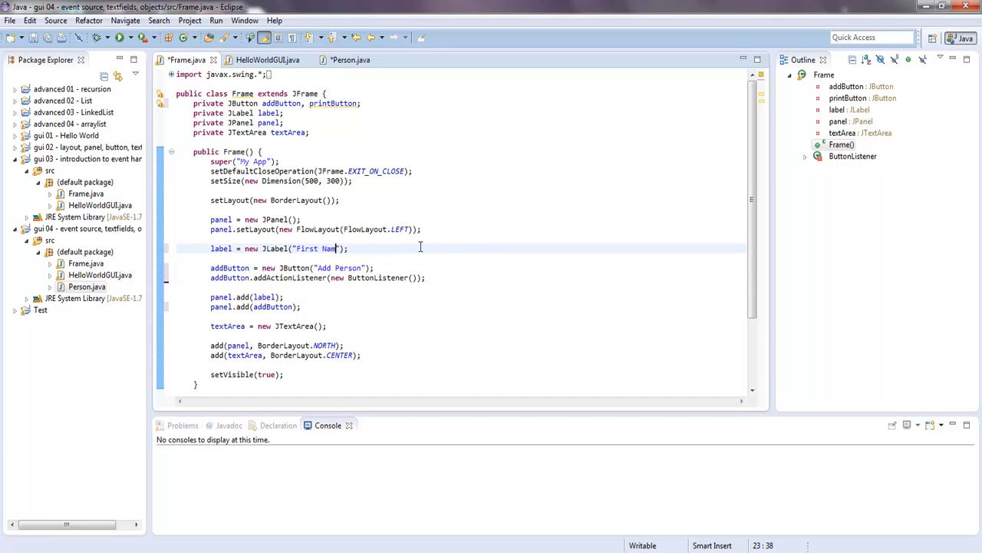
type("e:")
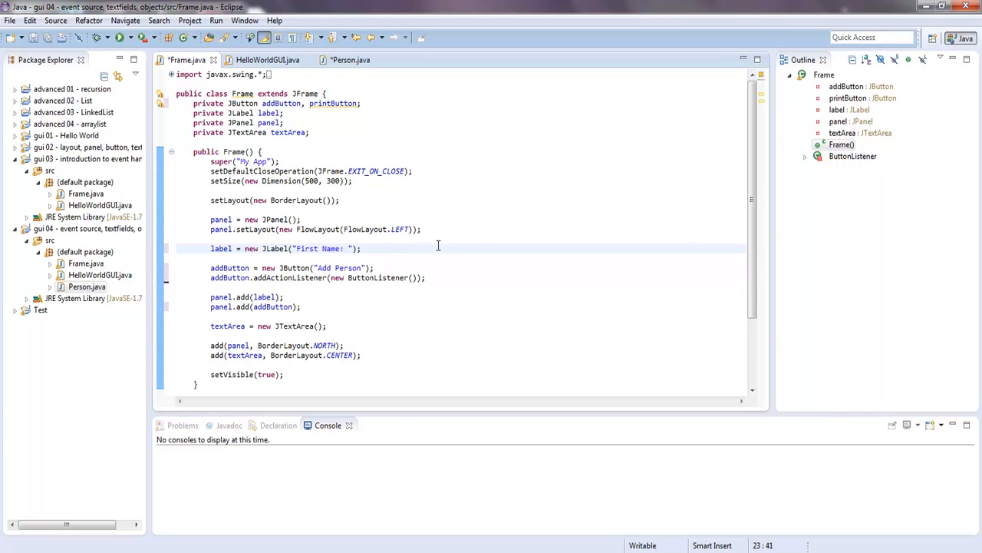
- Declare the labels as firstLabel and lastLabel in Frame
left_click(376, 248)
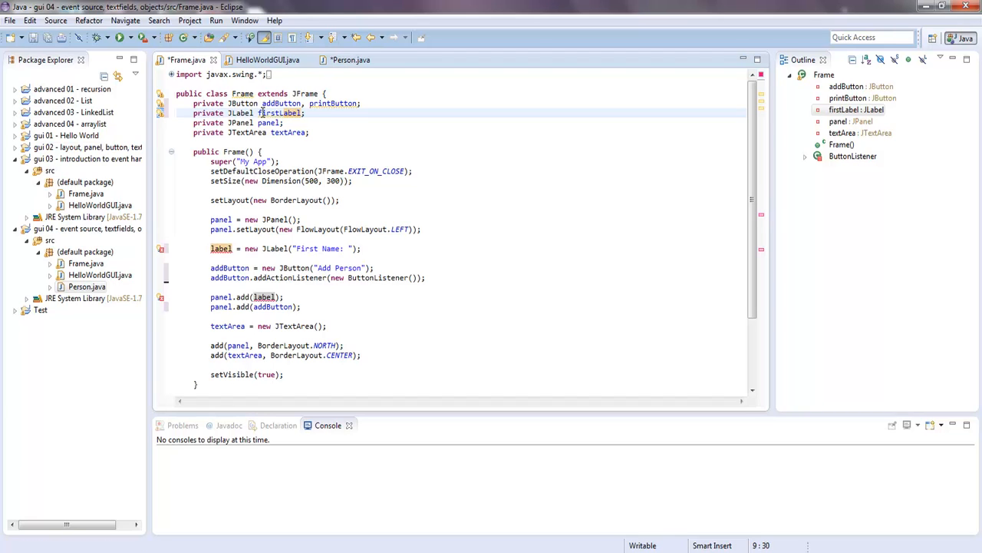
type(", seco")
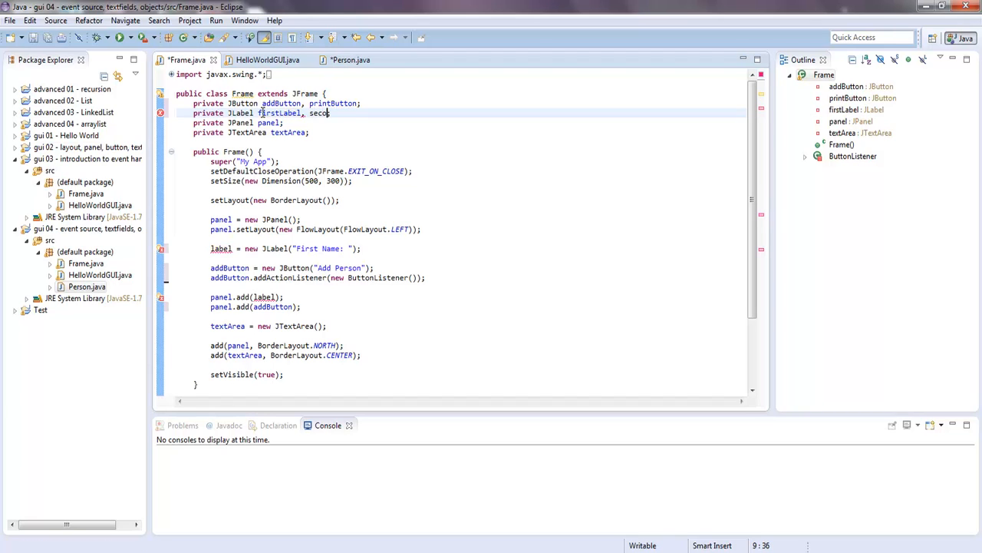
type("ndLabel;")
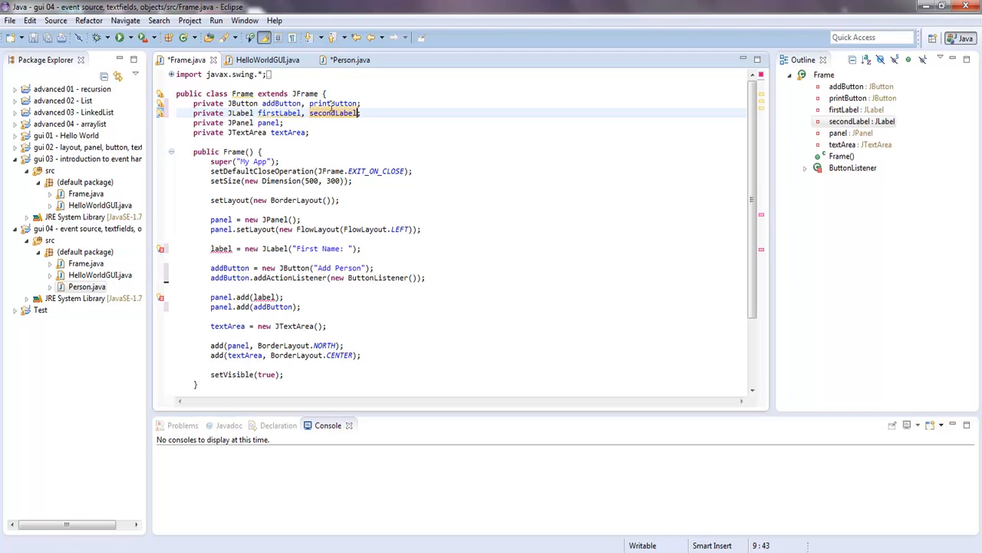
double_click(322, 113)
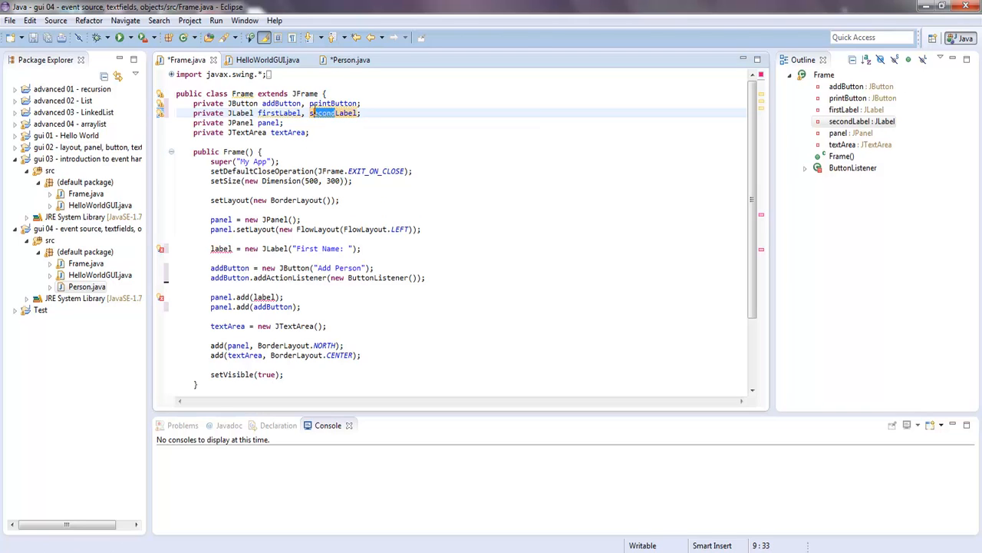
type("lastLabel")
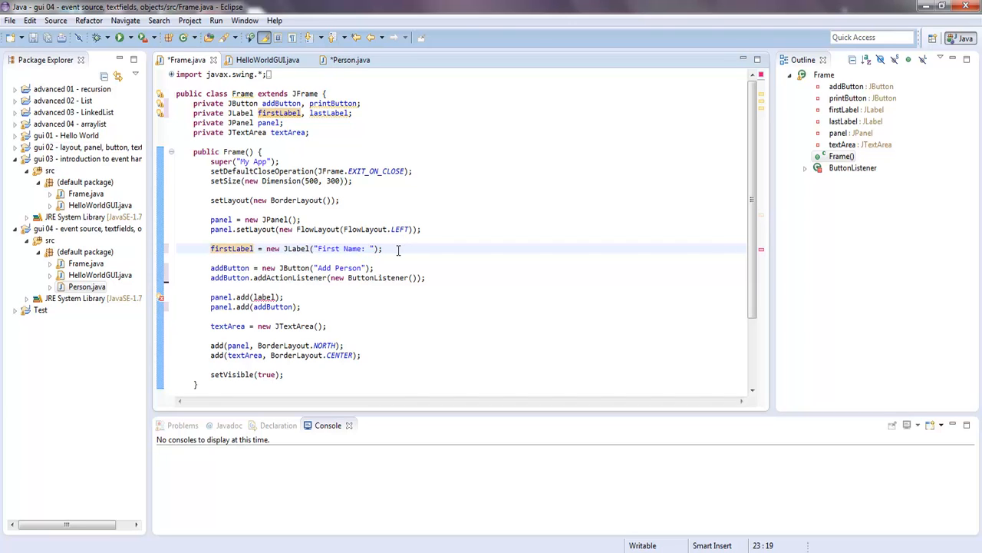
- Create lastLabel as a new JLabel with the text "Last Name: "
type("last")
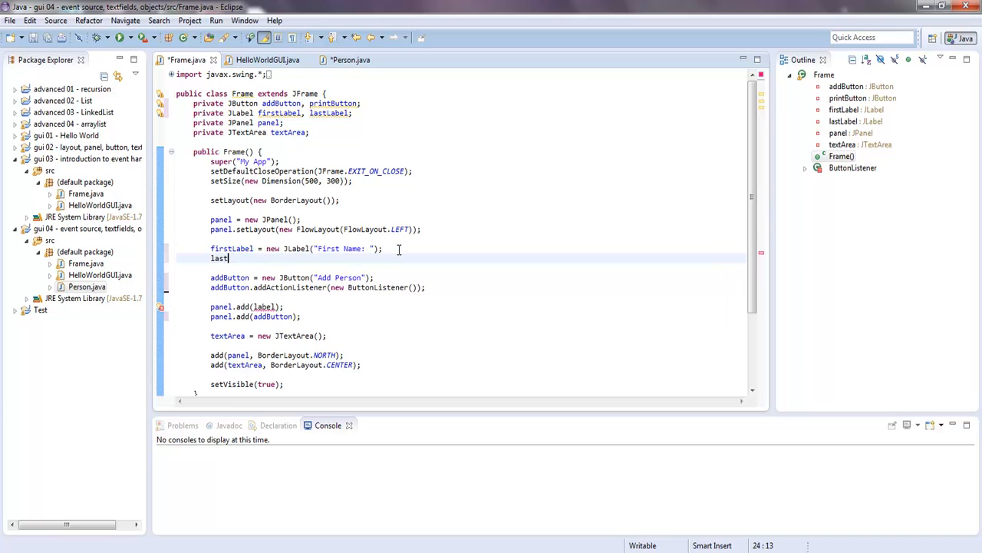
type("Label =")
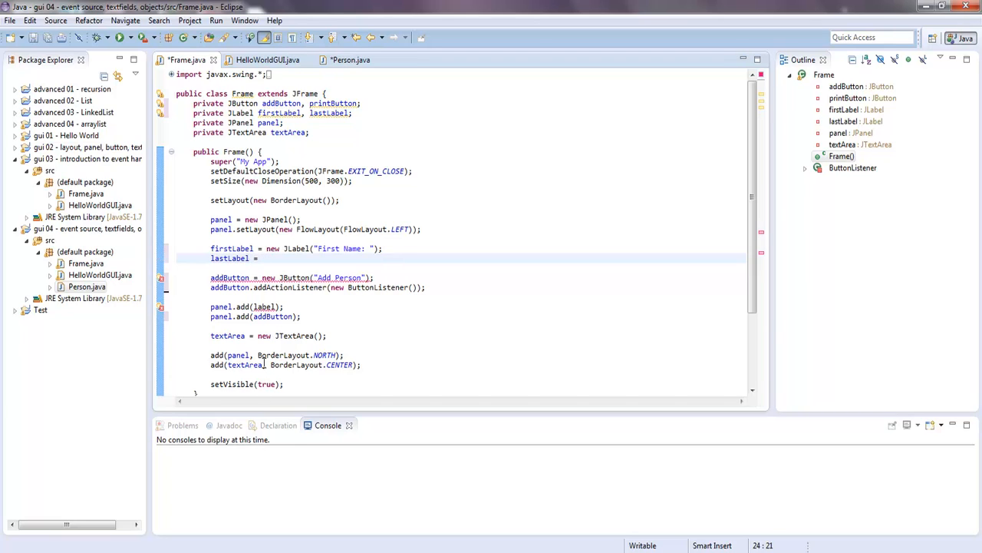
mouse_move(349, 336)
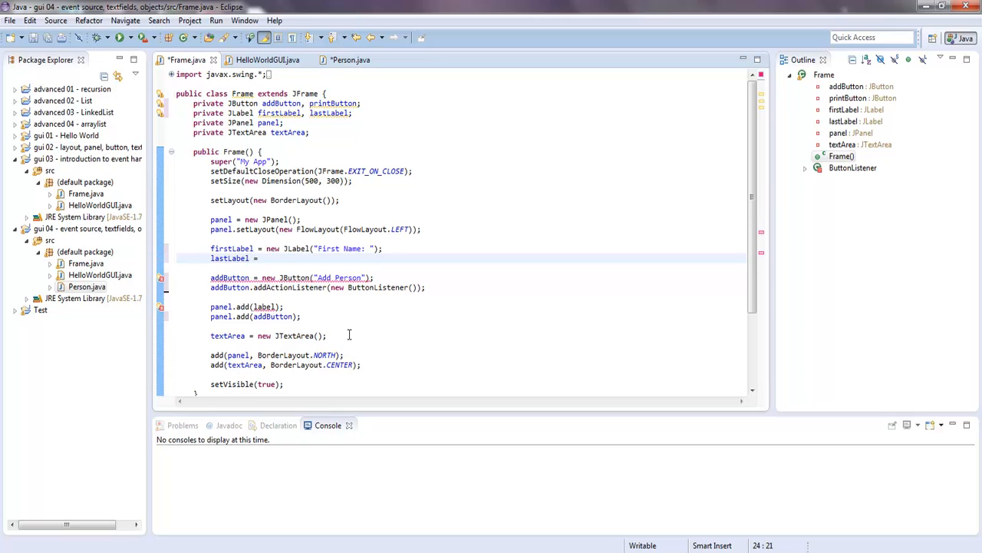
type("new J")
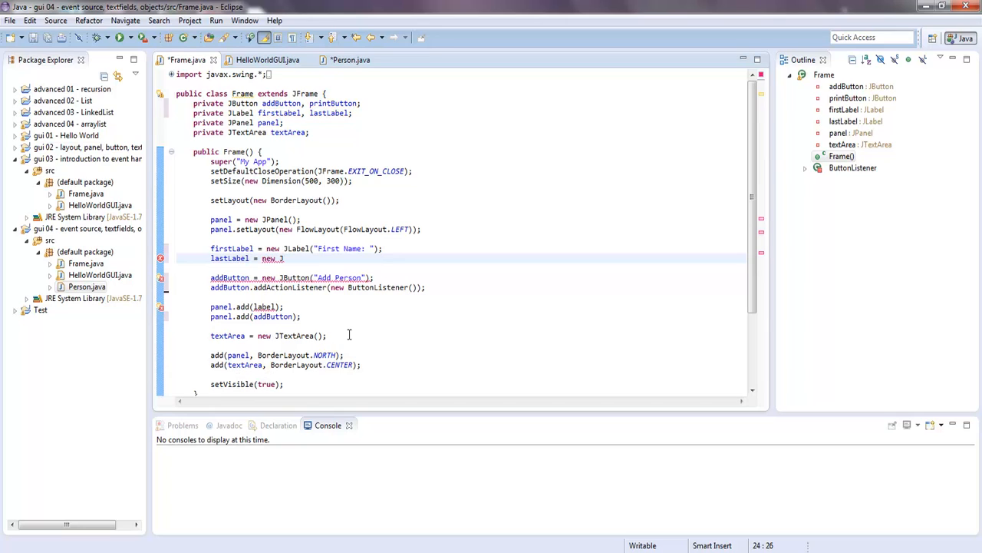
type("Label")
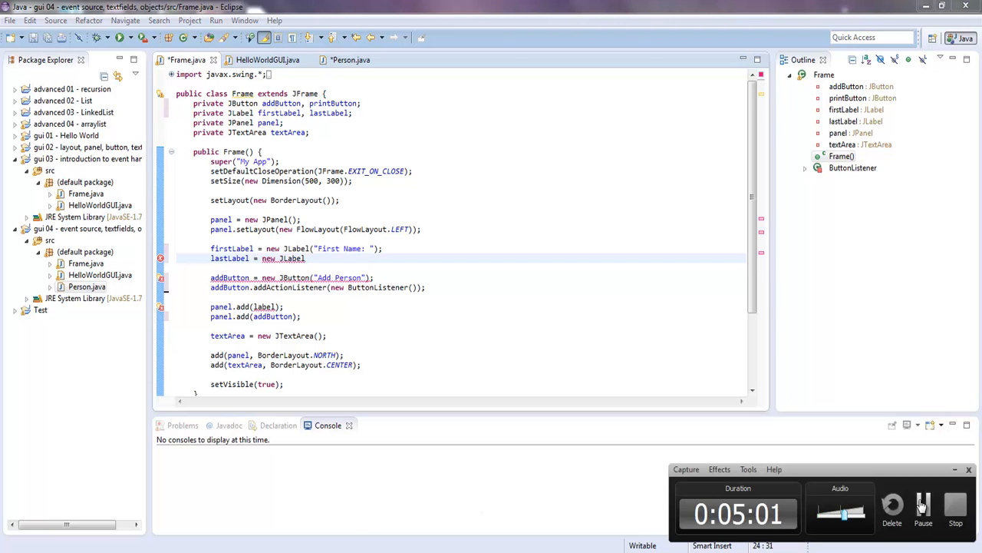
type("(")
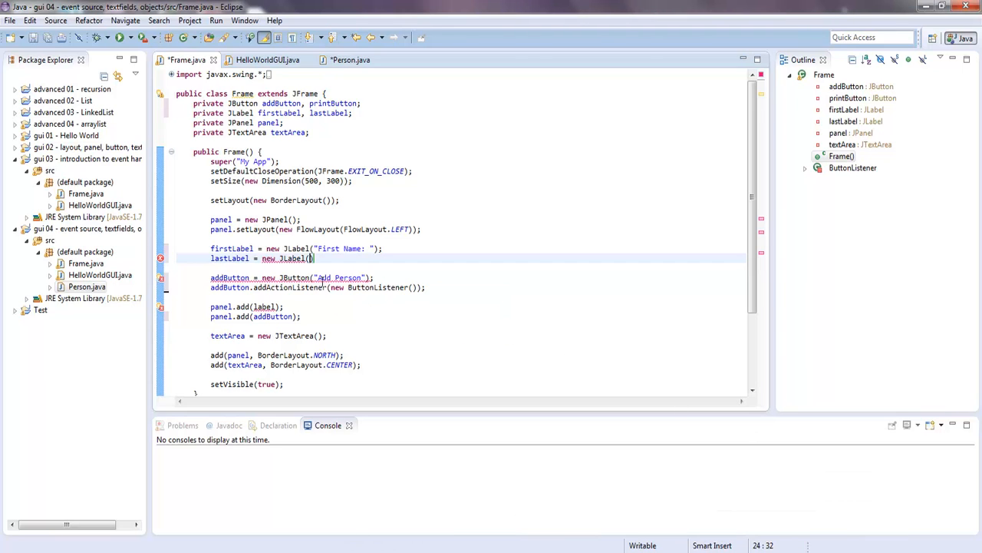
type("\"\"")
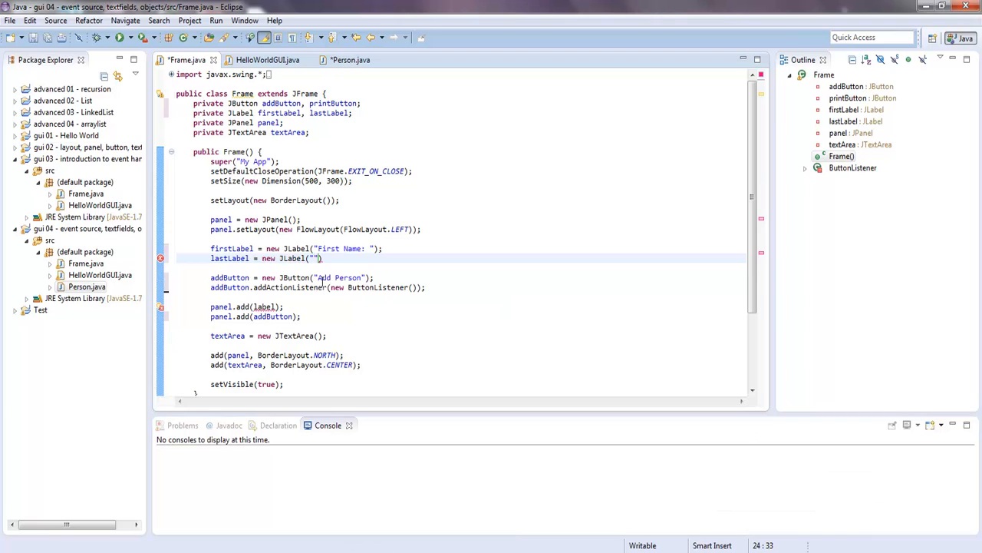
type("Last")
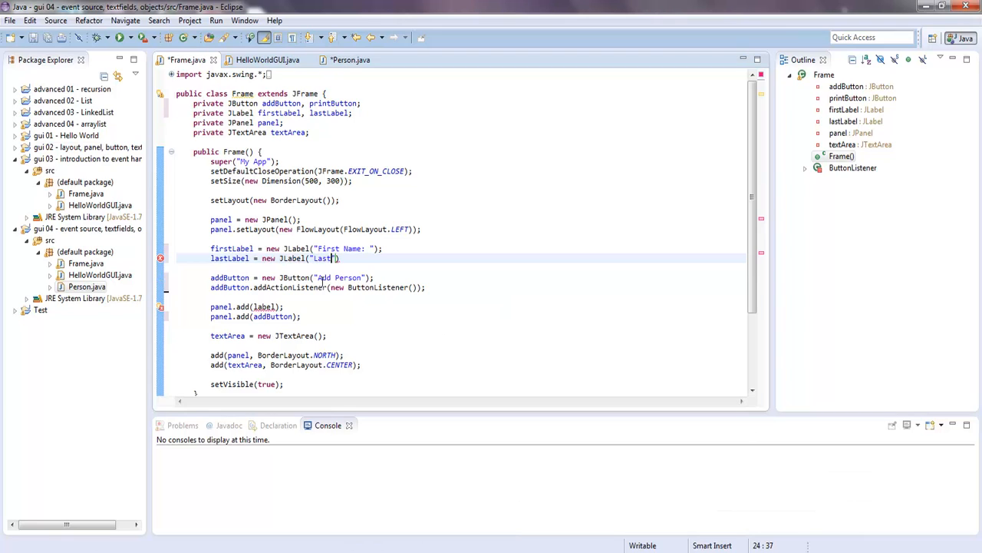
type("Name:")
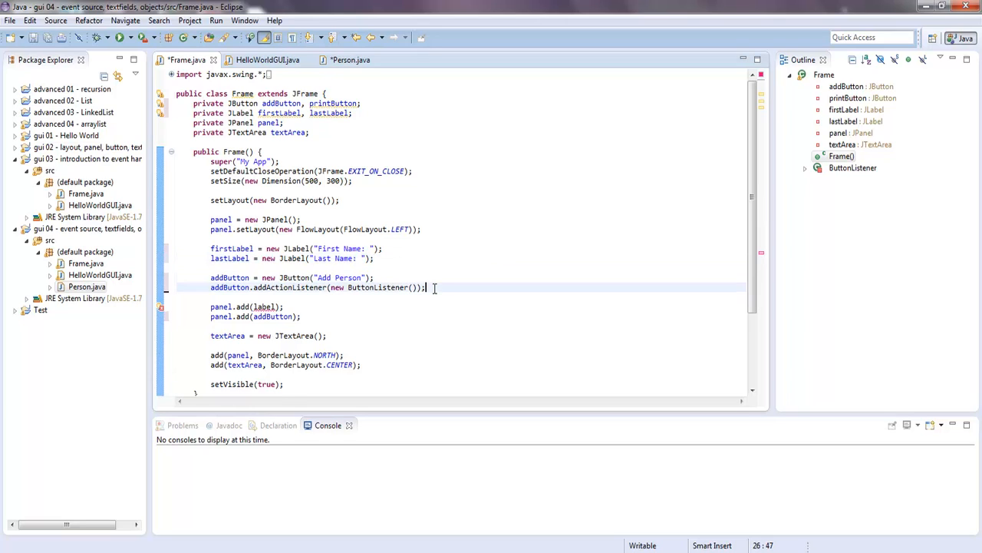
- Create printButton as a new JButton labelled "Display People"
type("printButton")
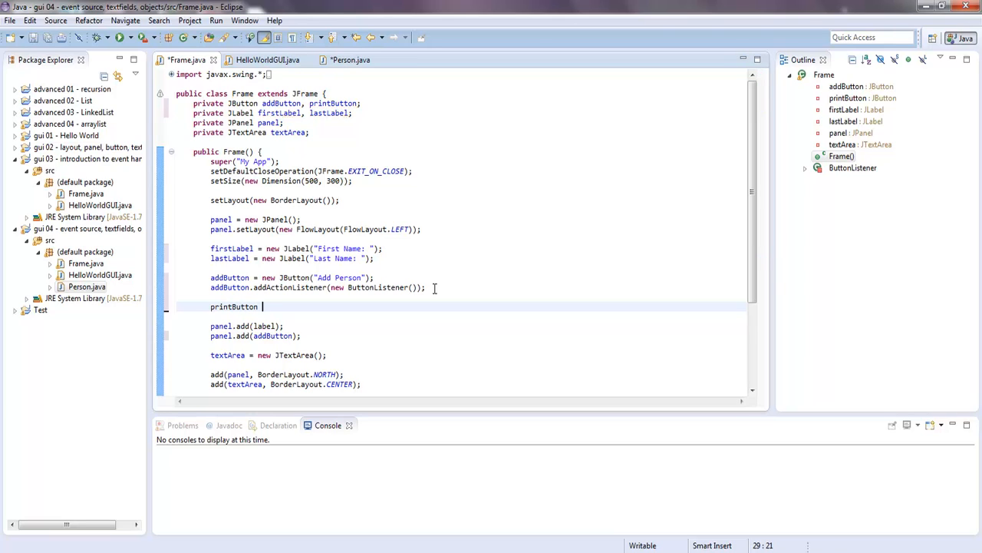
type("=")
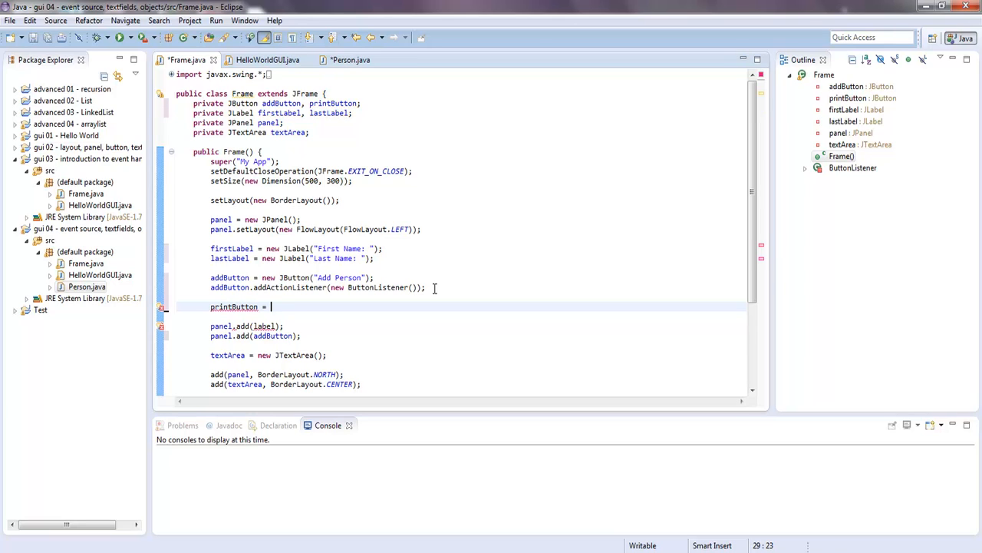
type("new J")
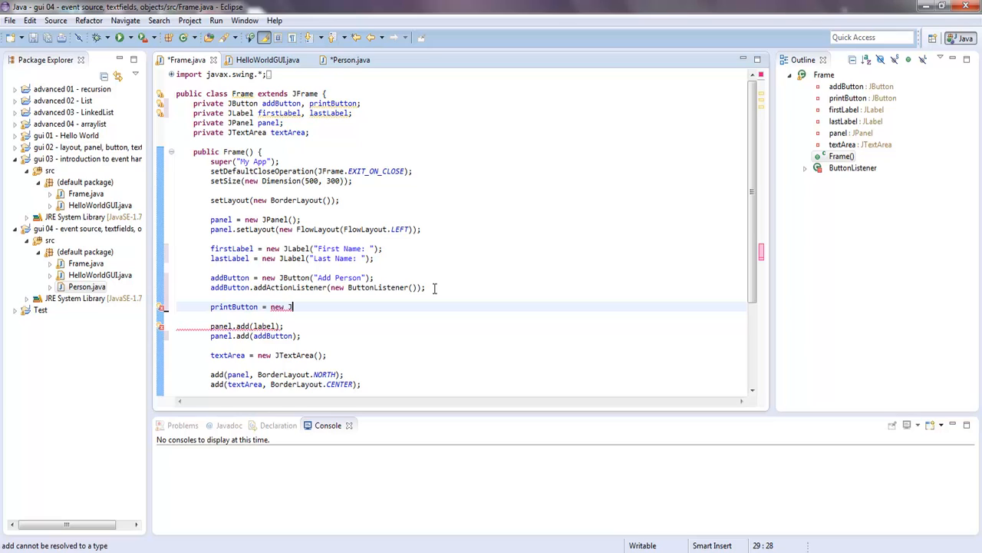
type("Button()")
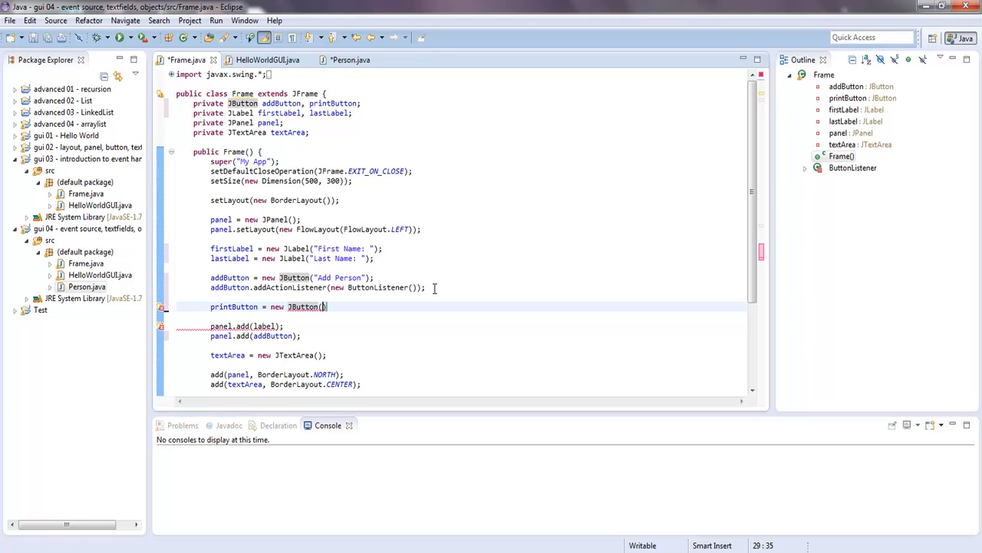
type("\"")
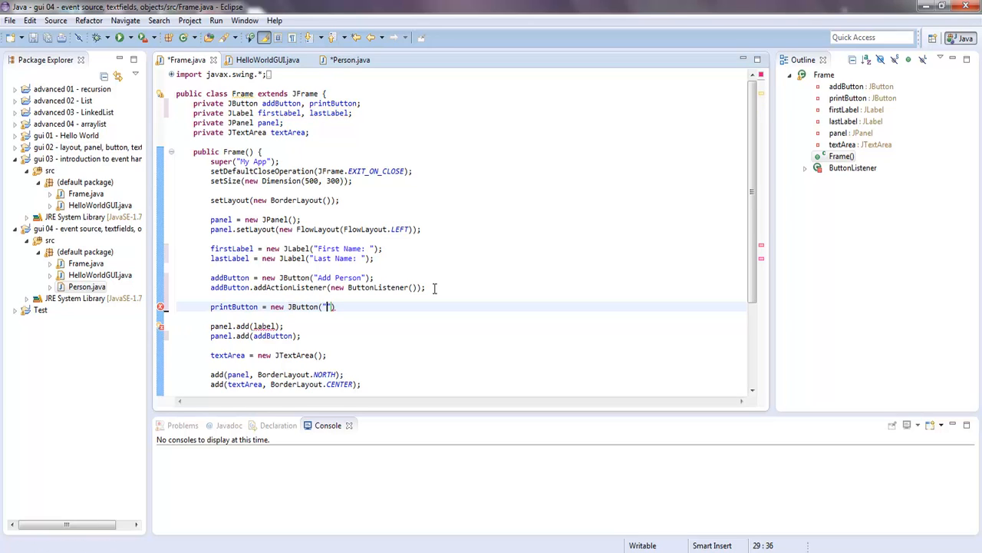
type("Display all")
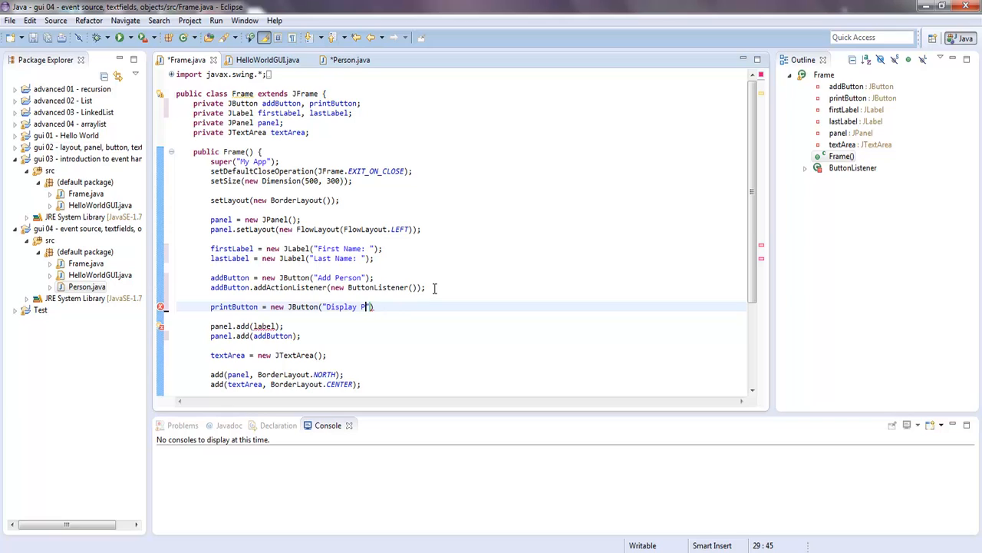
type("eople")
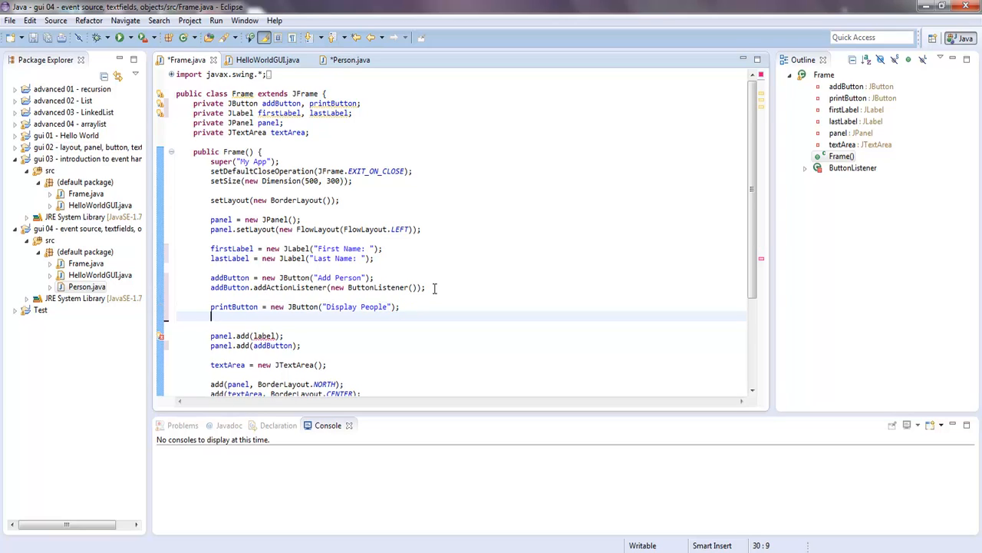
- Attach a new ButtonListener to printButton with addActionListener
type("printButton.")
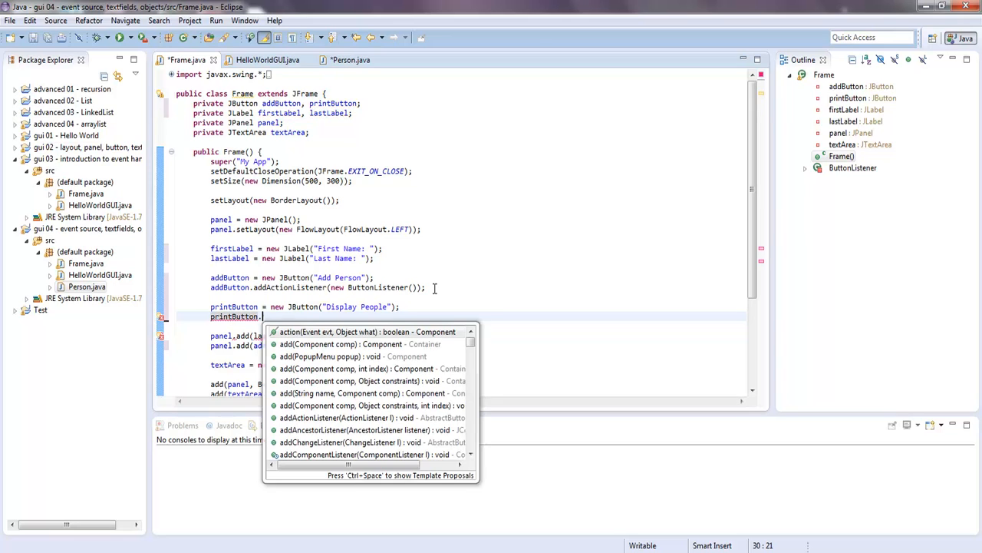
type("add")
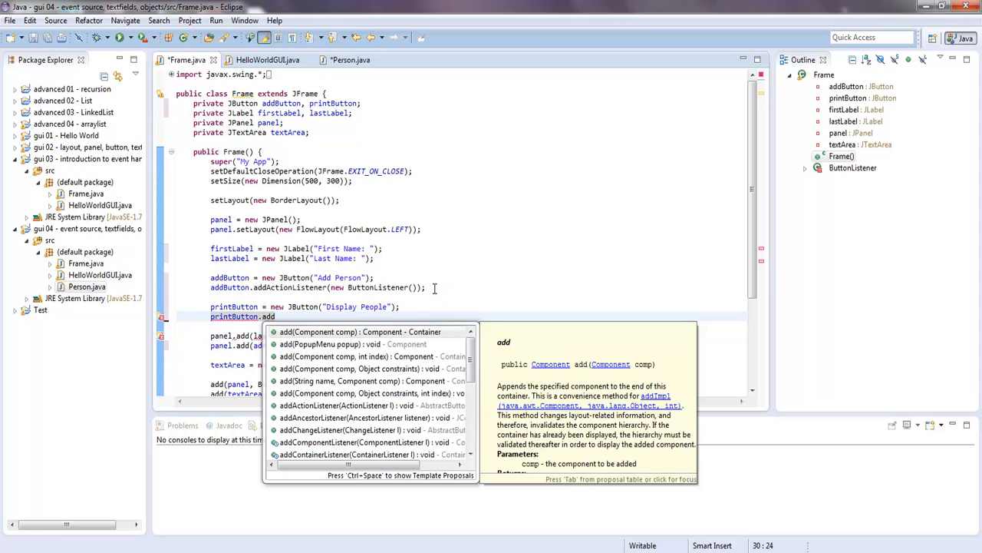
type("A")
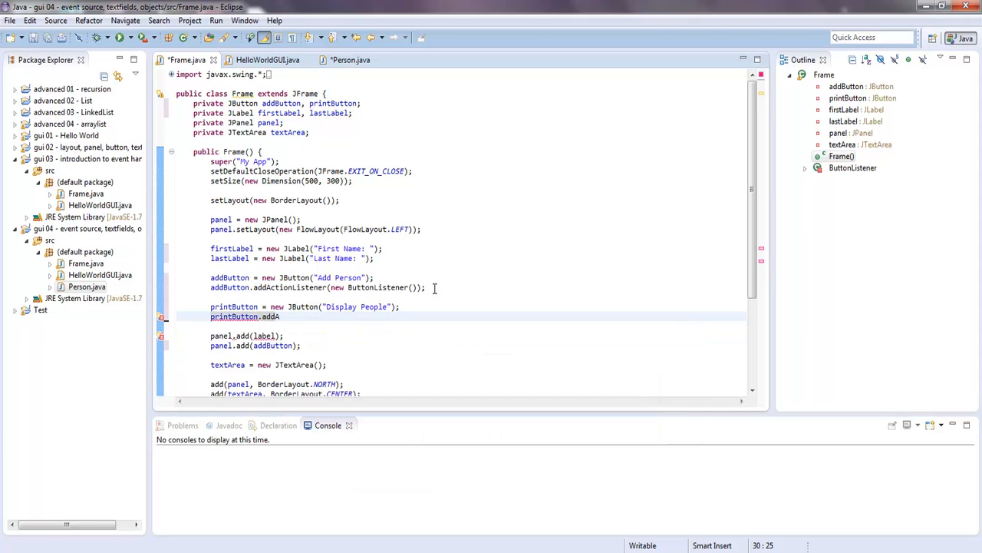
type("addActionListener(new ButtonListener());")
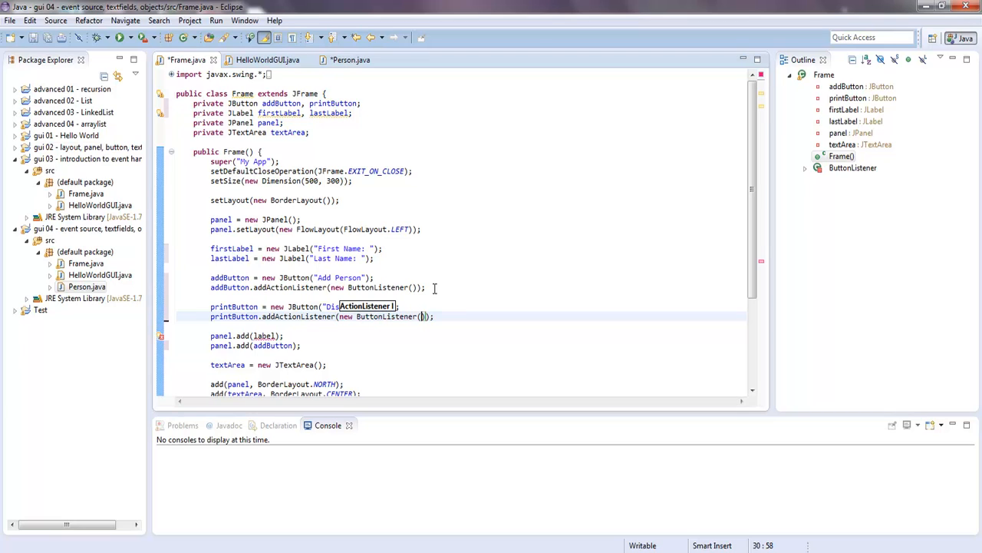
mouse_move(305, 287)
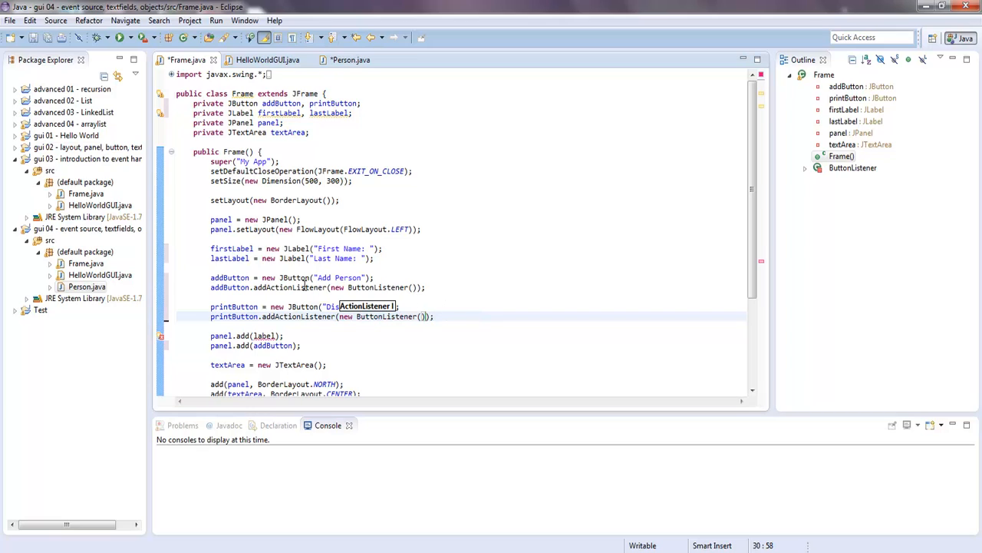
mouse_move(306, 295)
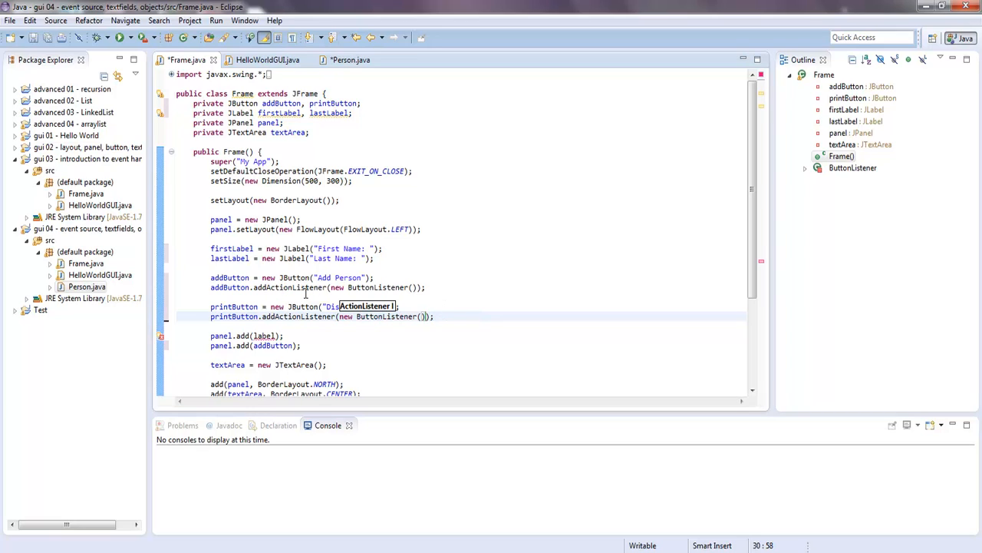
mouse_move(744, 244)
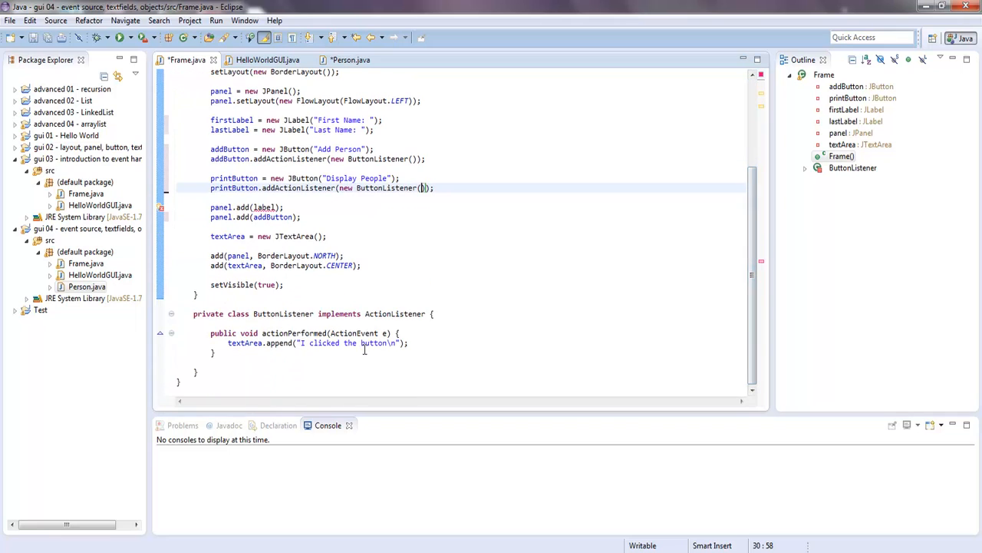
mouse_move(390, 333)
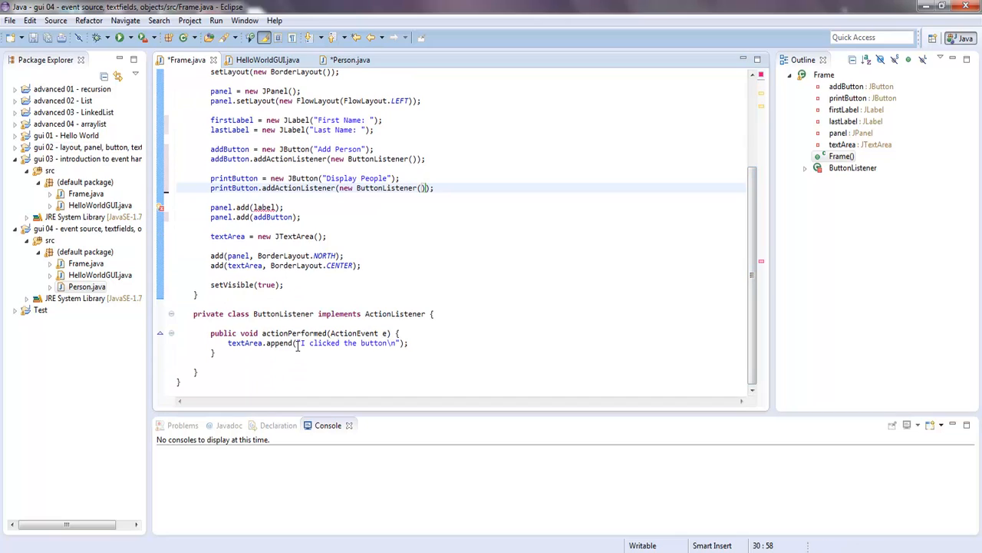
mouse_move(394, 348)
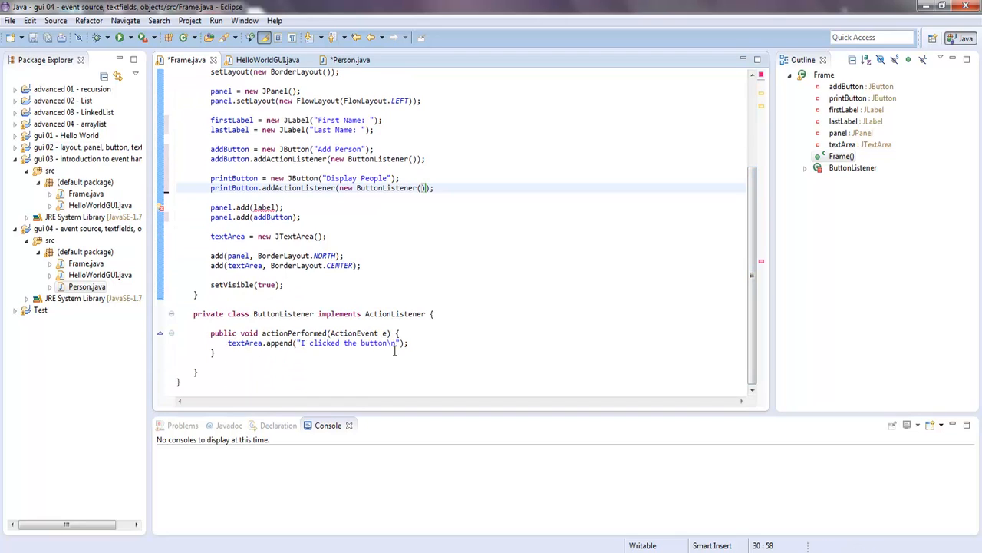
- Replace the old append line with an if on e.getSource() == printButton containing a TODO
triple_click(314, 342)
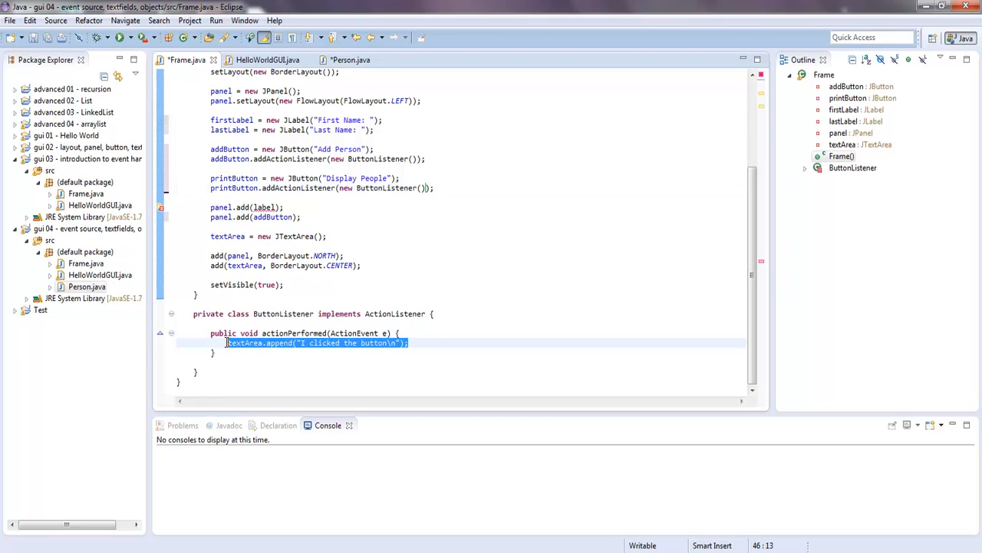
key("Delete")
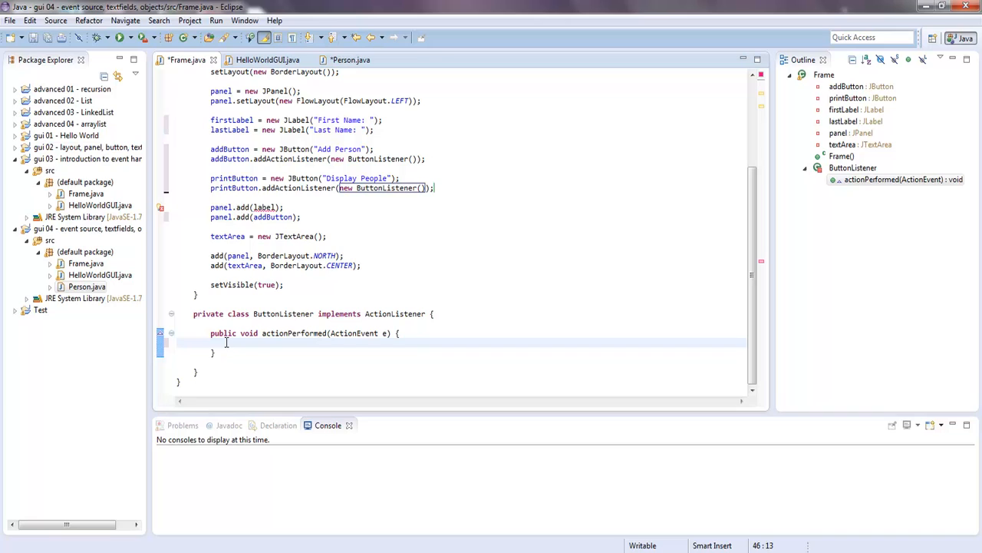
type("if()")
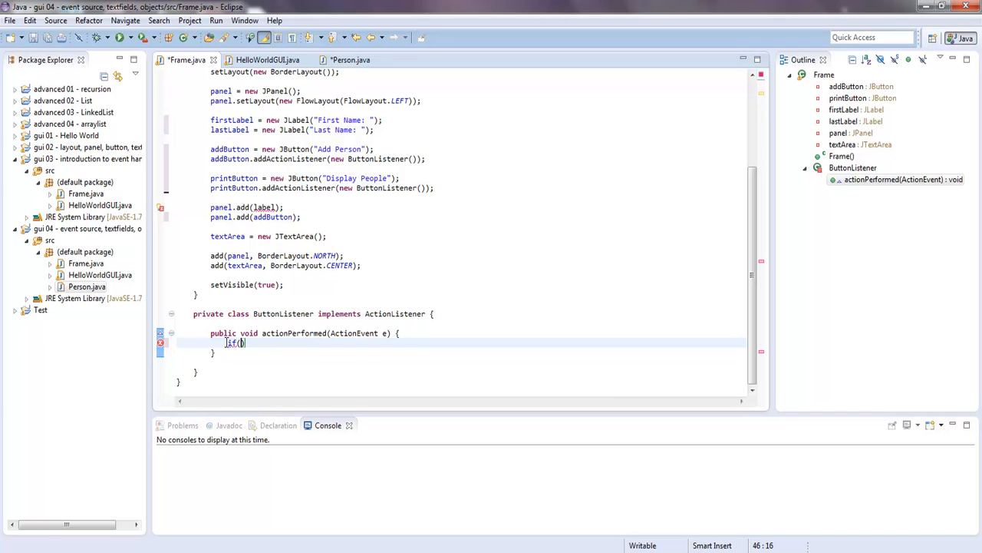
type("e")
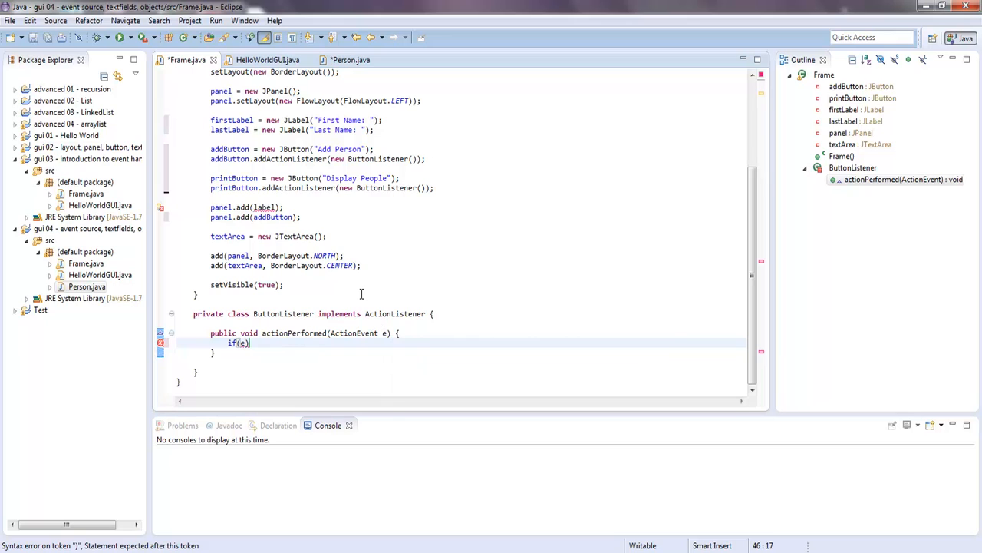
type(".get")
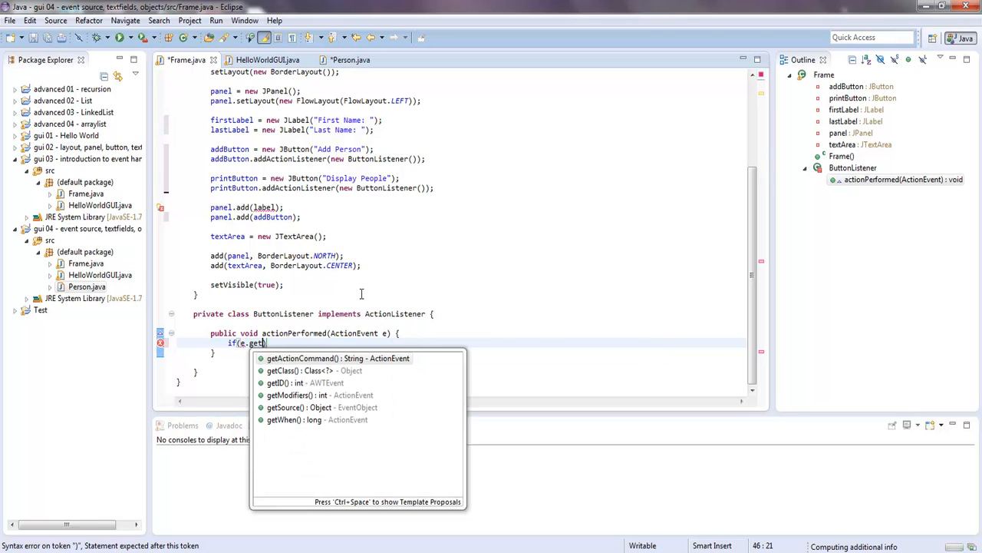
type("Source(")
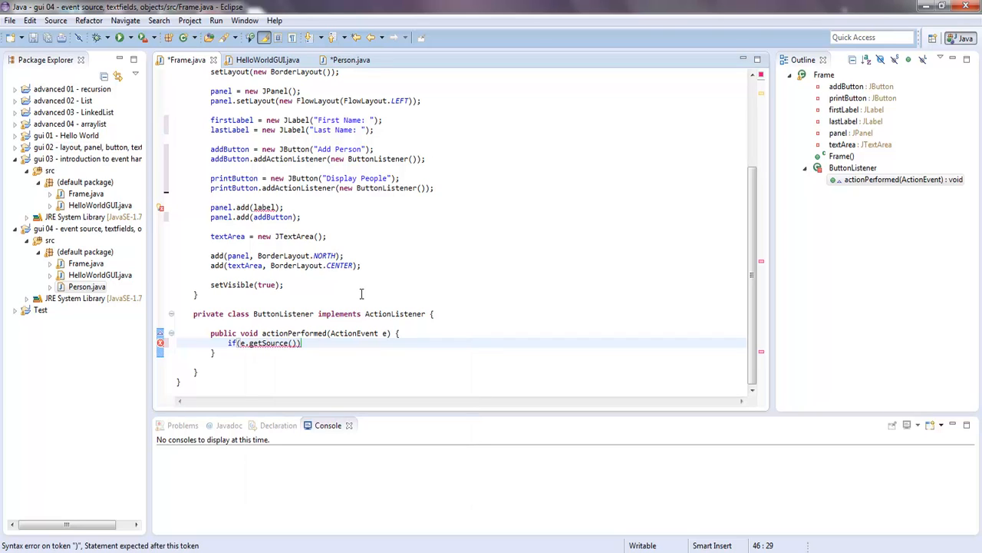
type("==")
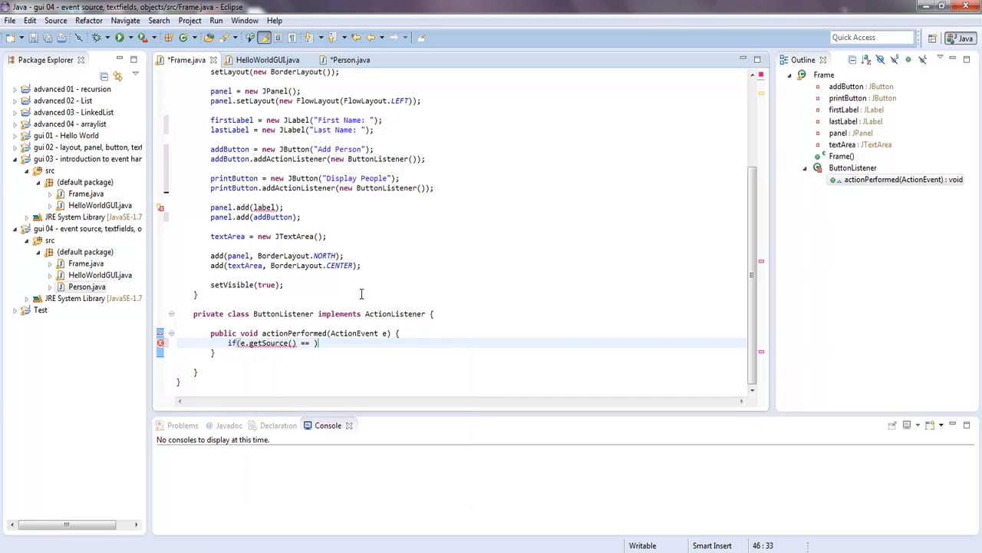
type("print")
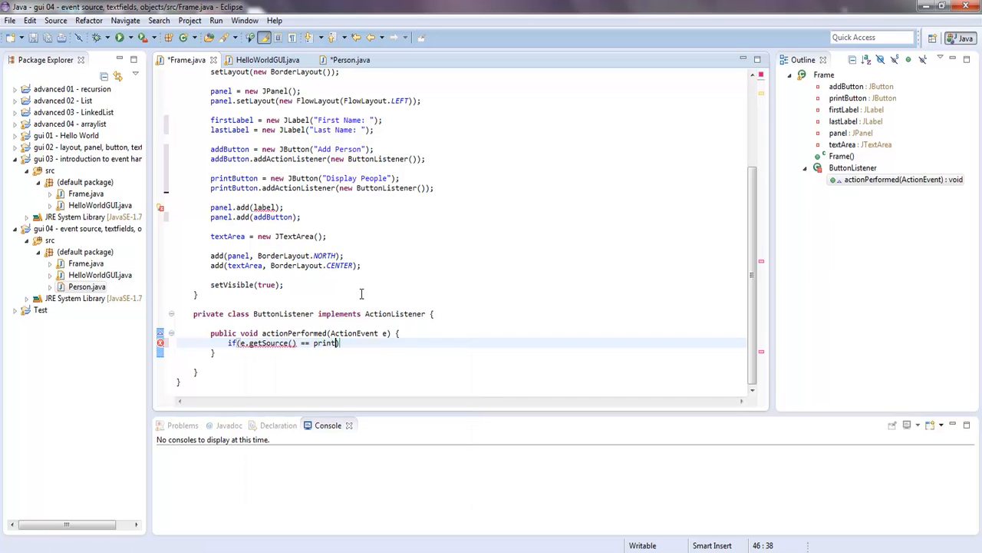
type("Button")
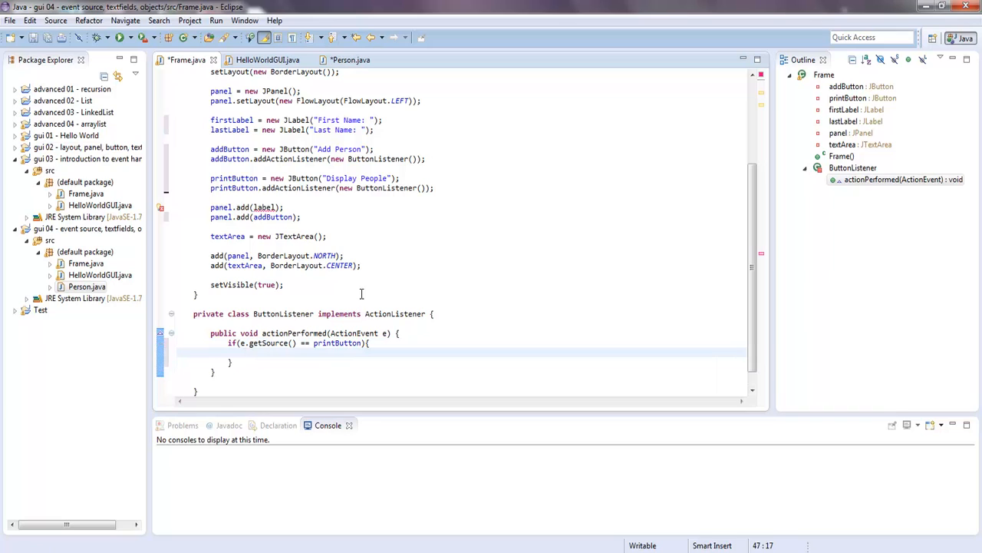
type("//")
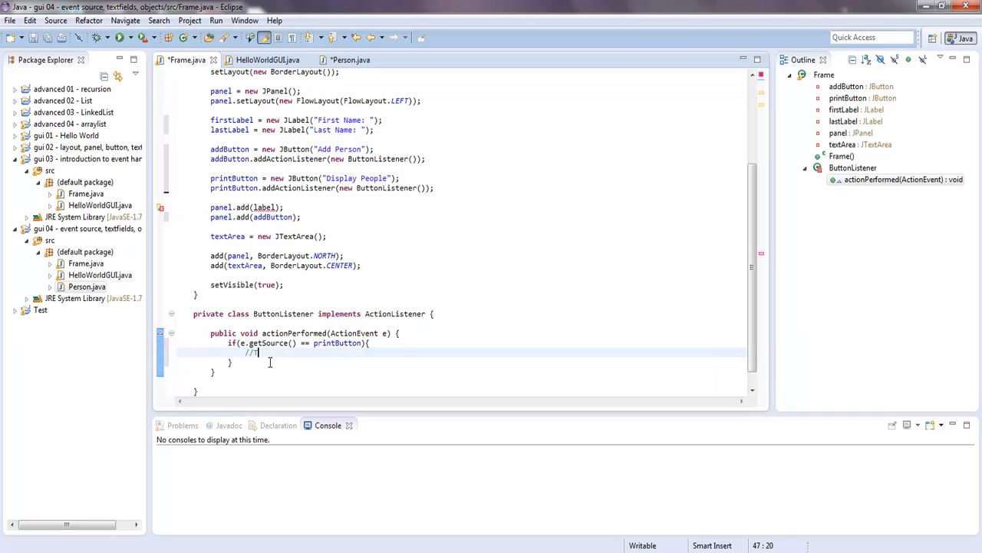
type("TODO")
left_click(462, 361)
type("e")
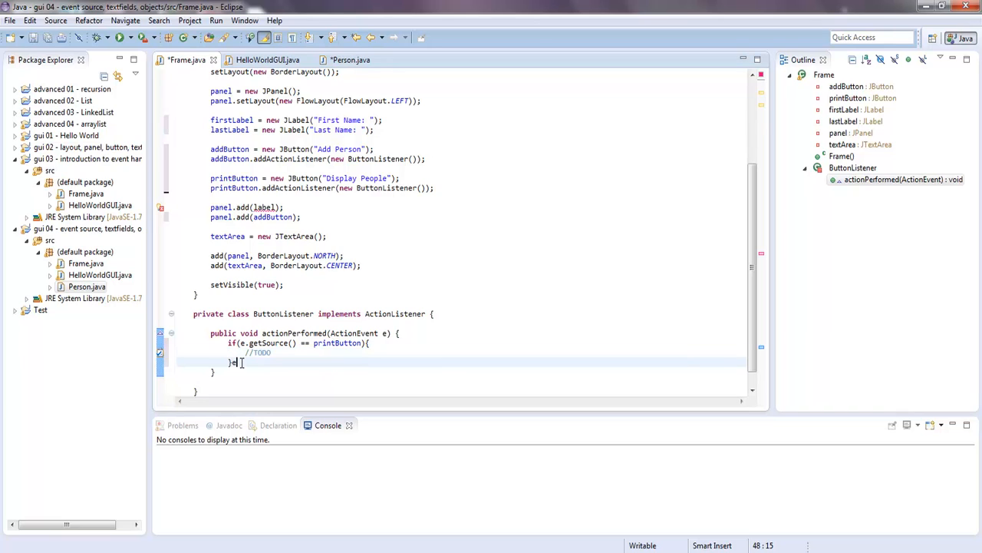
- Add an else-if branch for addButton that begins with new Person()
type("lse if(e")
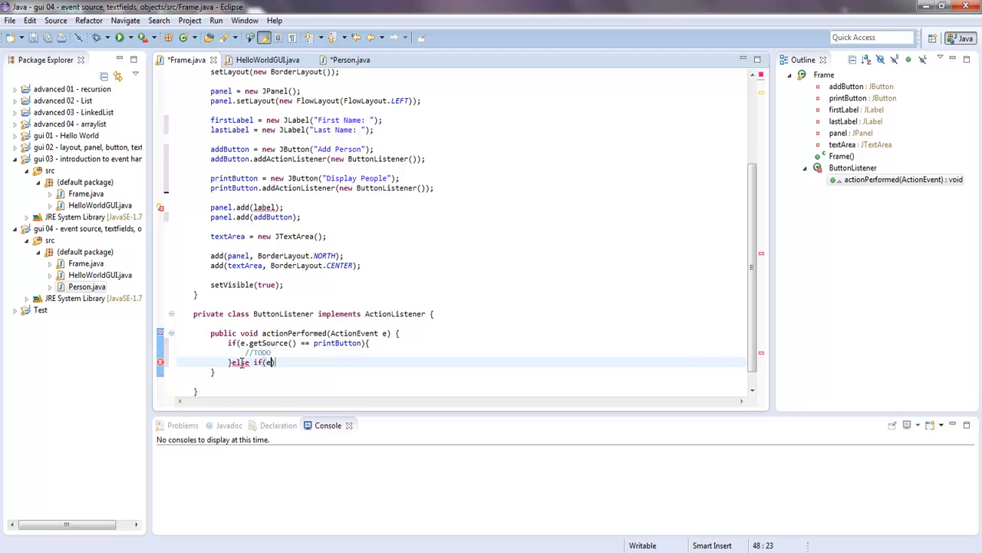
type("g")
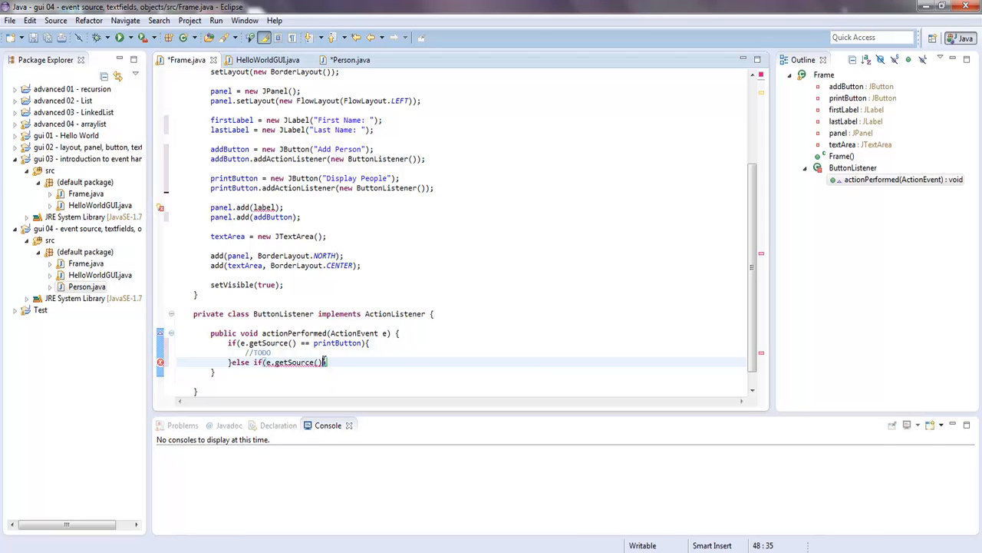
type("==")
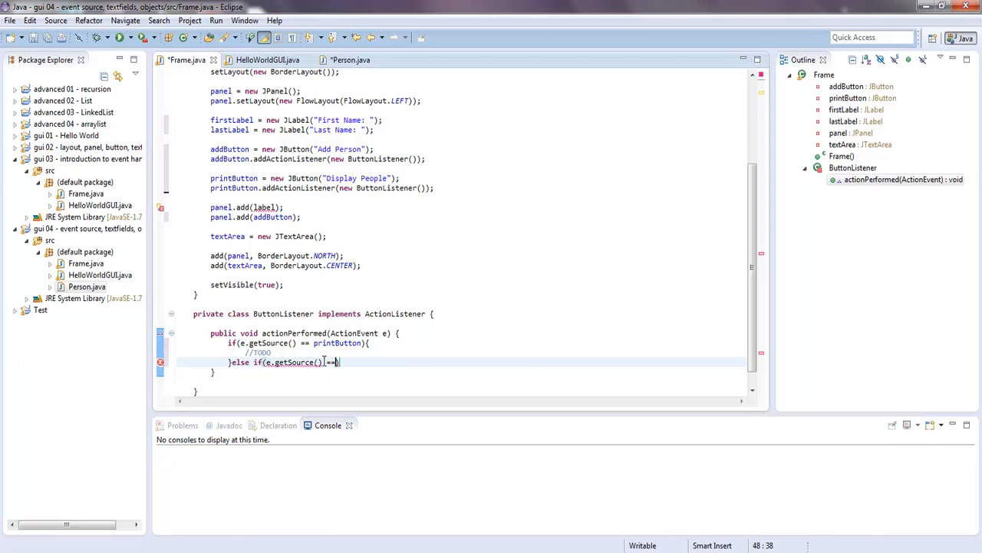
type("a")
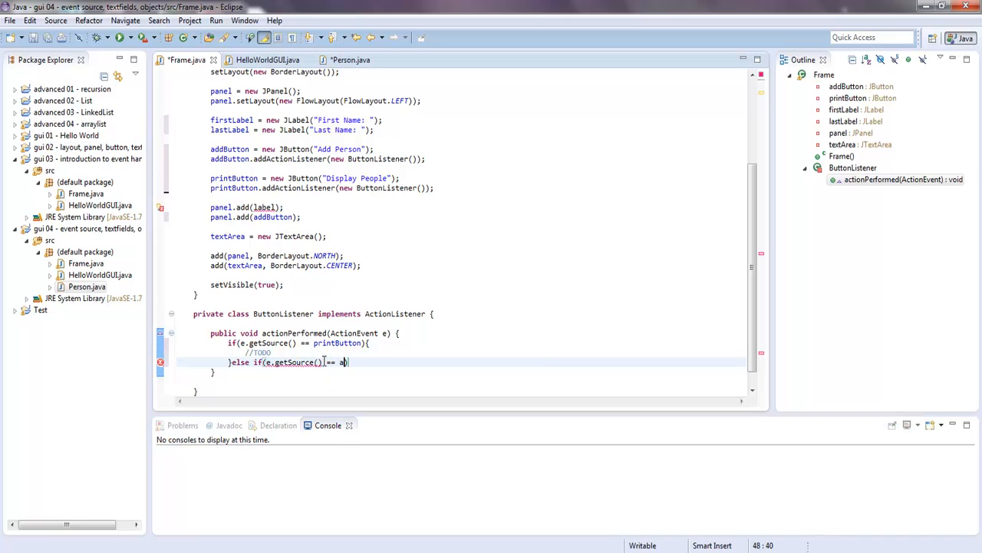
type("ddButton){")
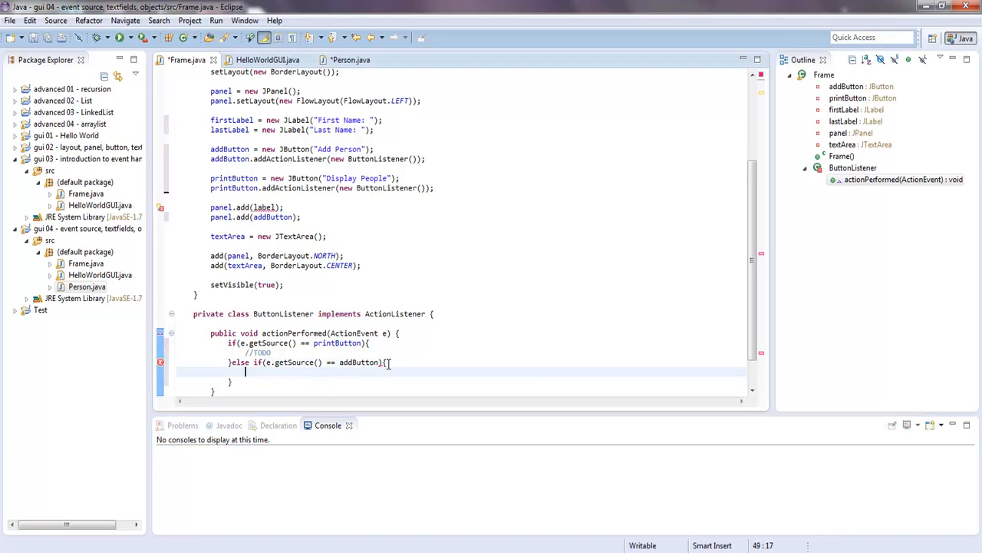
type("new")
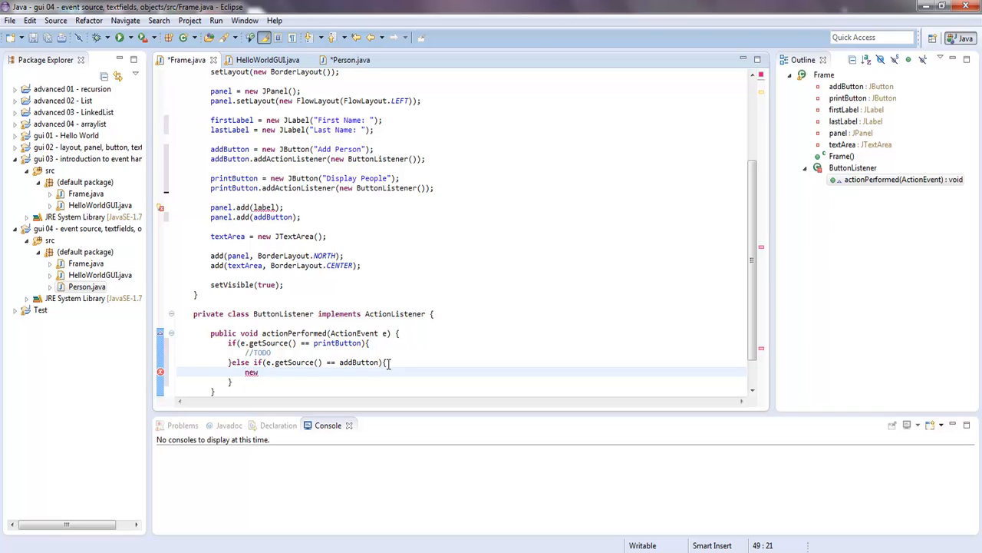
type("Person")
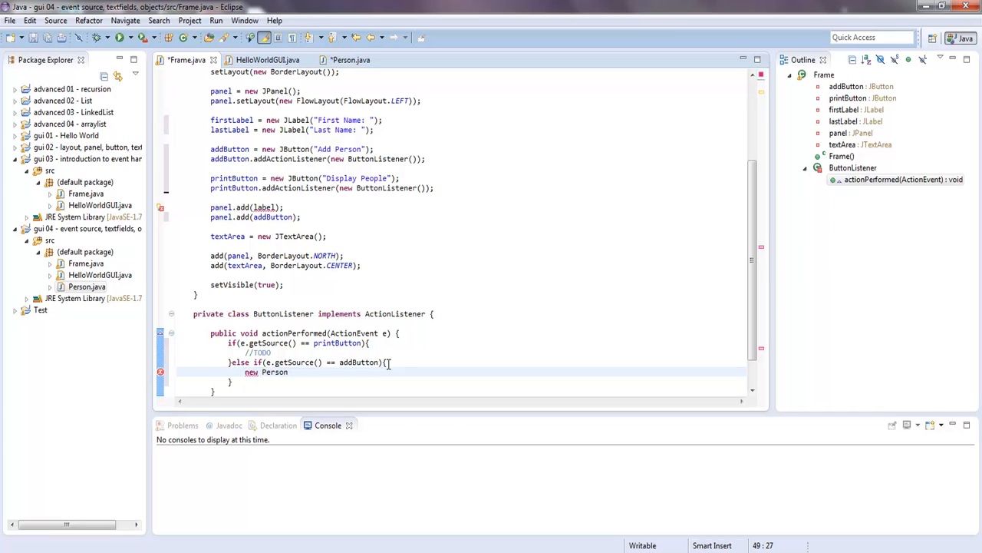
type("()")
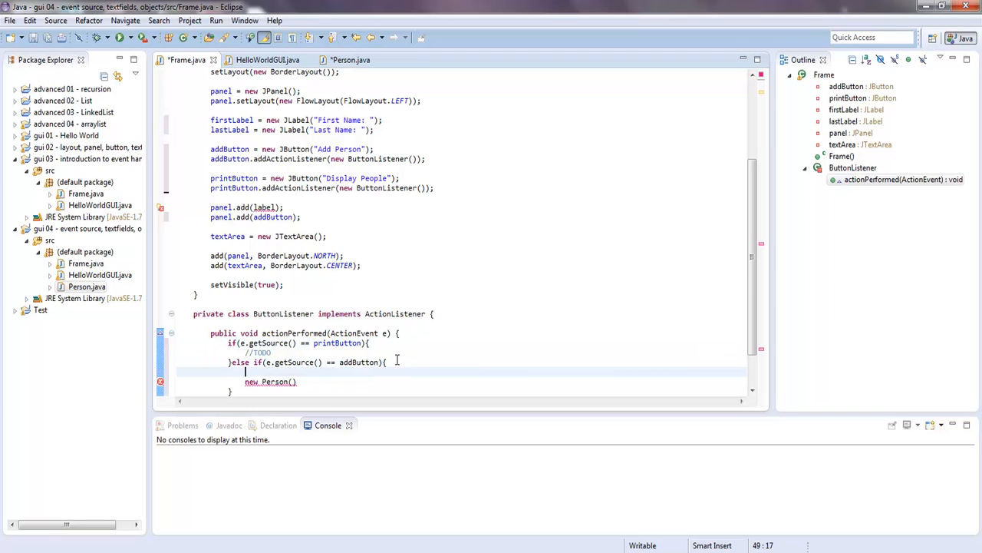
mouse_move(291, 415)
type("p")
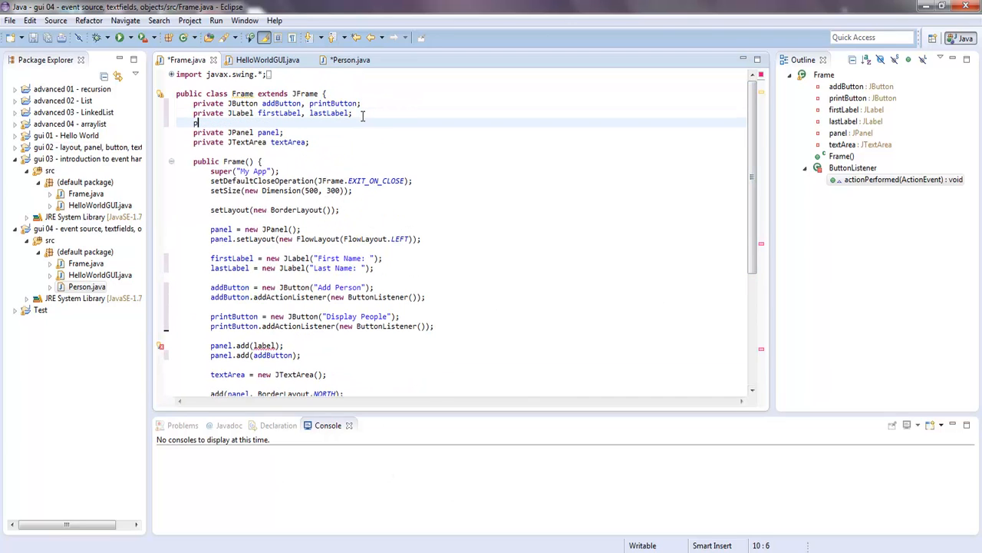
- Declare JTextField fields firstField and lastField in Frame
type("JT")
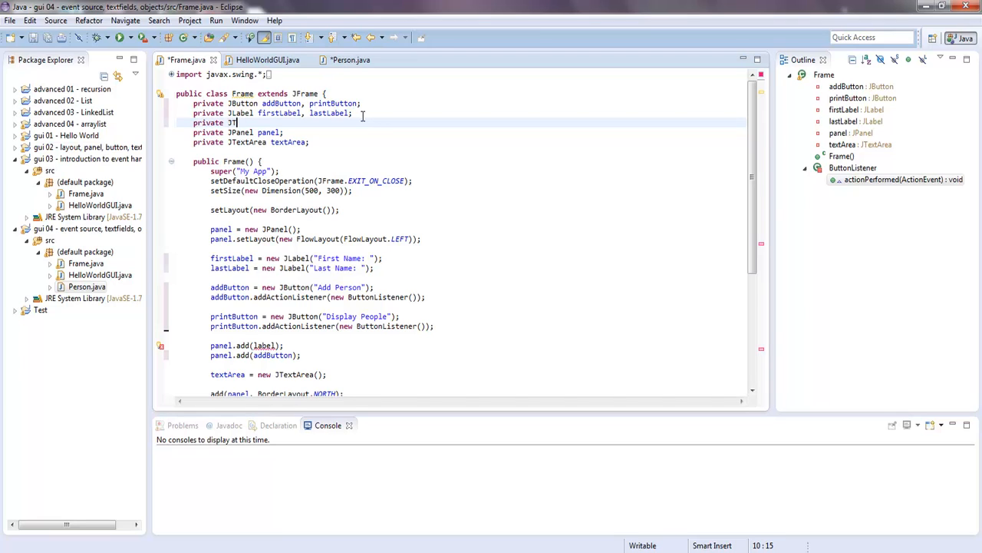
type("extField")
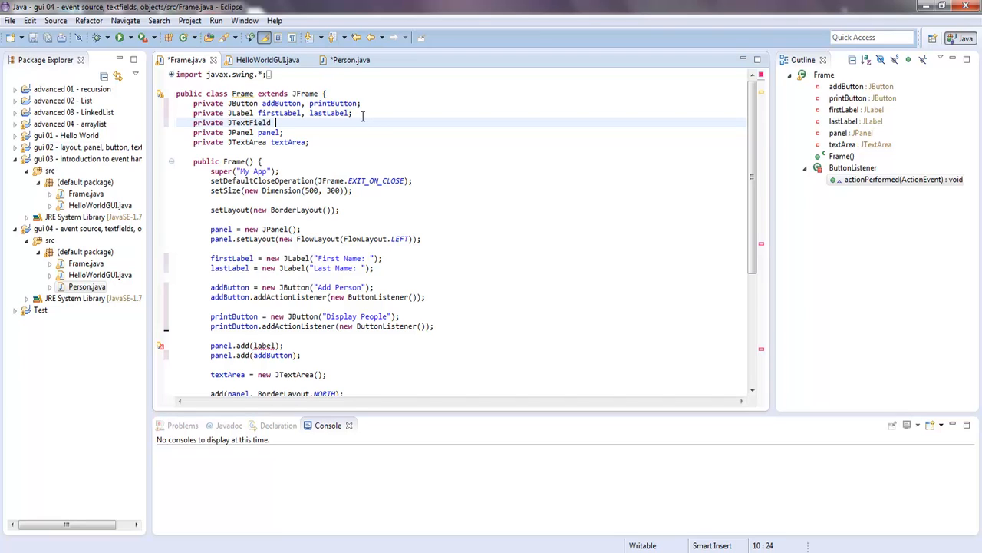
type("firstField")
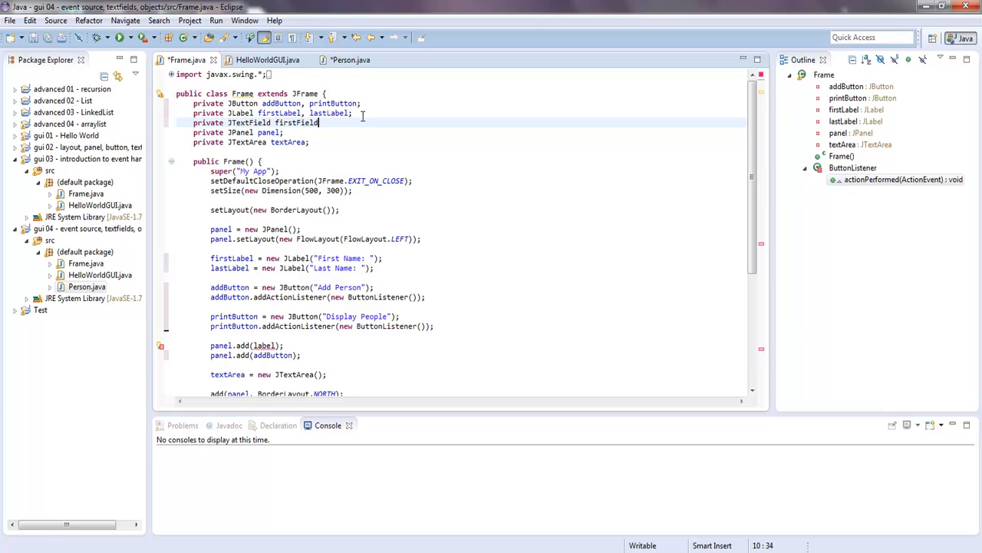
type(", lastF")
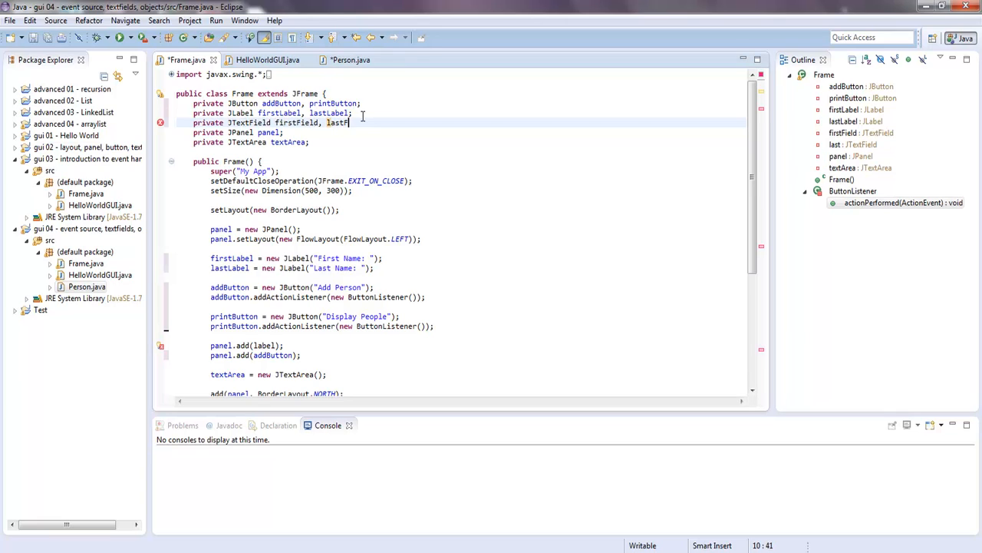
type("ield;")
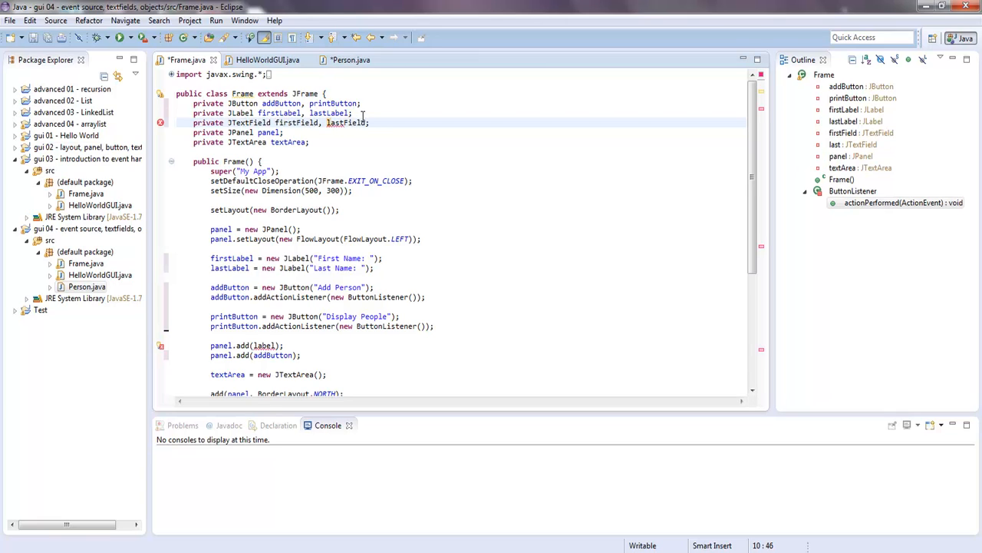
scroll("down", 3)
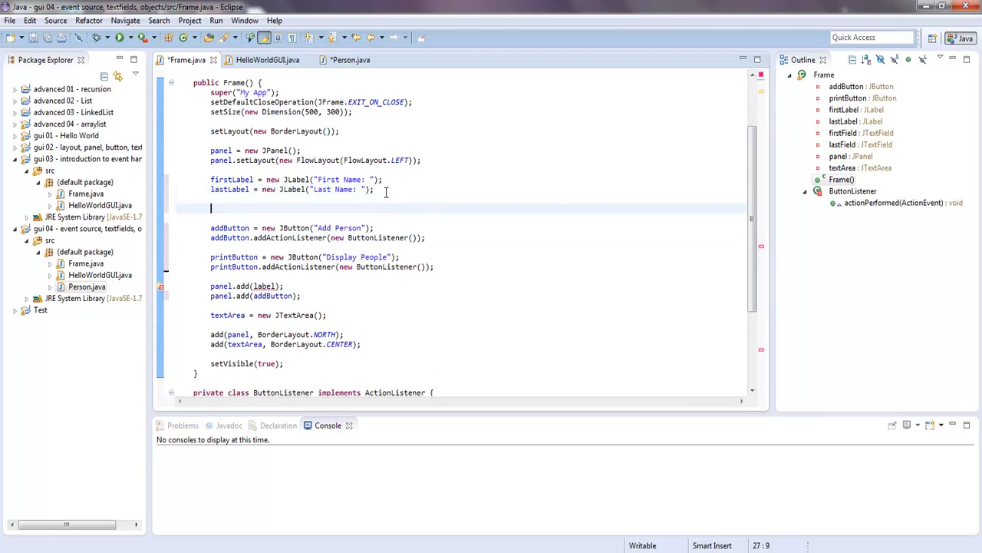
- Create firstField as new JTextField(10) and lastField as new JTextField(12)
type("firstField")
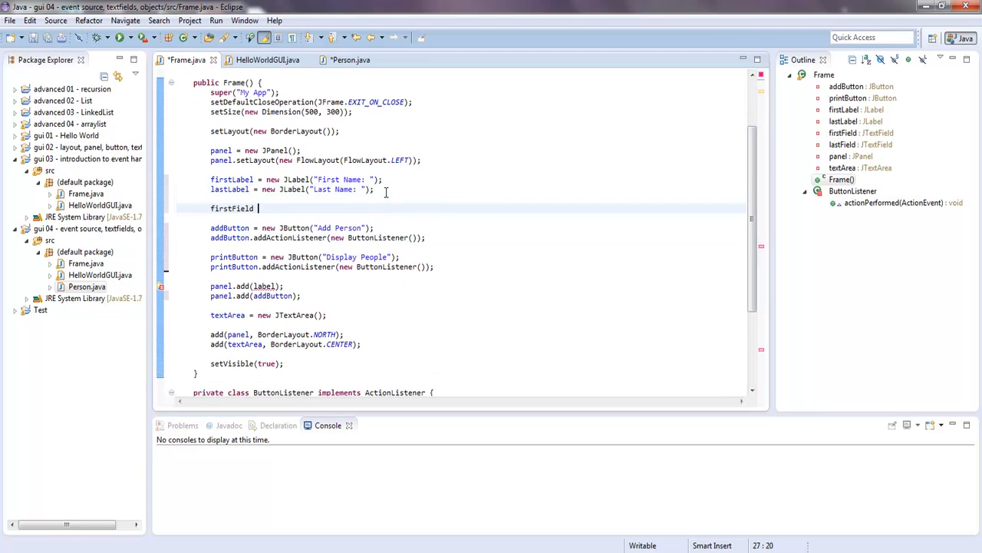
type("= new J")
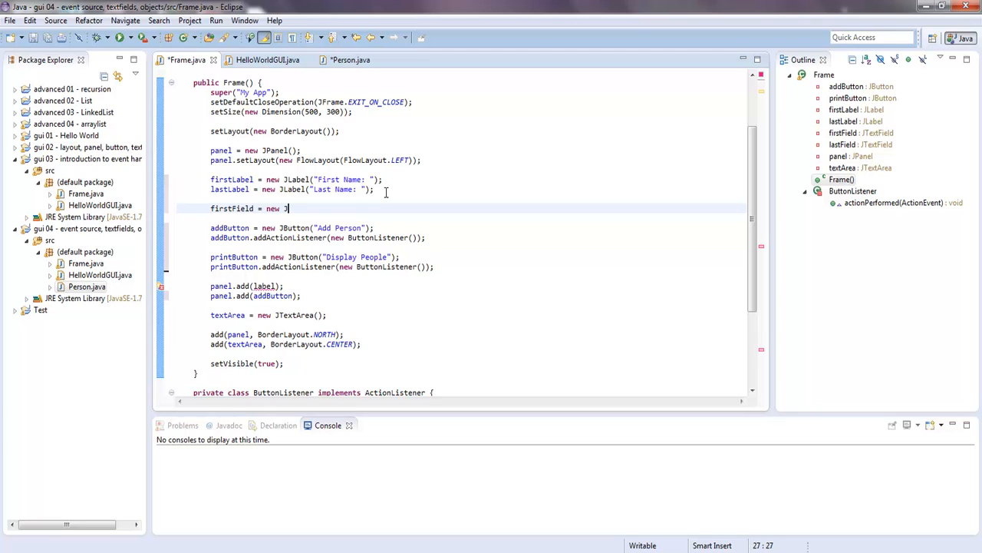
type("TextF")
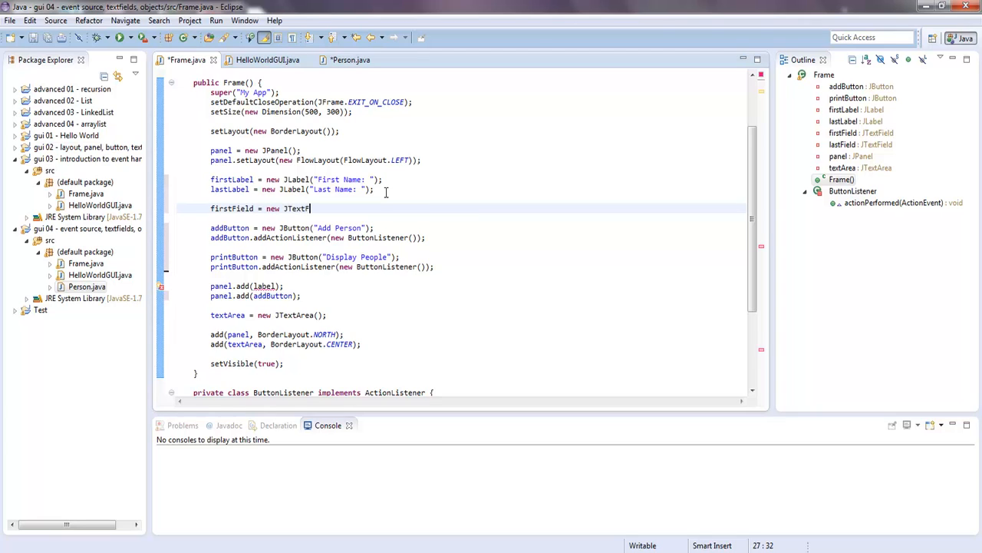
type("ield")
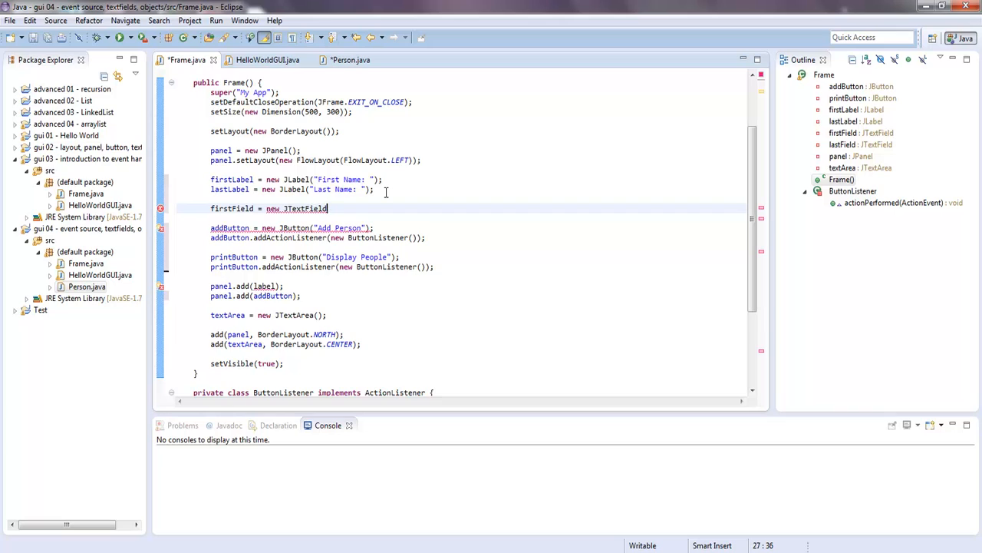
type("()")
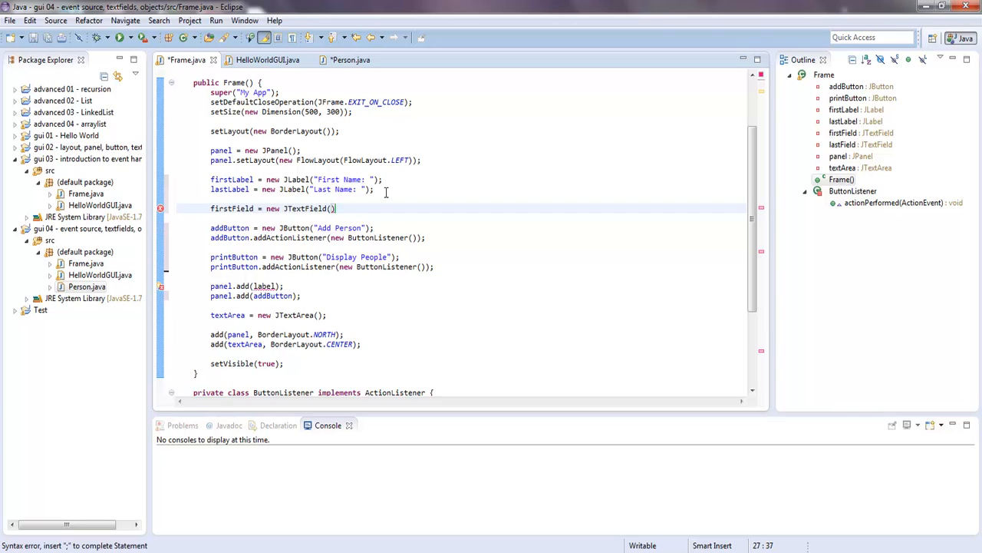
type("10")
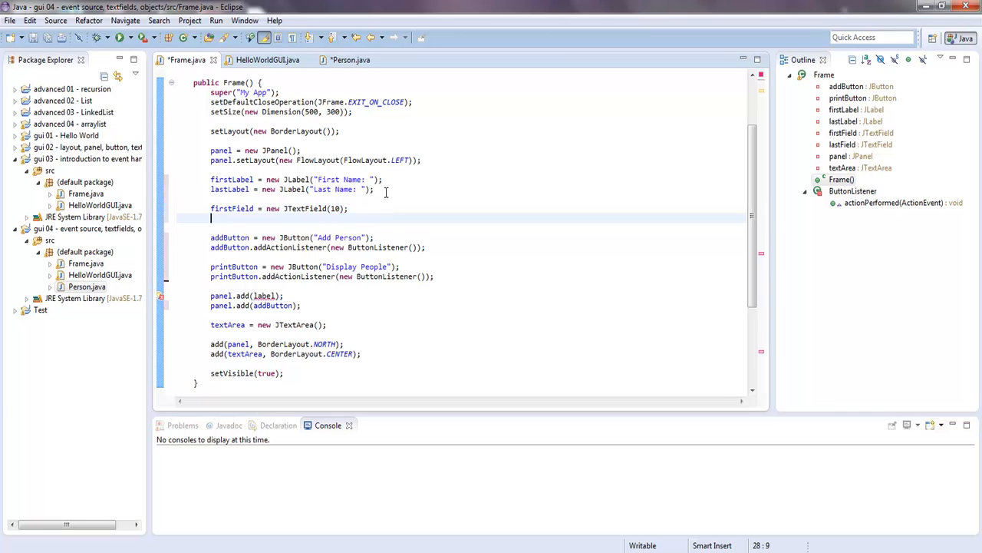
type("lastField =")
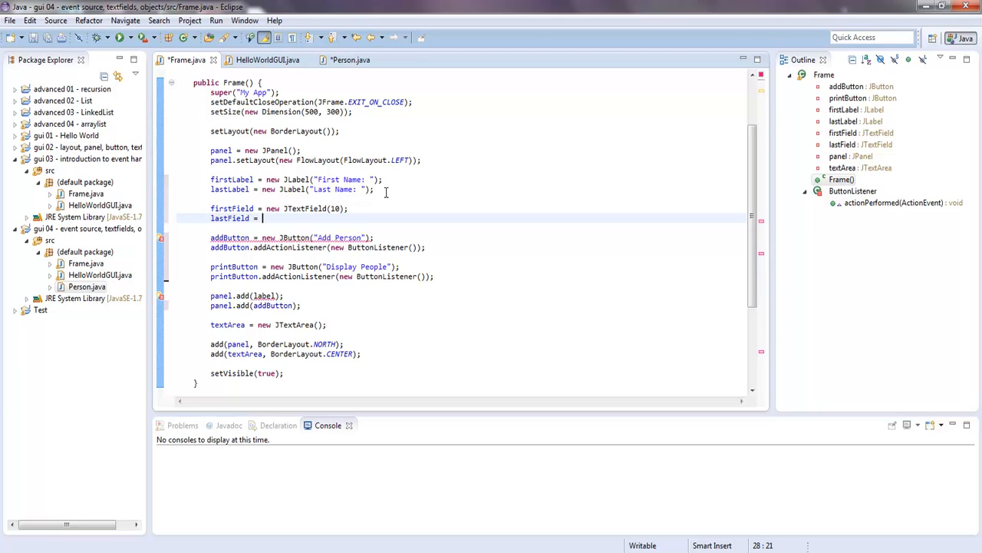
type("new J")
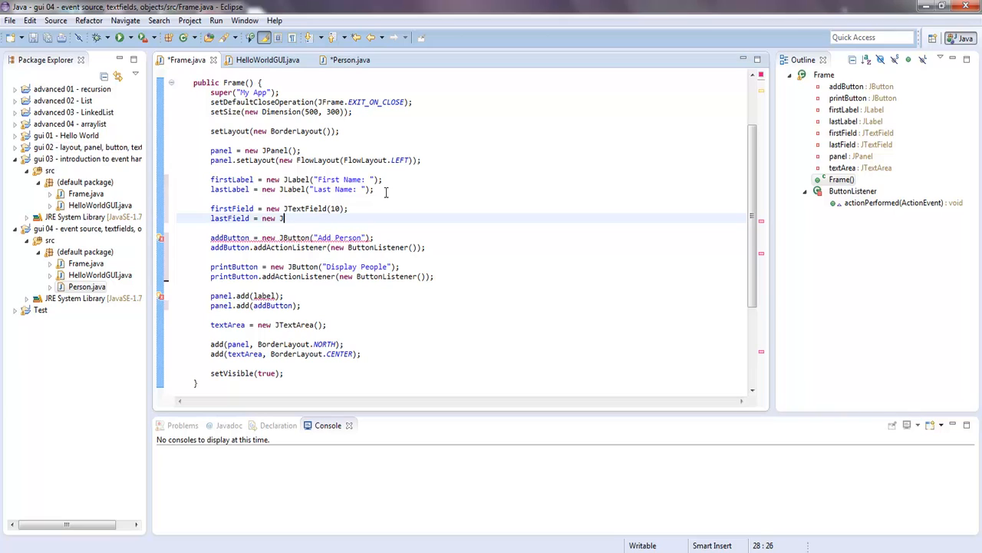
type("TextField")
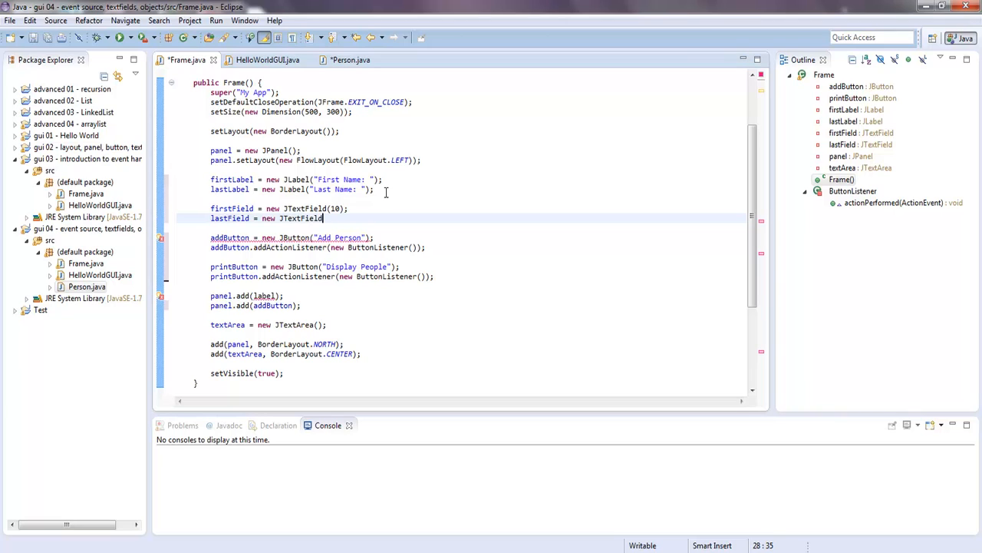
type("(12);")
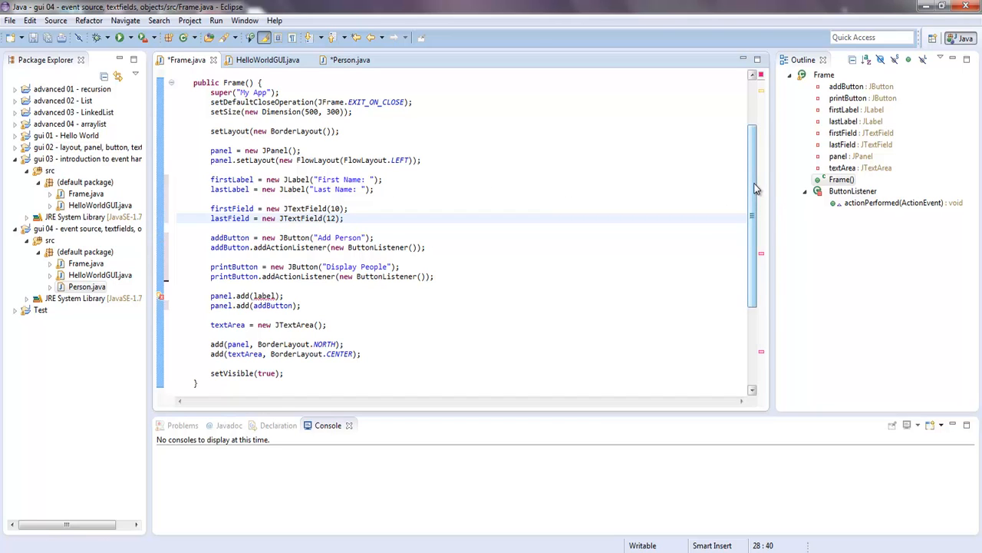
- In the addButton branch, declare String firstName from firstField.getText()
scroll("down", 3)
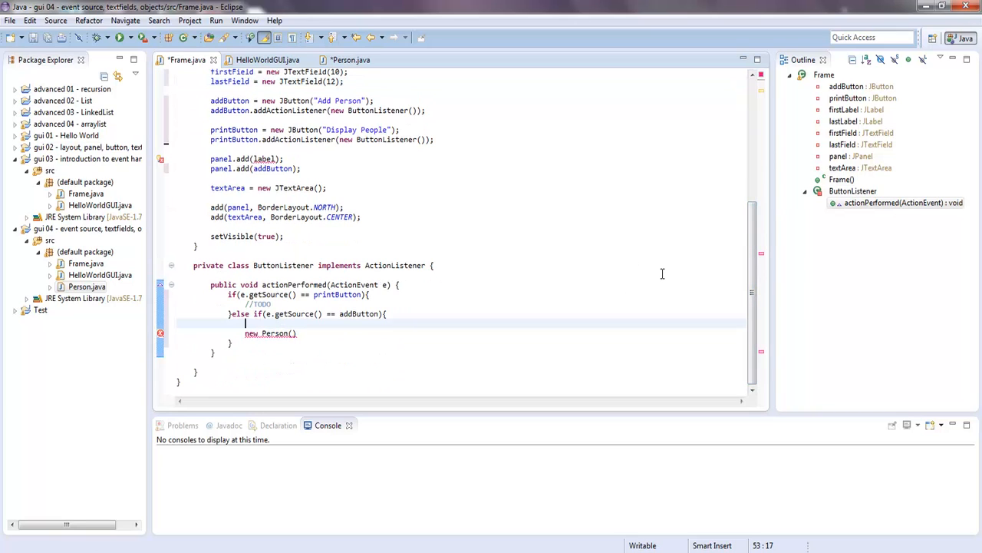
type("String")
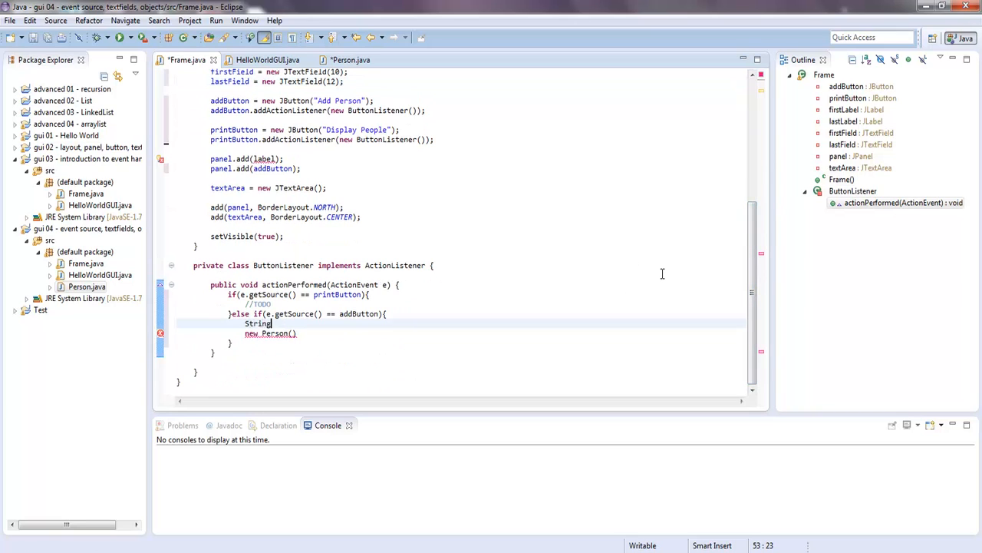
type("firstNa")
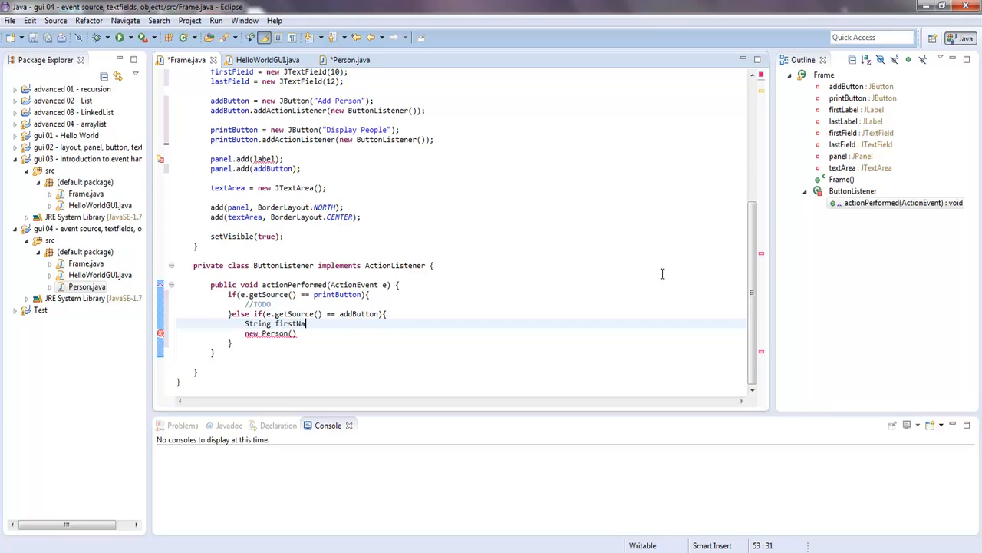
type("me")
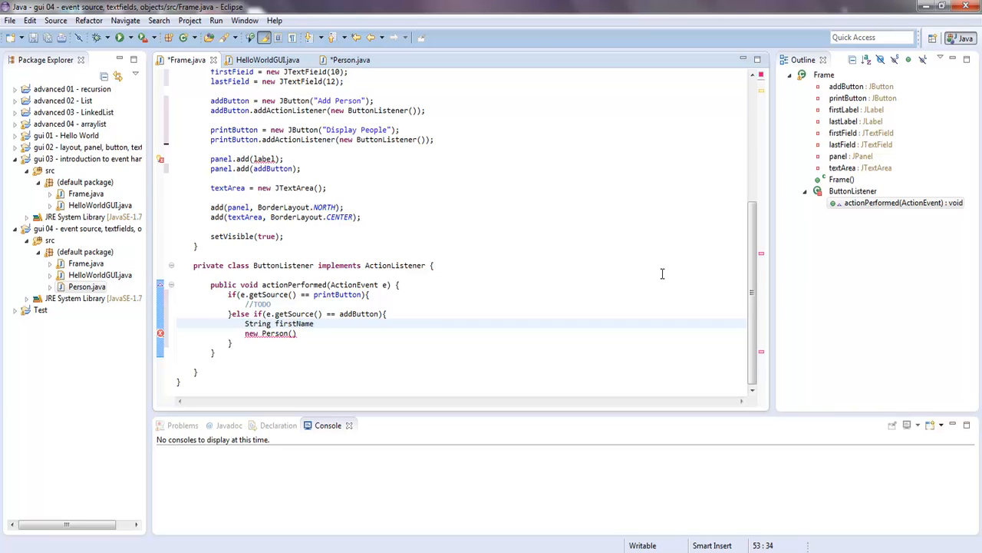
type("=")
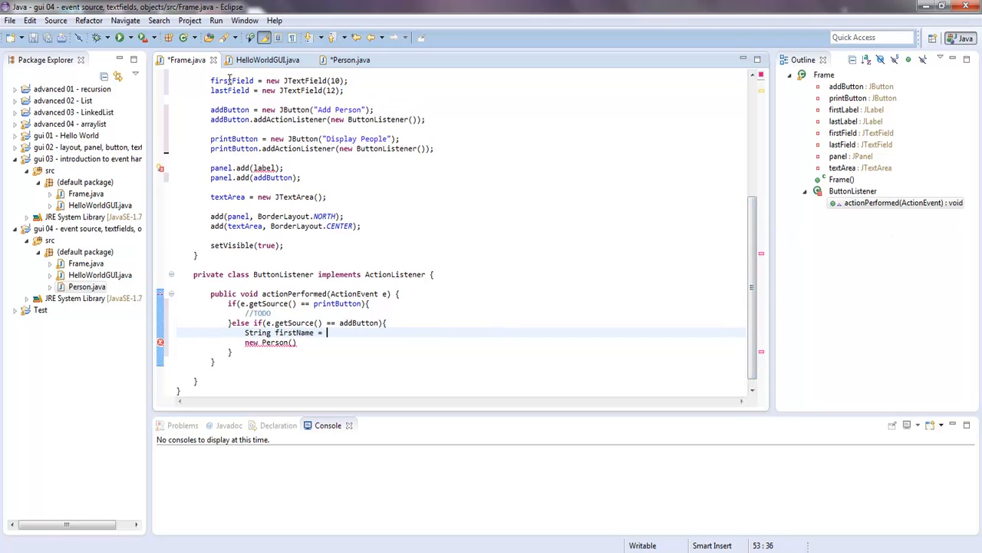
mouse_move(397, 240)
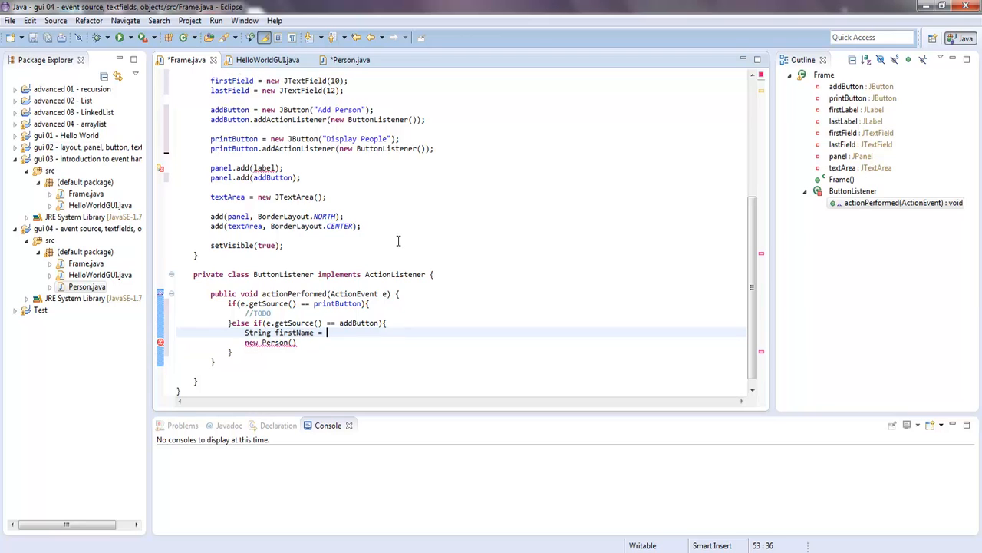
type("firstField")
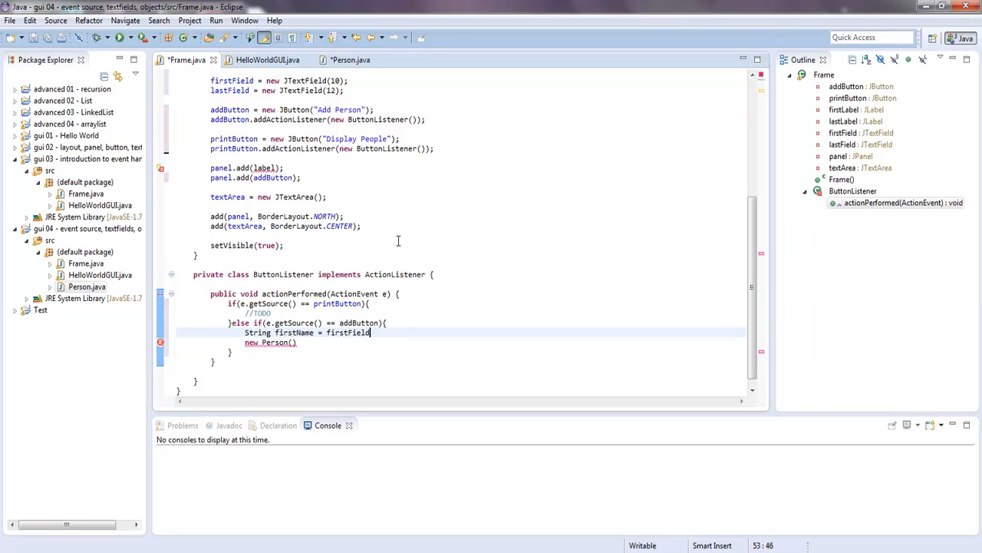
type(".")
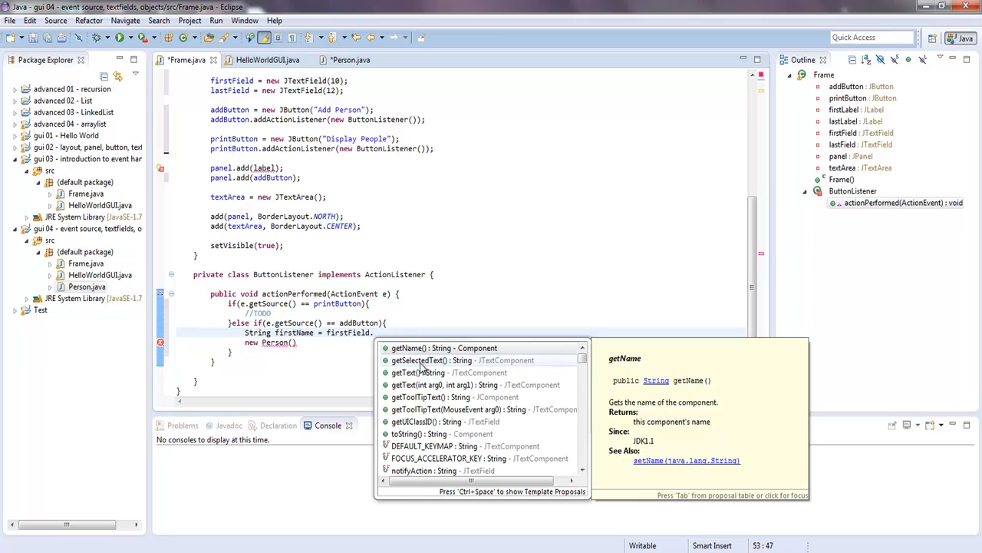
left_click(419, 372)
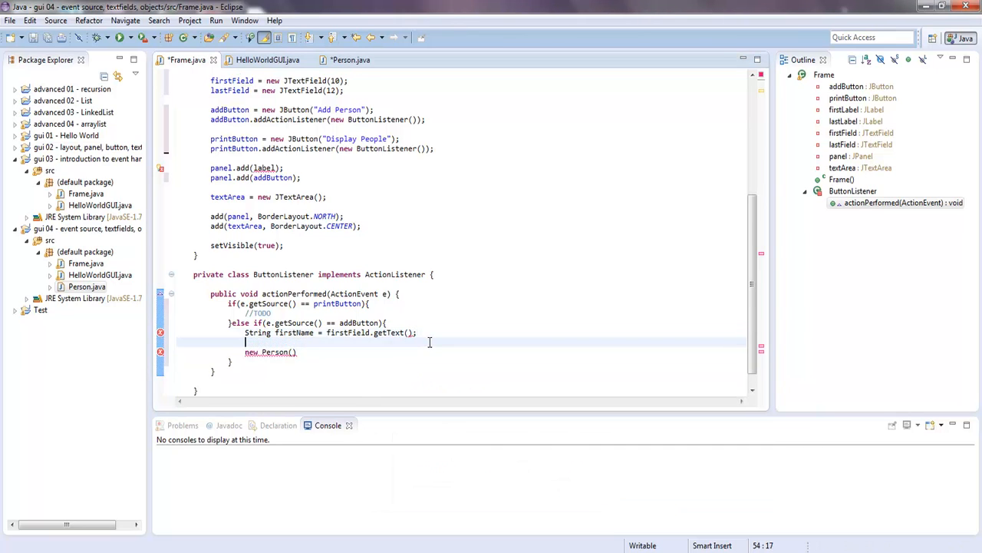
- Read lastName from lastField.getText() and pass firstName and lastName to new Person
type("String")
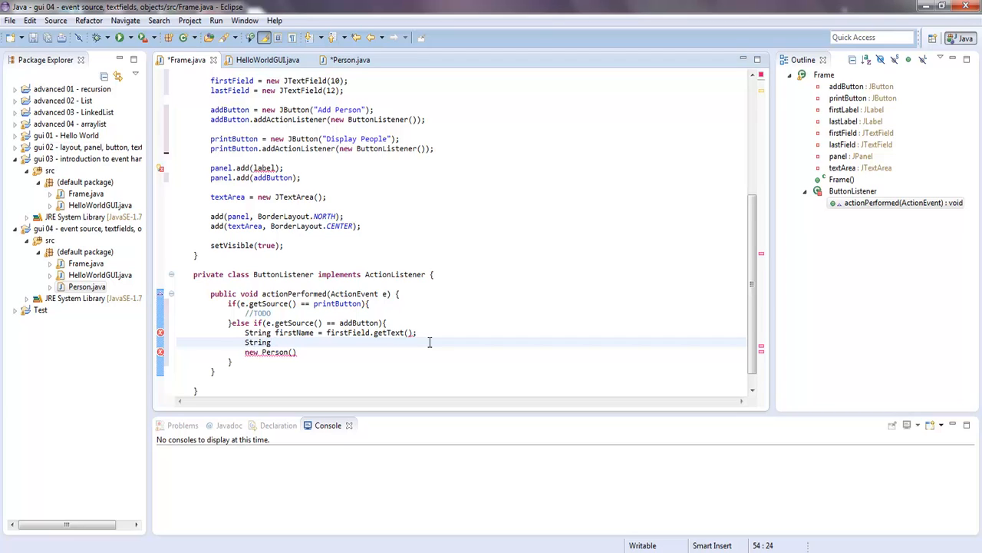
type("lastName =")
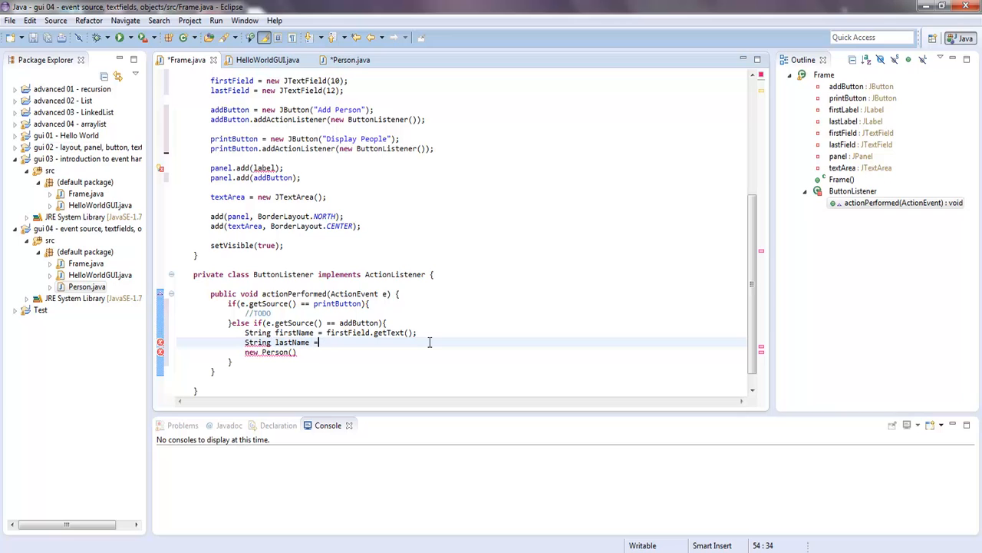
type("lastField.getText(")
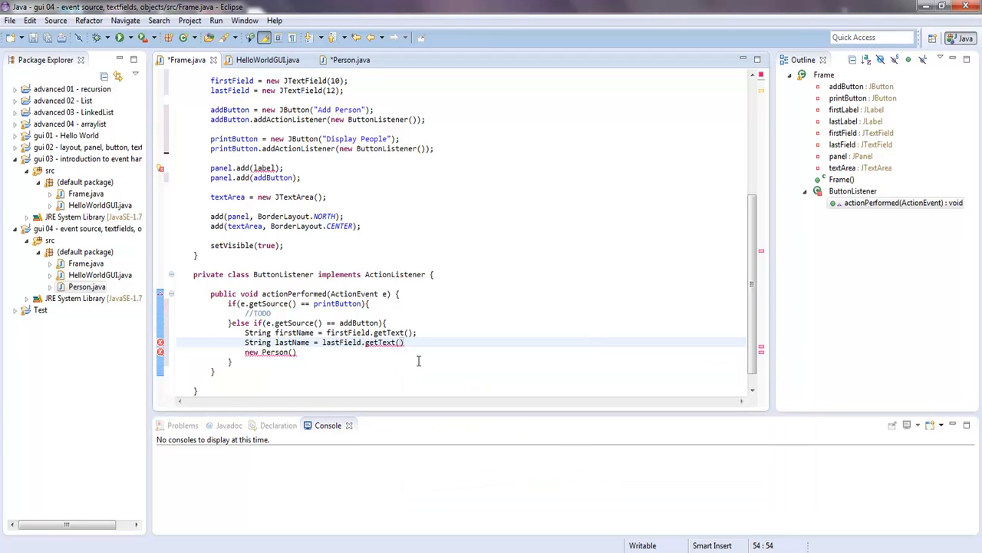
type(";")
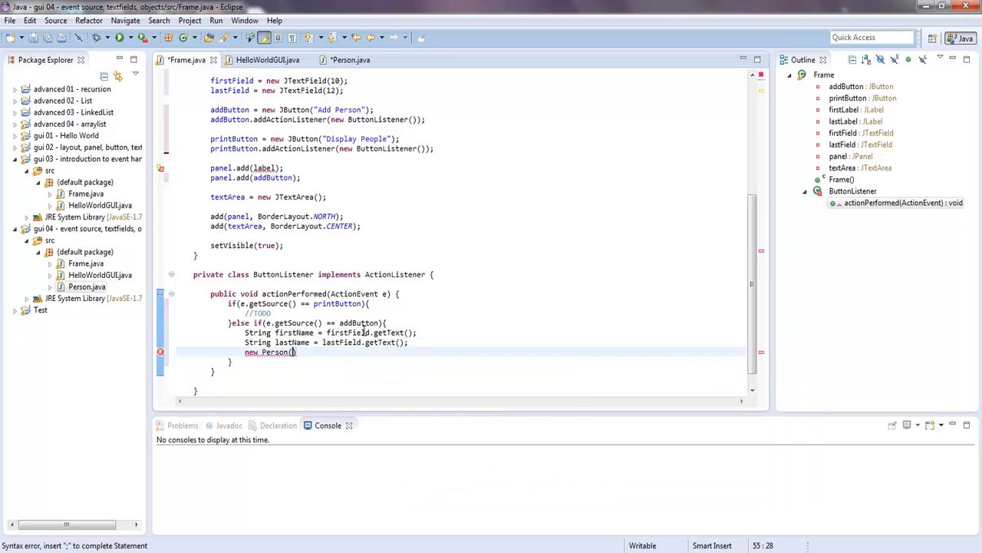
mouse_move(360, 333)
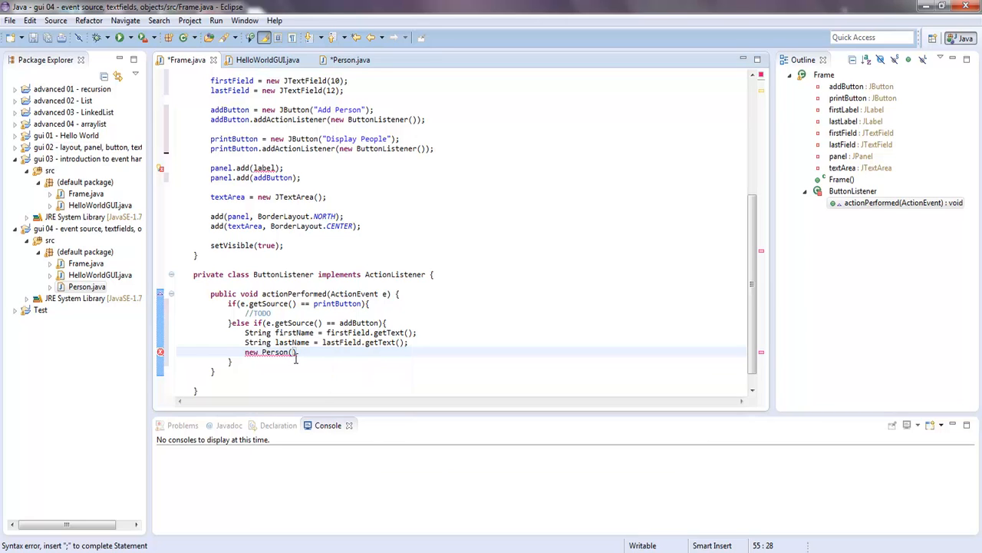
type("firstName, las")
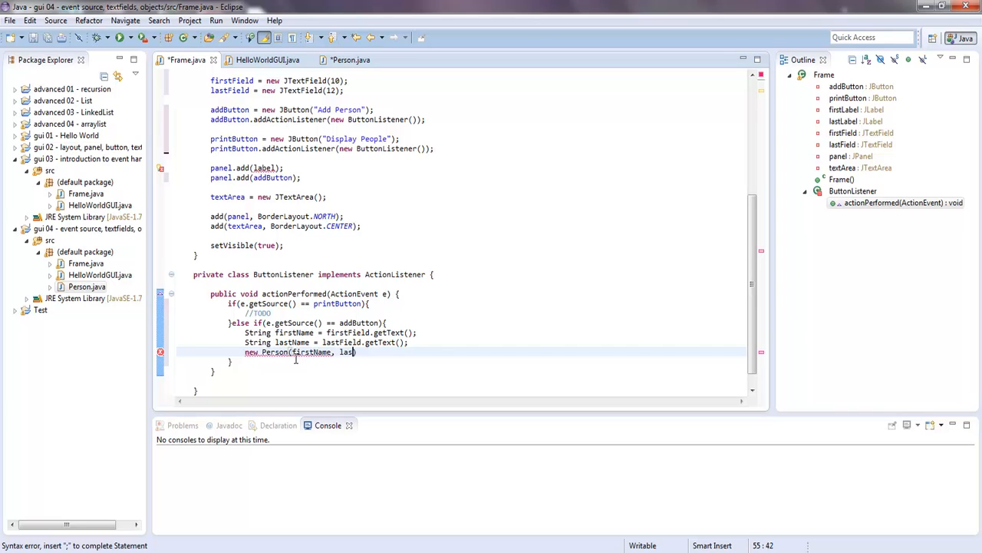
type("tName);")
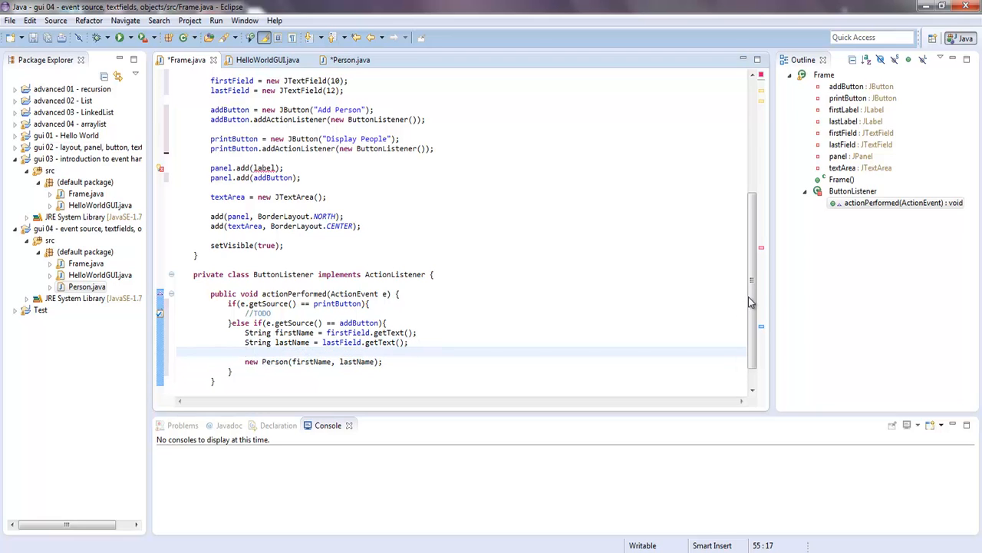
scroll("down", 3)
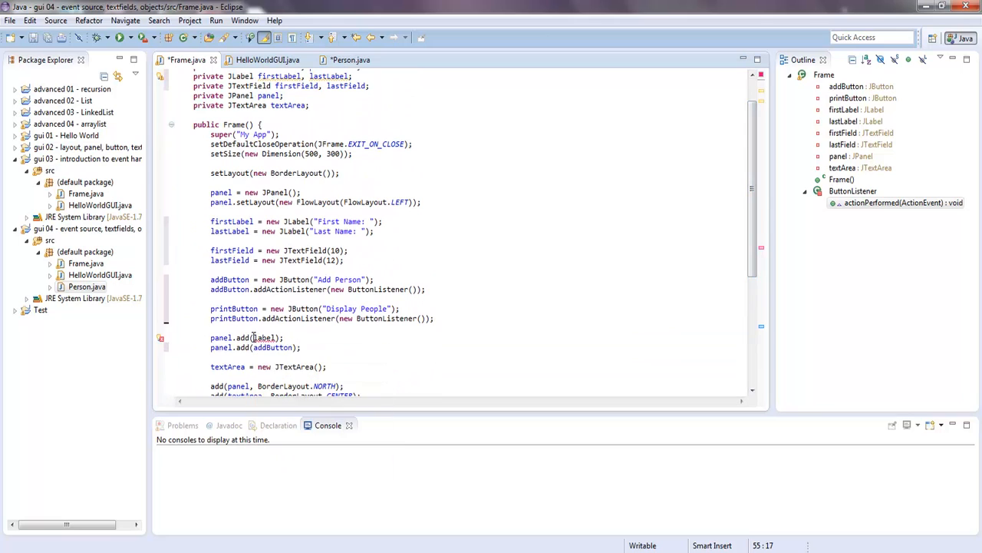
- Change panel.add(label) to firstLabel and add firstField, lastLabel and lastField to the panel
double_click(265, 337)
type("firs")
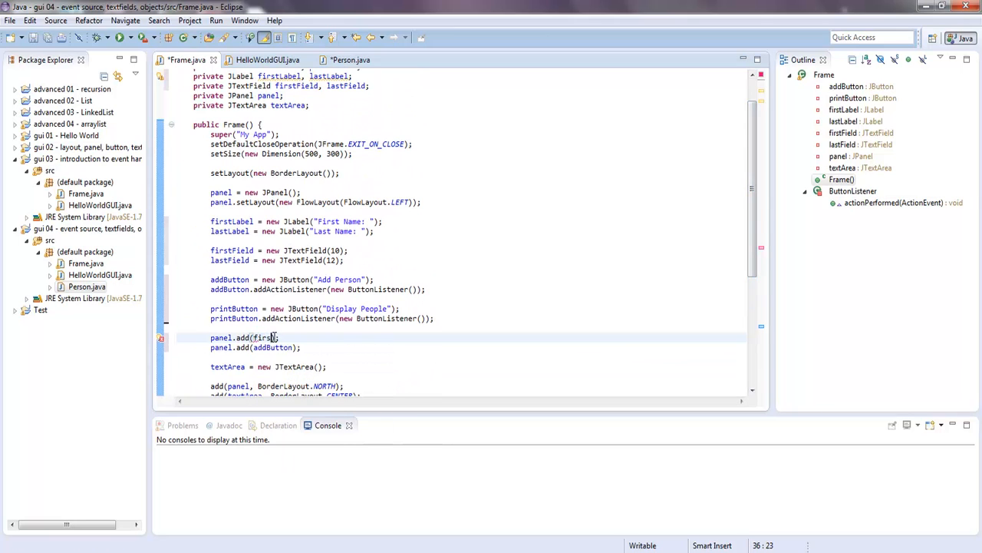
type("Label")
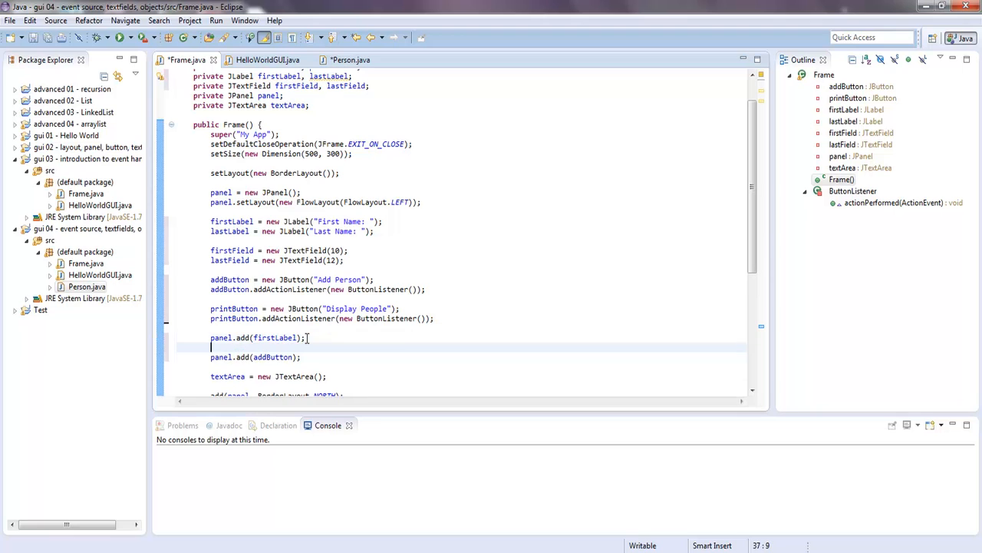
type("panel.add(comp")
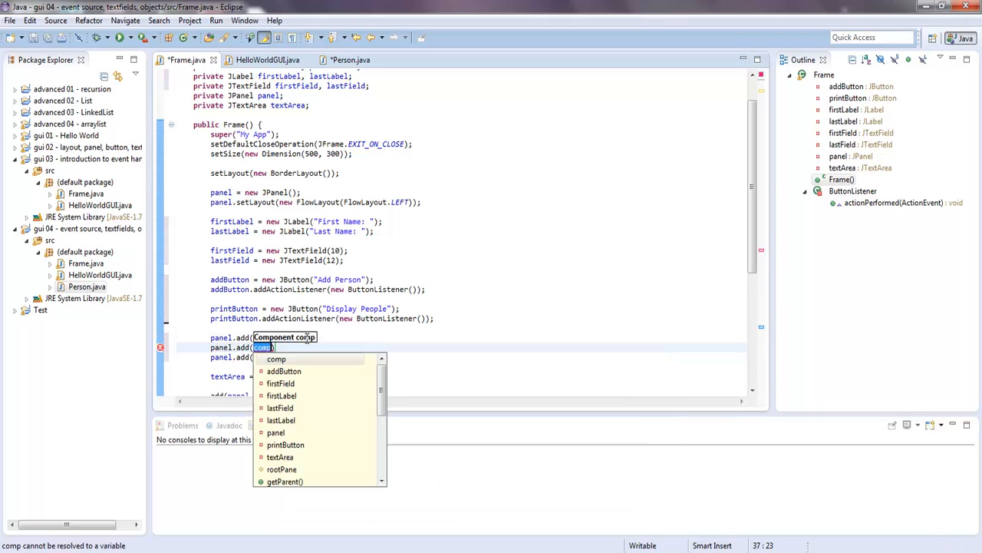
left_click(281, 383)
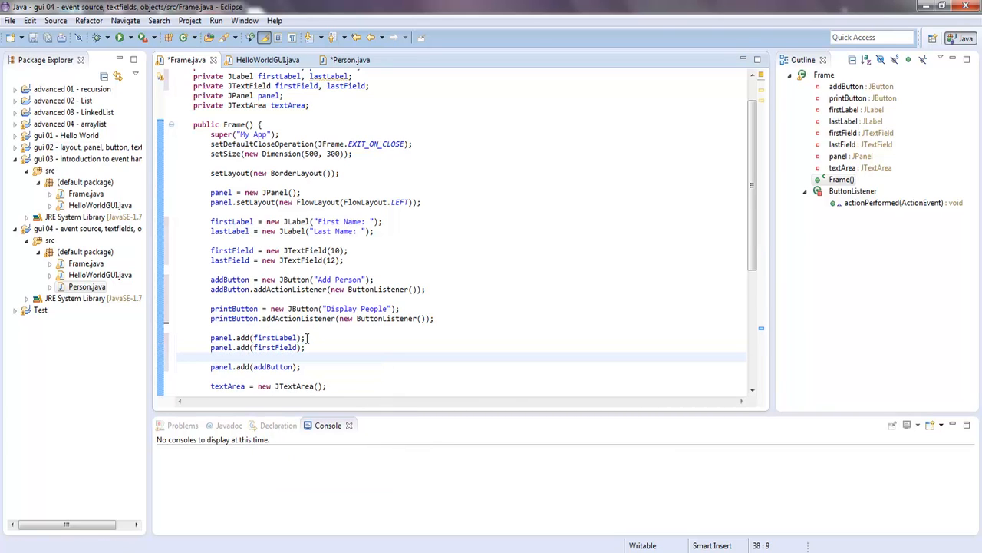
type("panel.add(lastLabel);")
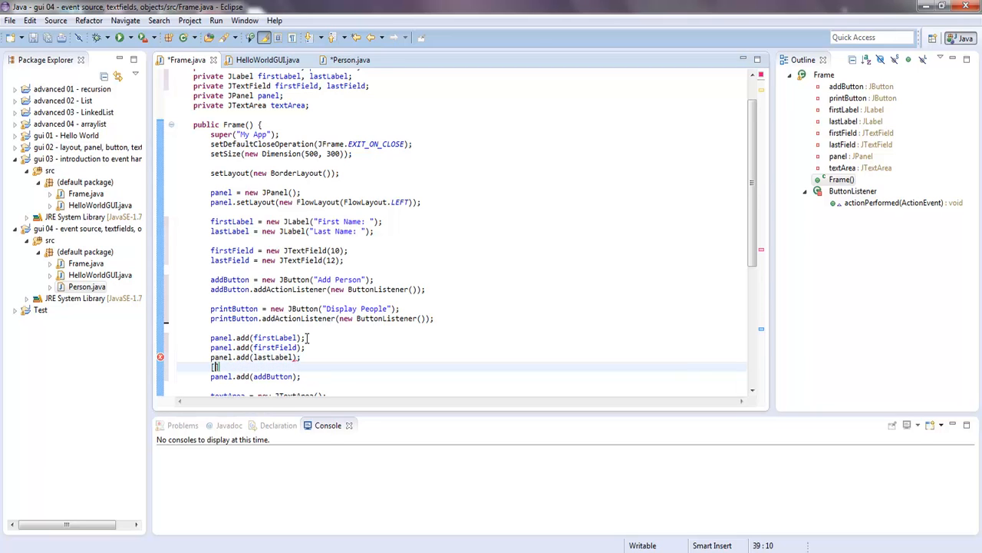
type("panel.add(lastField);")
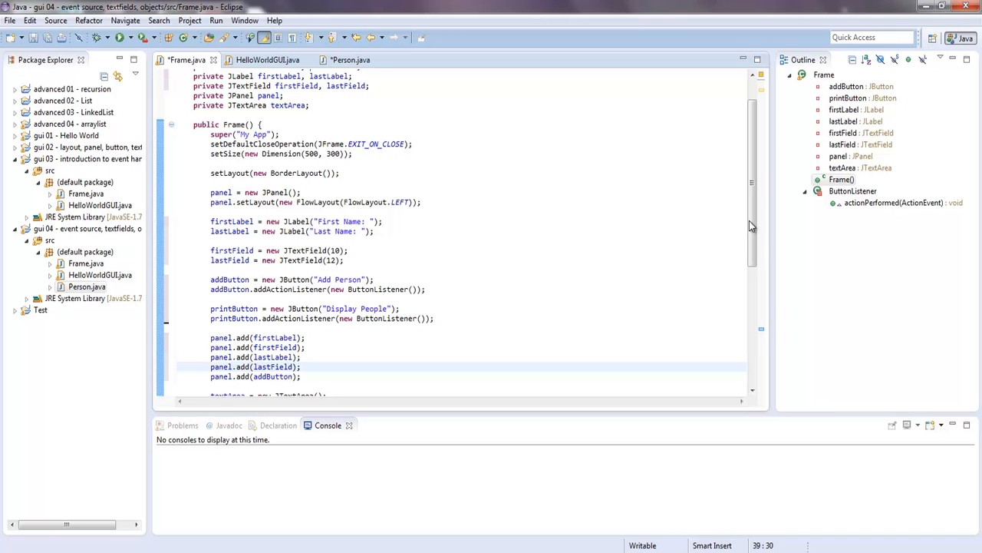
scroll("down", 3)
type("panel.add(printButton);")
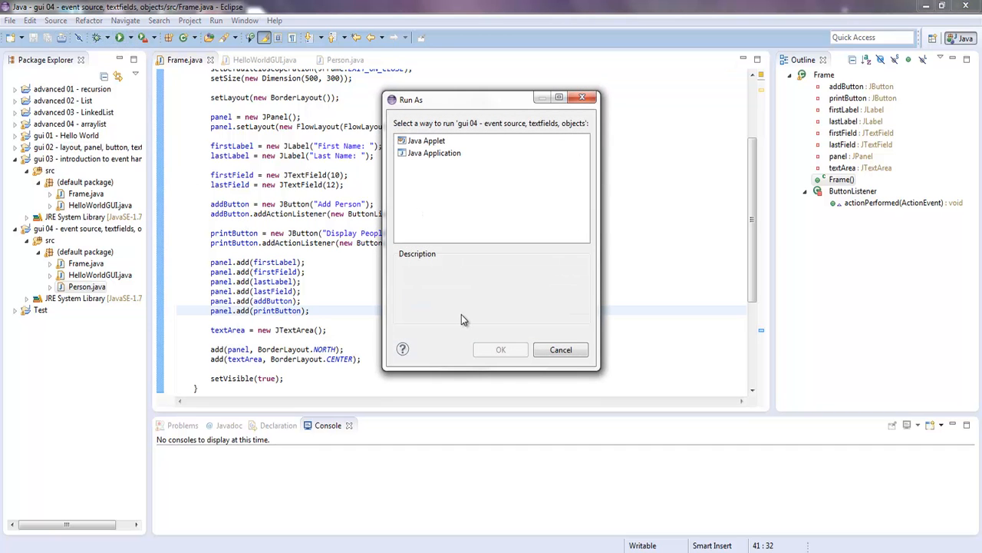
- Launch Frame as a Java Application from Run As
left_click(434, 152)
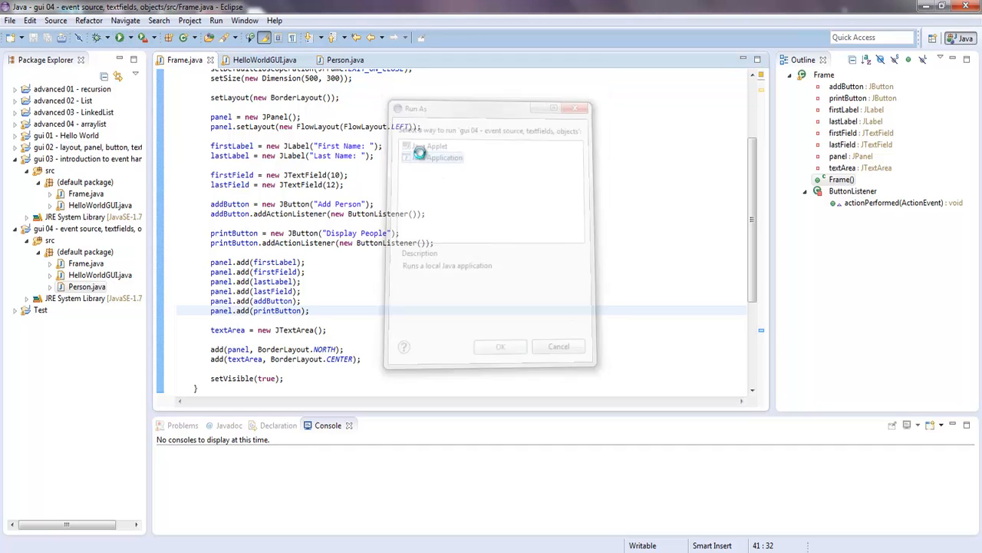
left_click(500, 346)
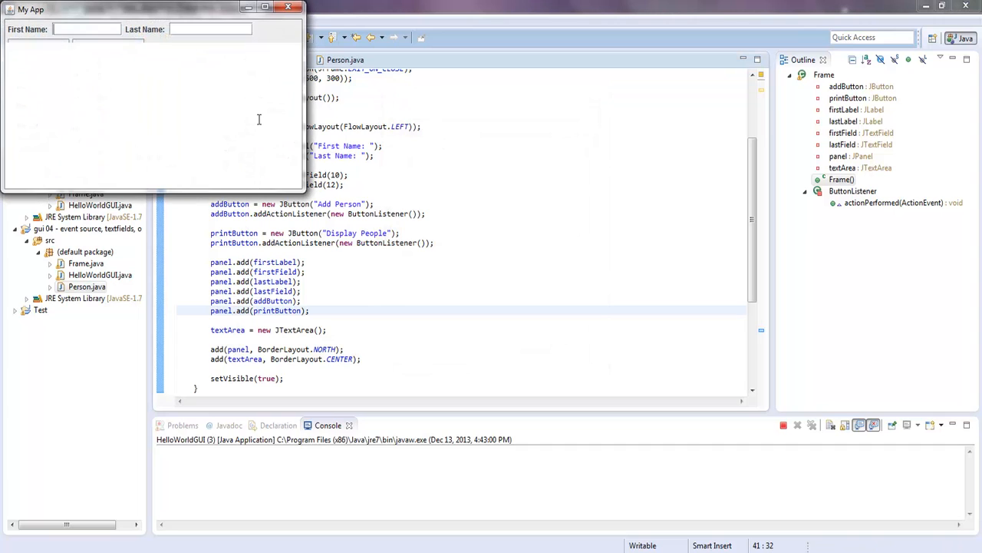
mouse_move(156, 48)
type("8")
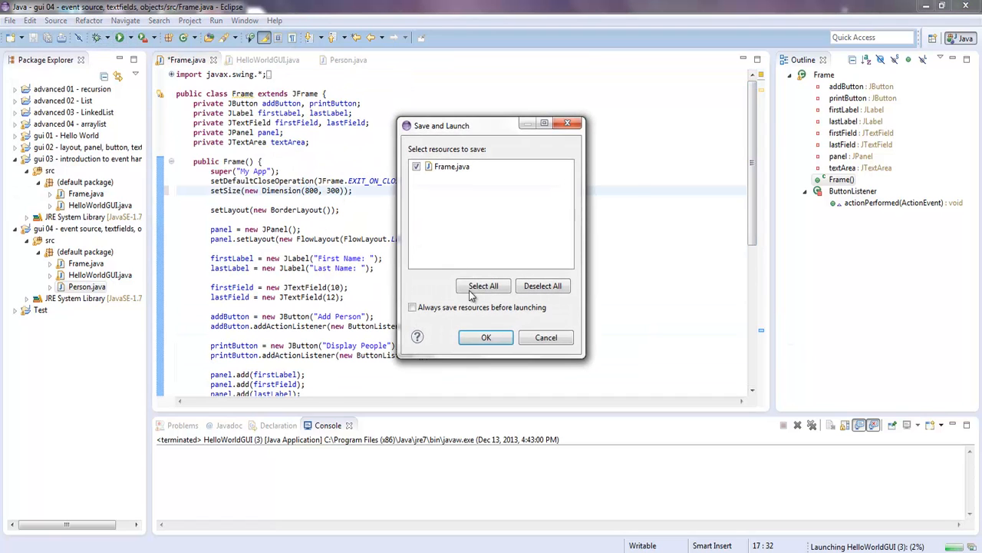
- Save Frame.java, launch My App, and type a first name into the field
left_click(486, 337)
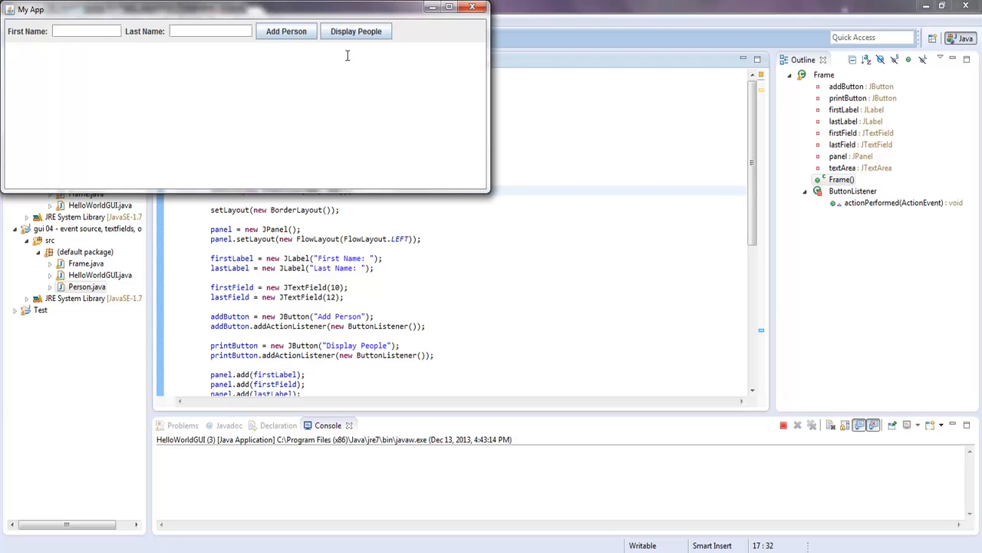
left_click(87, 31)
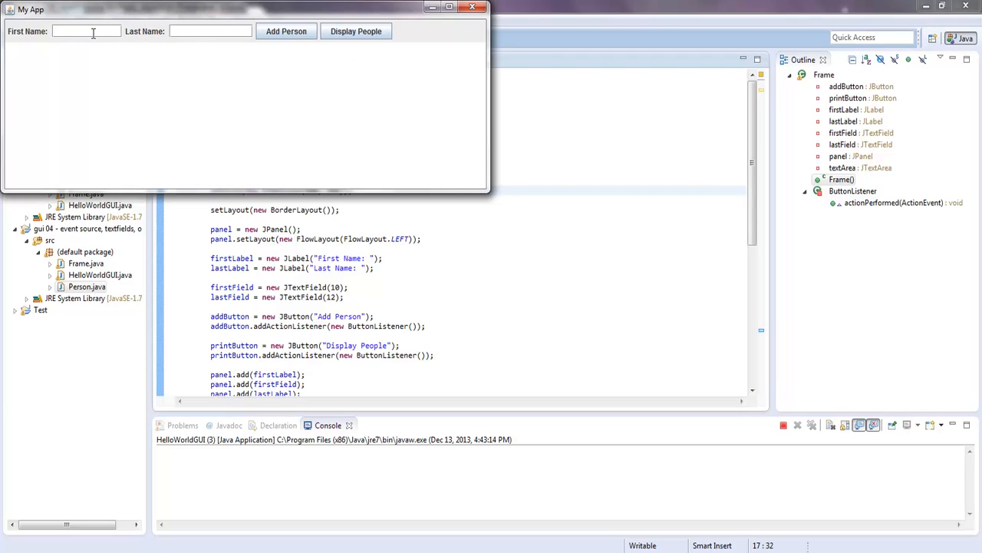
type("miadldas")
type("alkjfaslsadf")
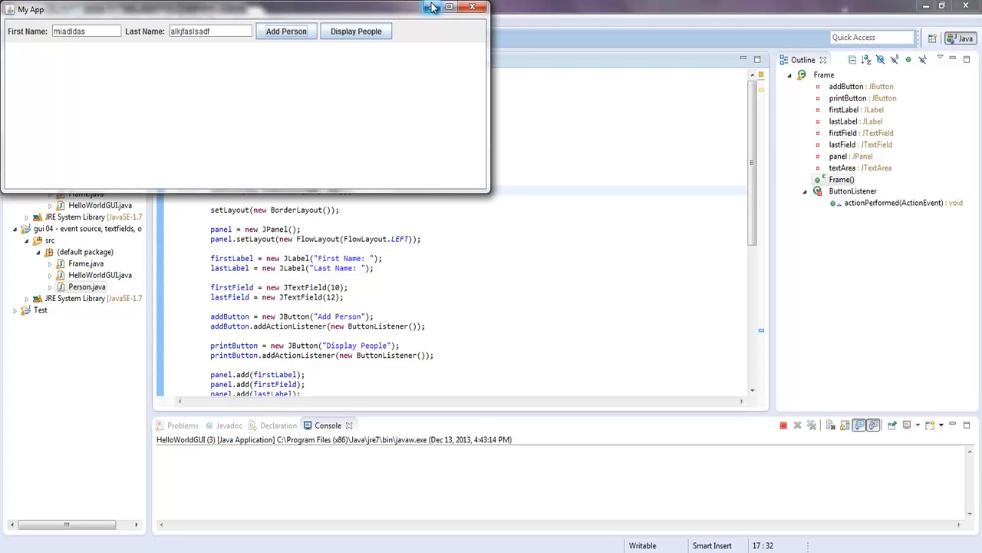
mouse_move(434, 8)
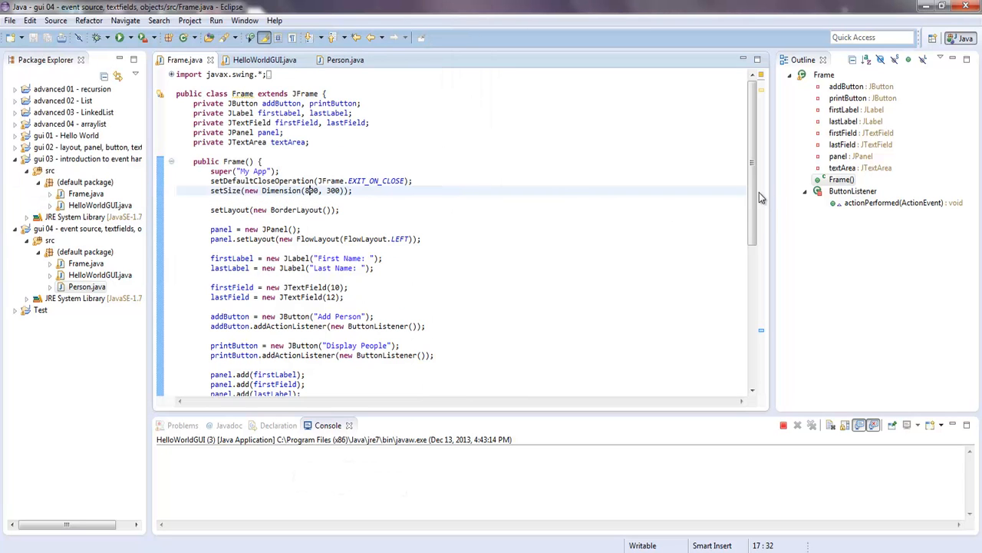
- Make the printButton branch append 'Display button pushed' to textArea
scroll("down", 3)
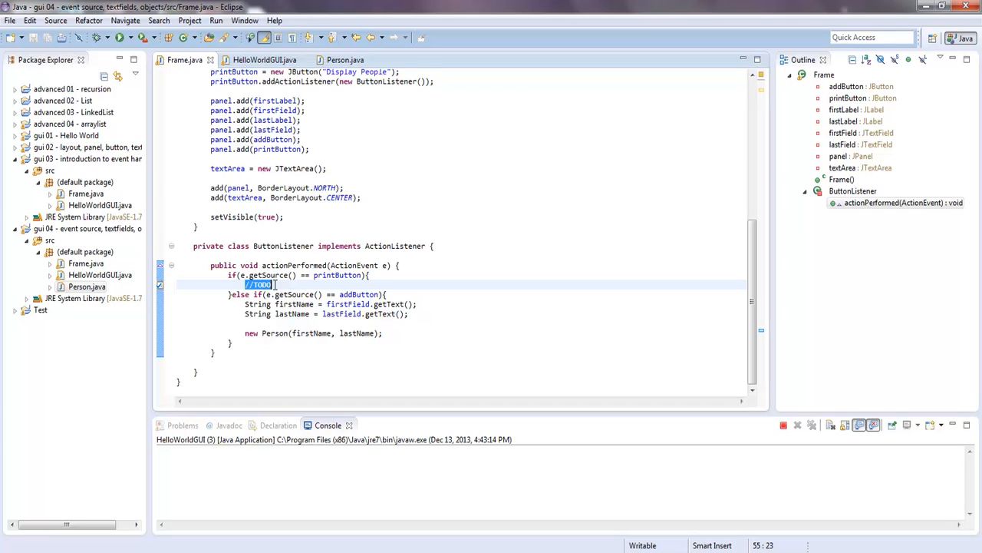
type("textArea.append(arg0);")
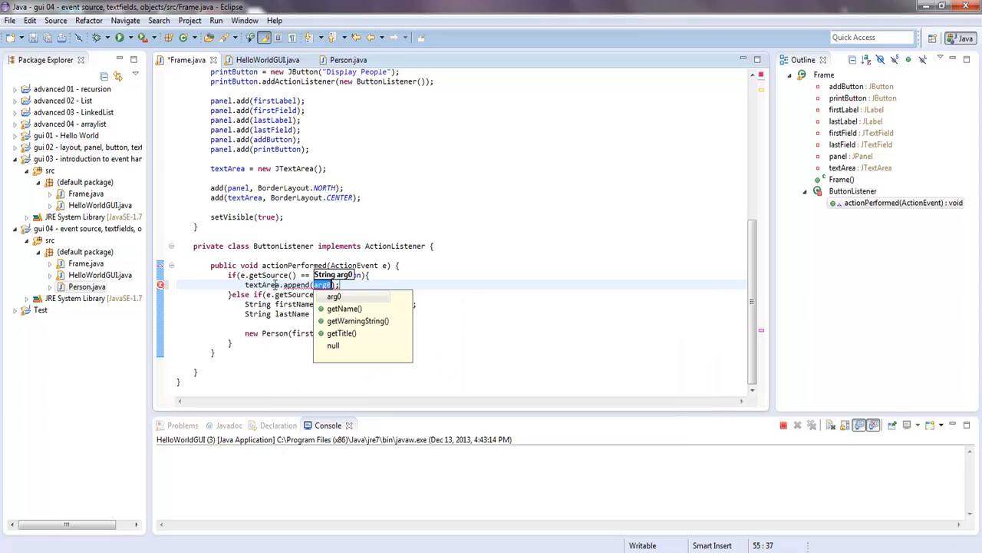
key("Escape")
type("\"")
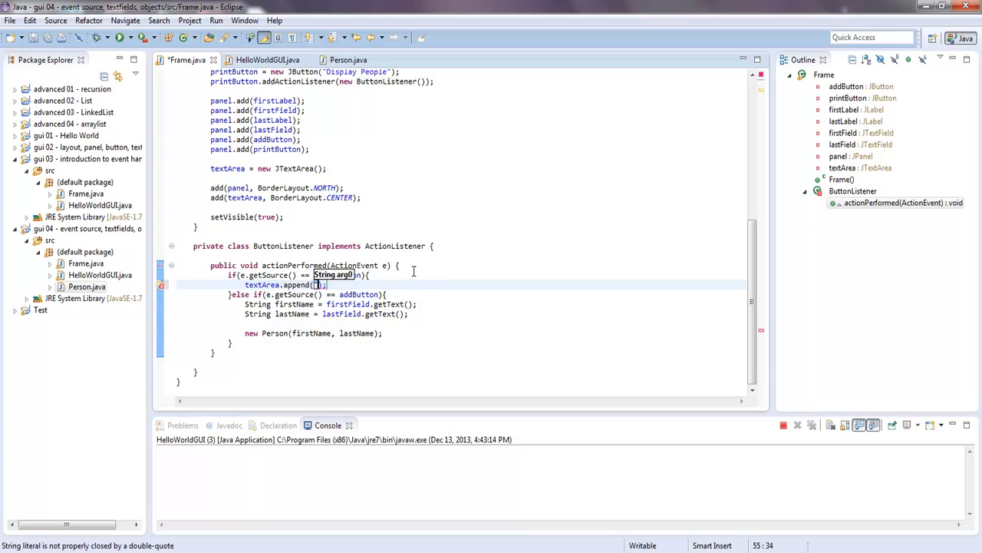
type("Pri button pushed")
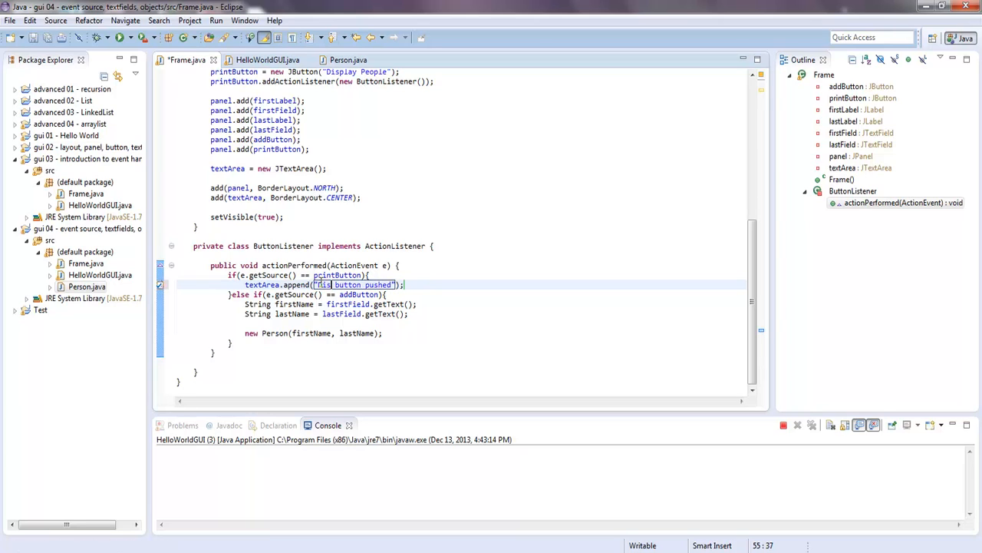
type("Display")
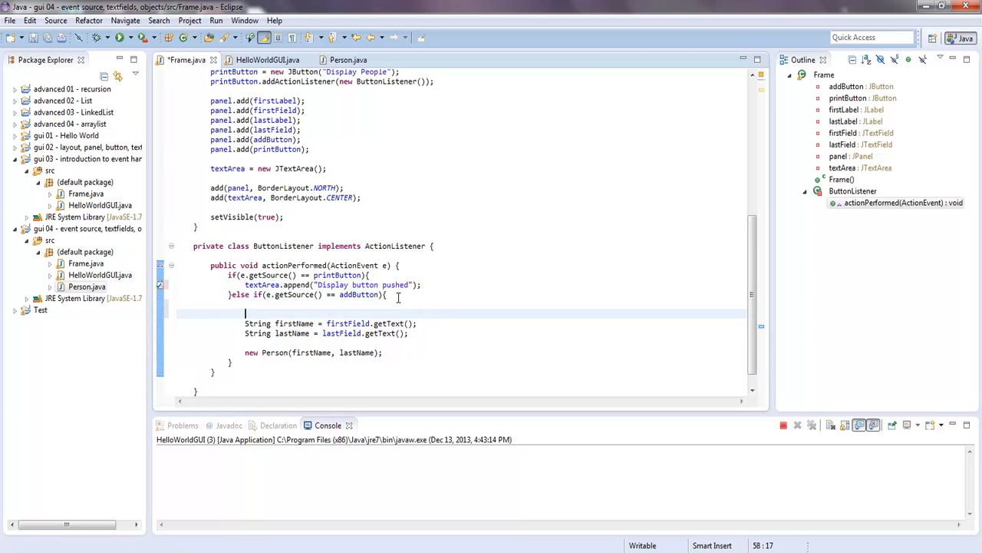
- Make the addButton branch append 'Add person button pushed' and delete the old person-creation lines
type("t")
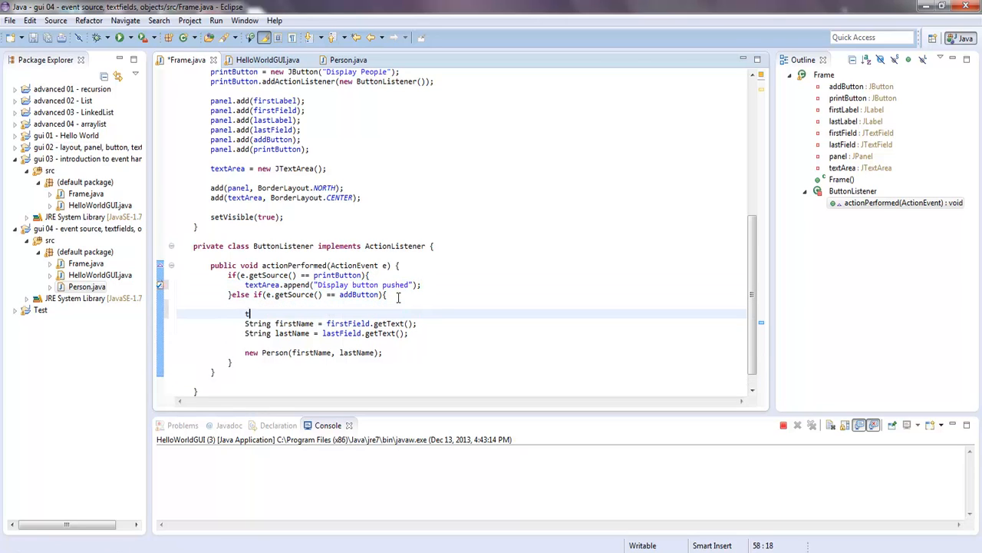
type("extArea")
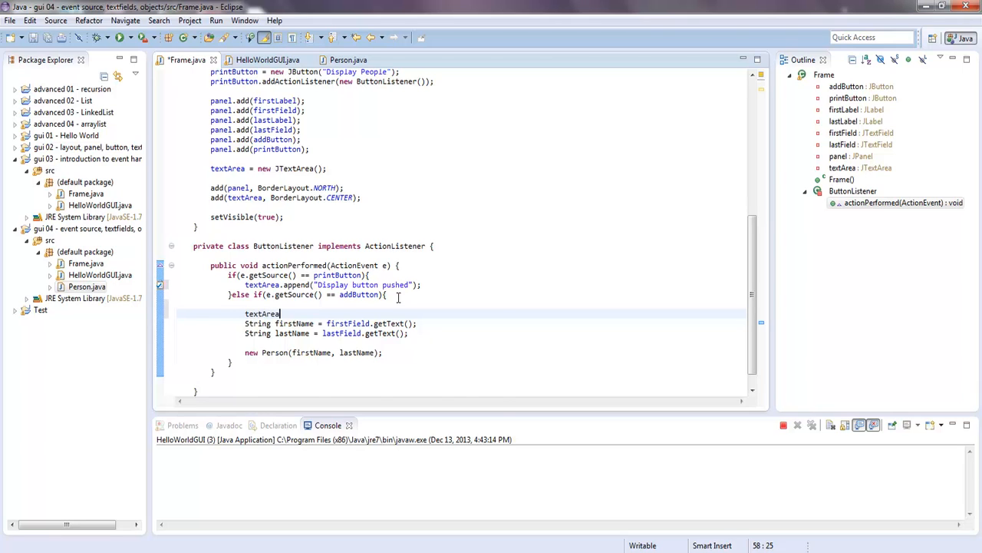
type(".append")
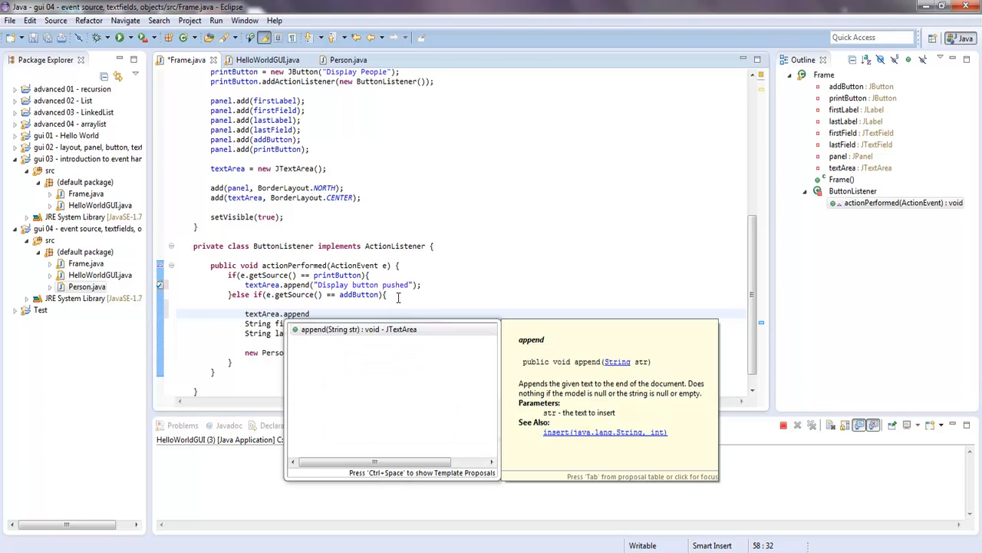
type("str")
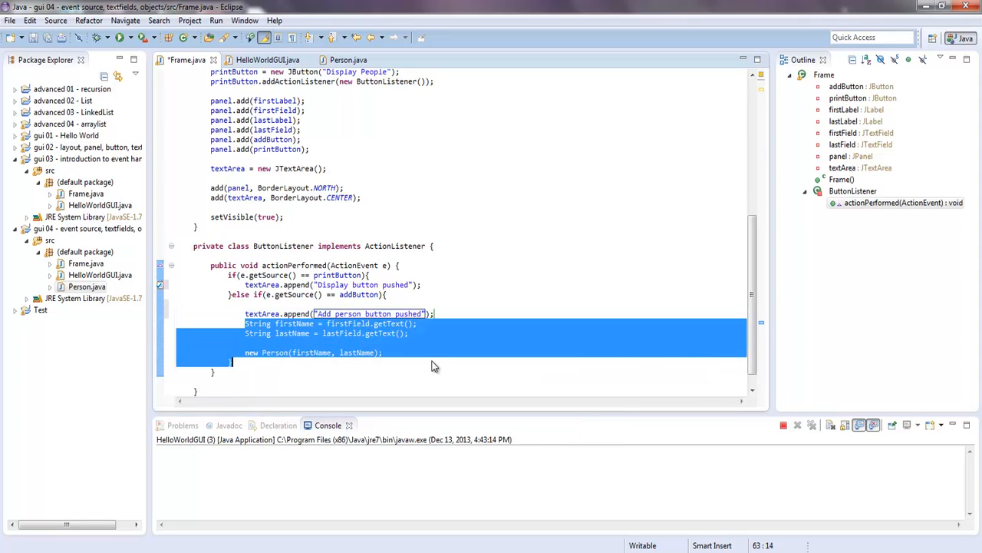
key("Delete")
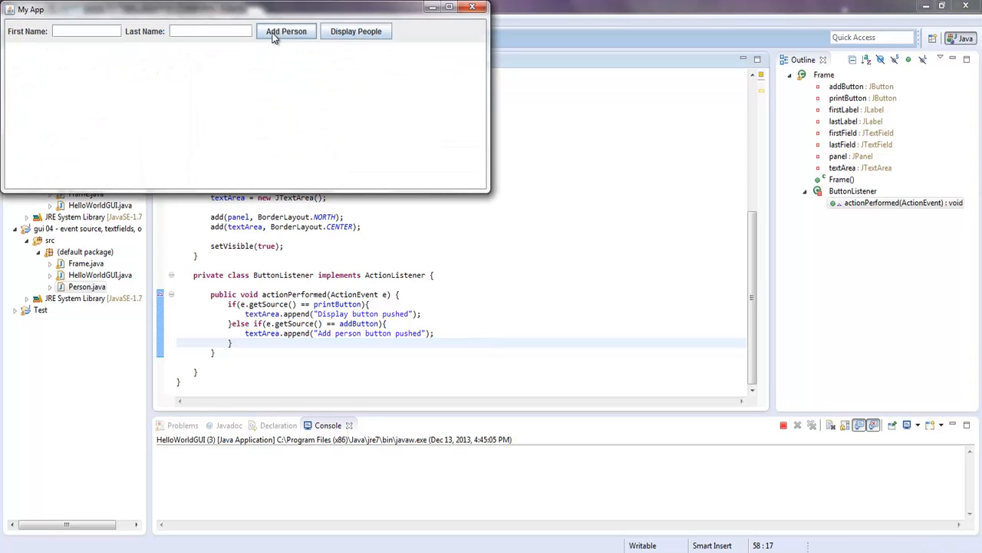
- Click Add Person and Display People in My App, then close the window
left_click(286, 30)
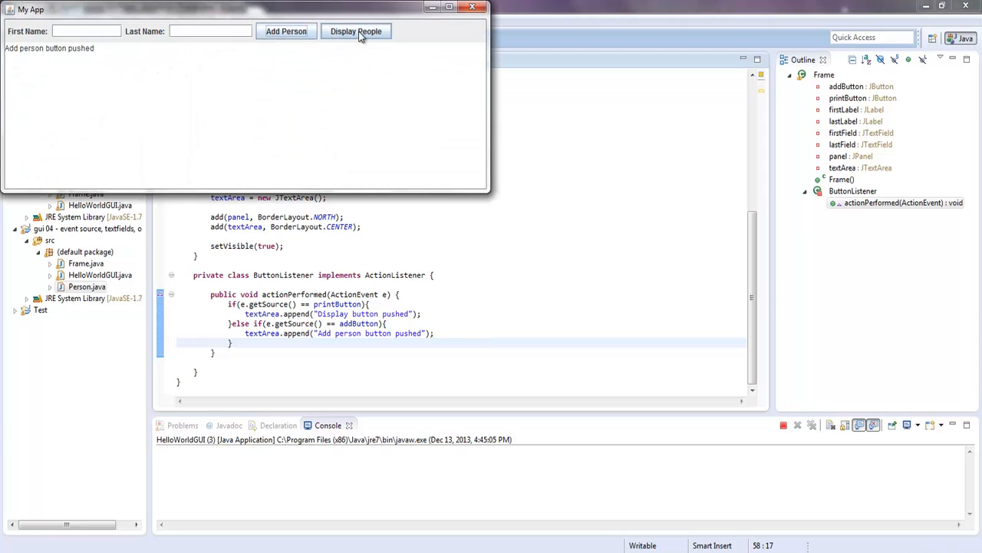
left_click(355, 31)
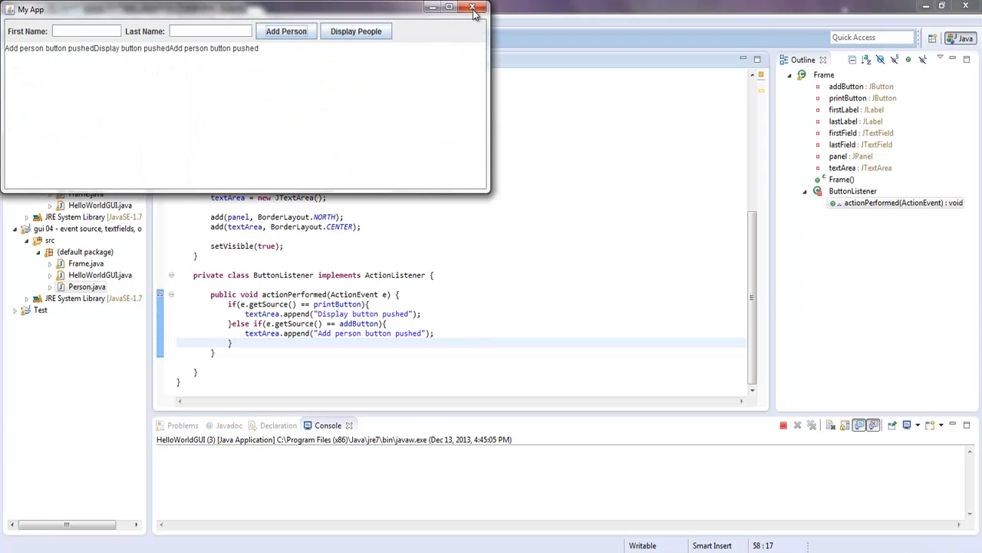
left_click(471, 8)
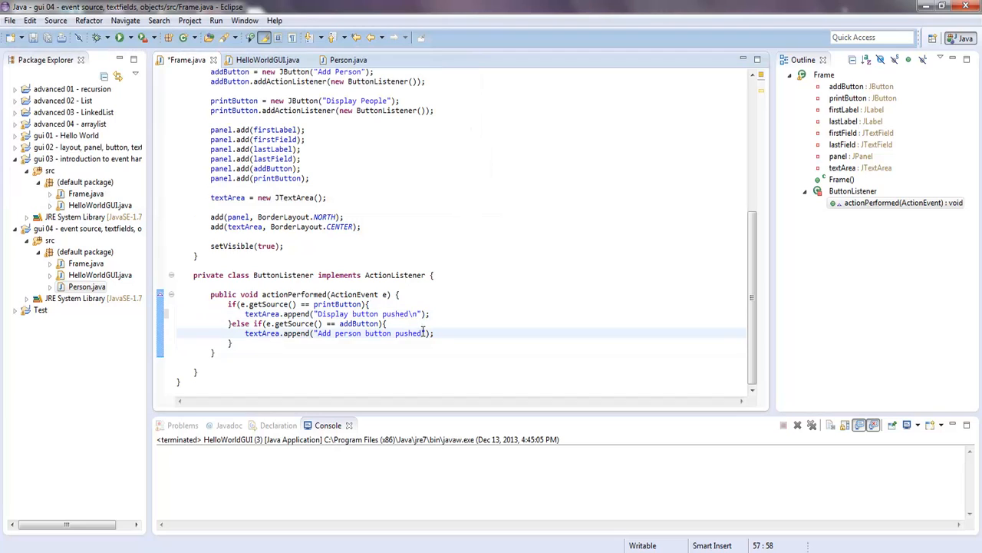
- End both append messages with \n and run the program again
type("\\n")
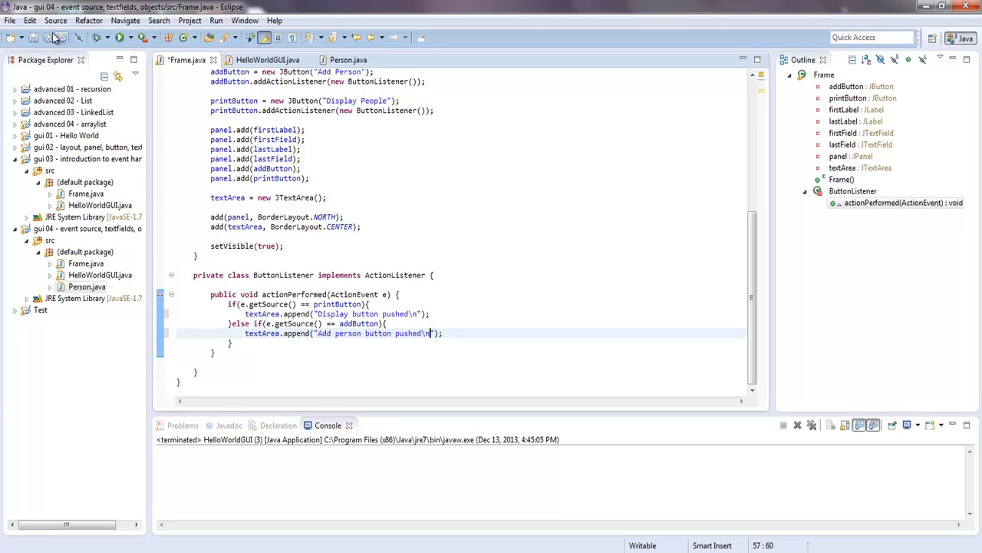
left_click(122, 41)
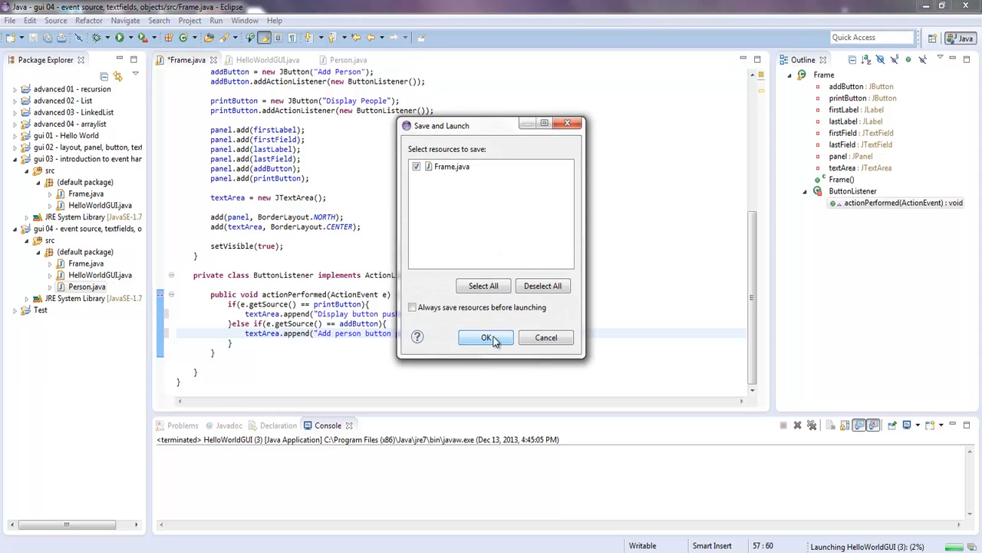
- Save and launch, click Add Person and Display People repeatedly, then close My App
left_click(486, 338)
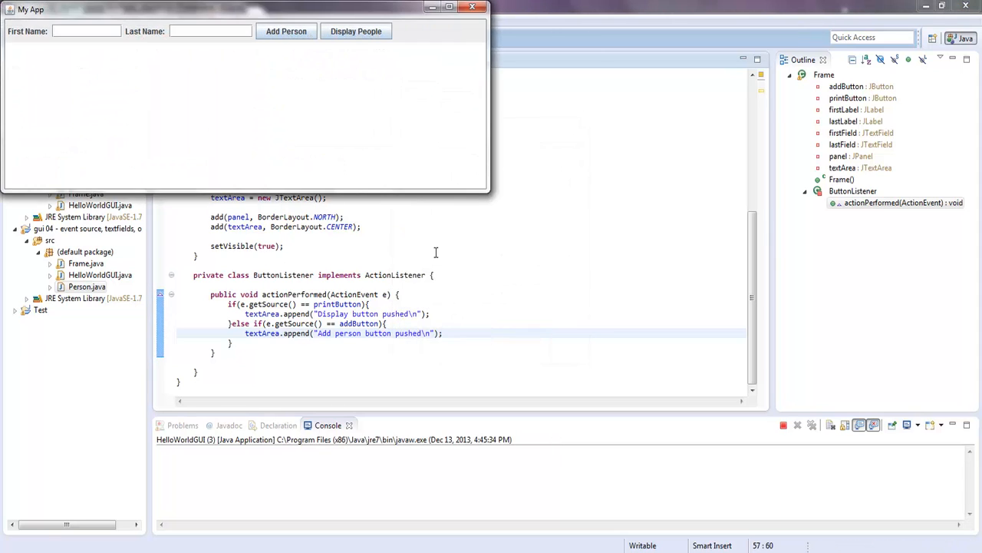
left_click(286, 31)
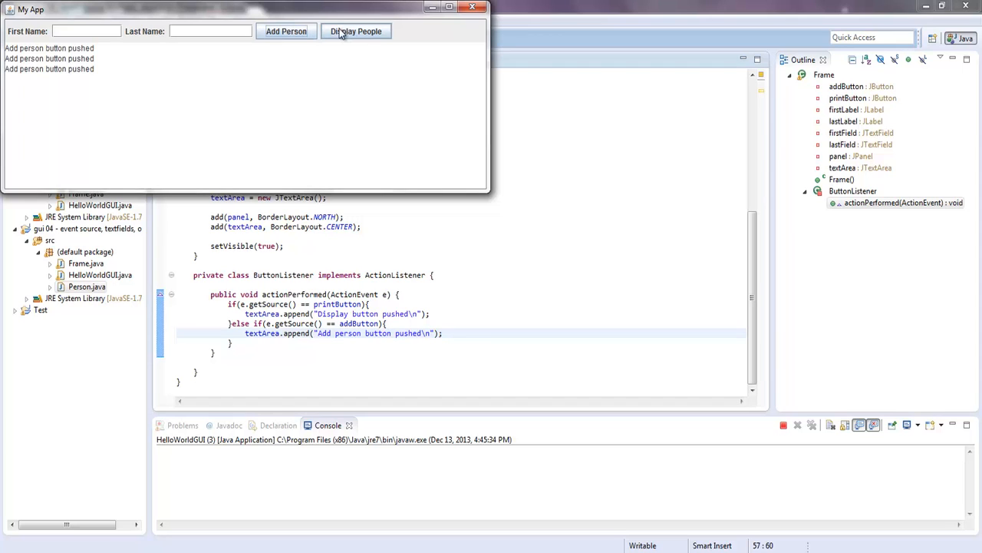
left_click(355, 31)
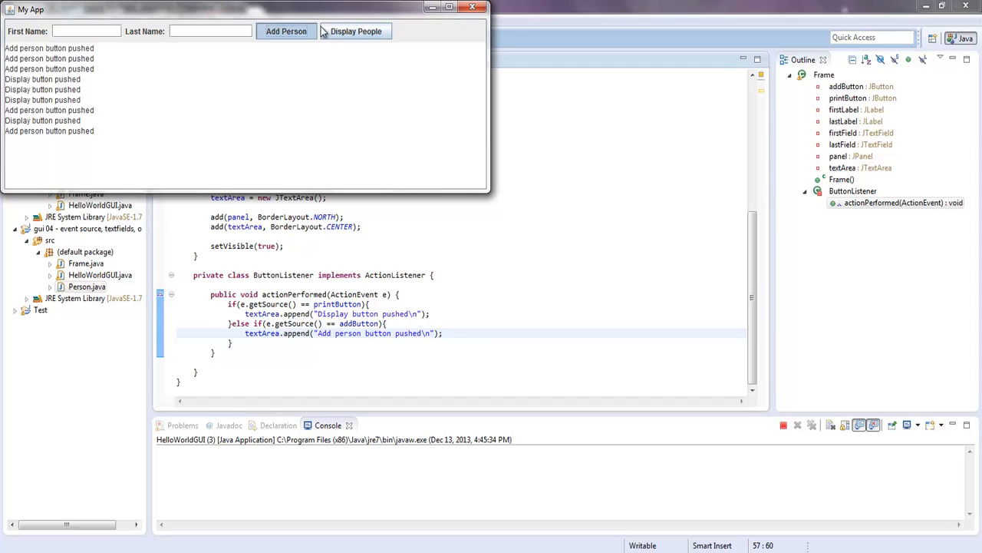
left_click(356, 31)
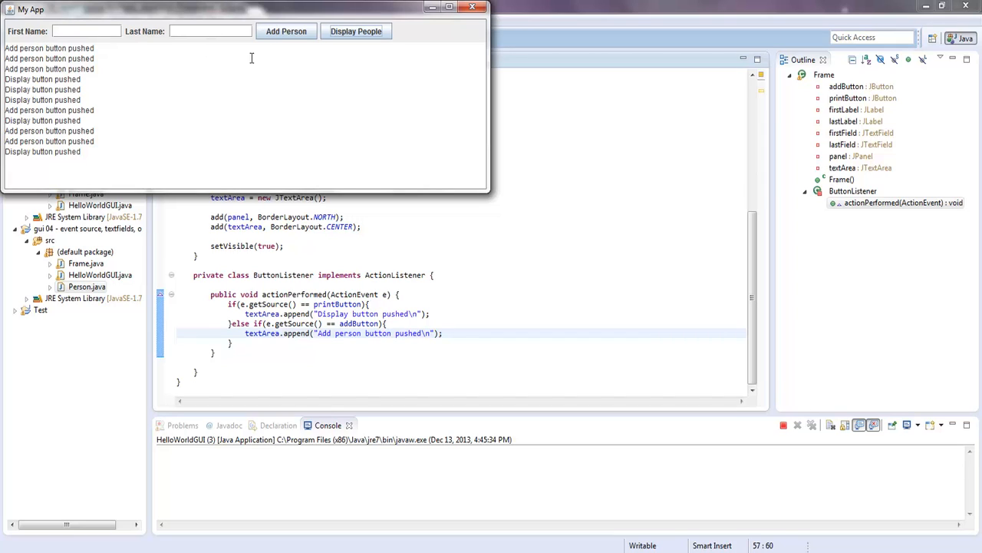
mouse_move(370, 128)
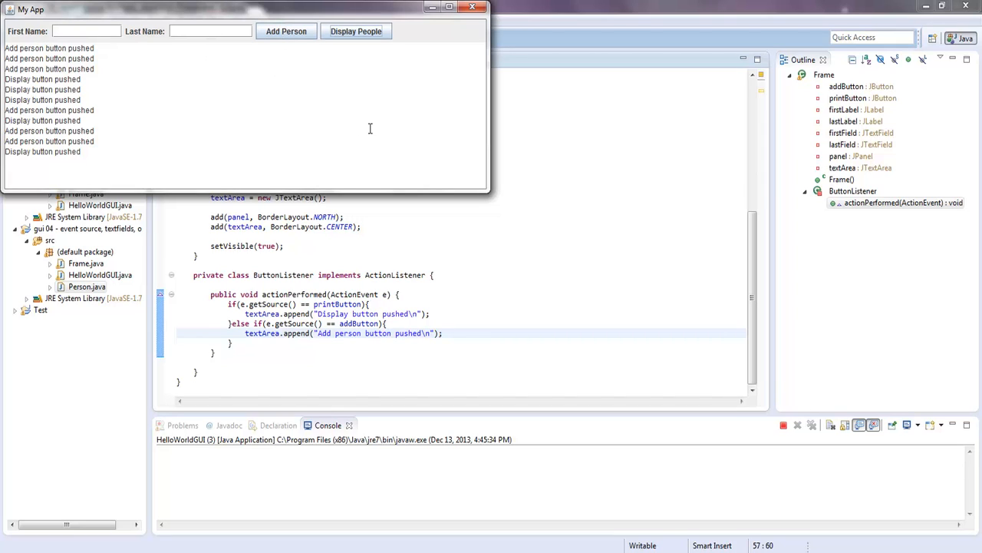
mouse_move(392, 84)
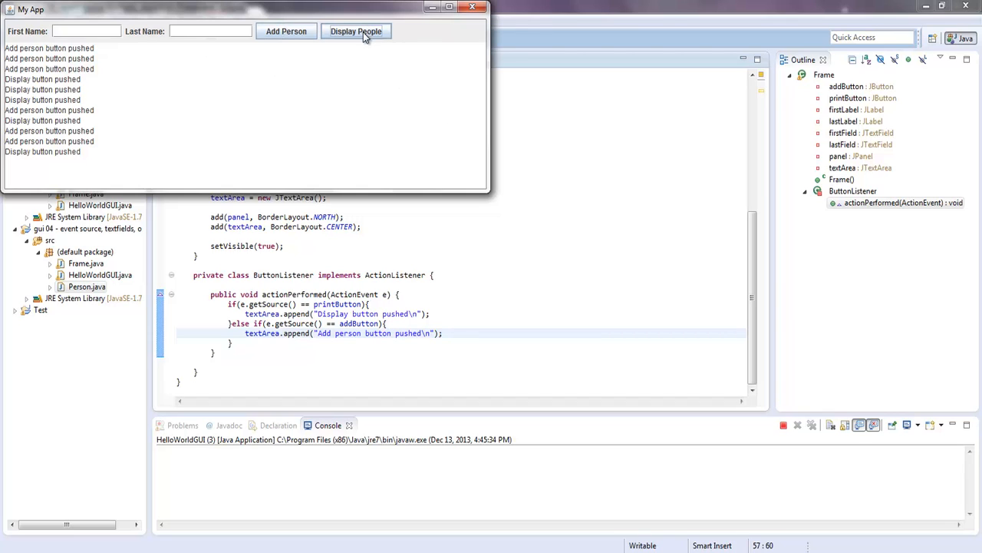
mouse_move(408, 37)
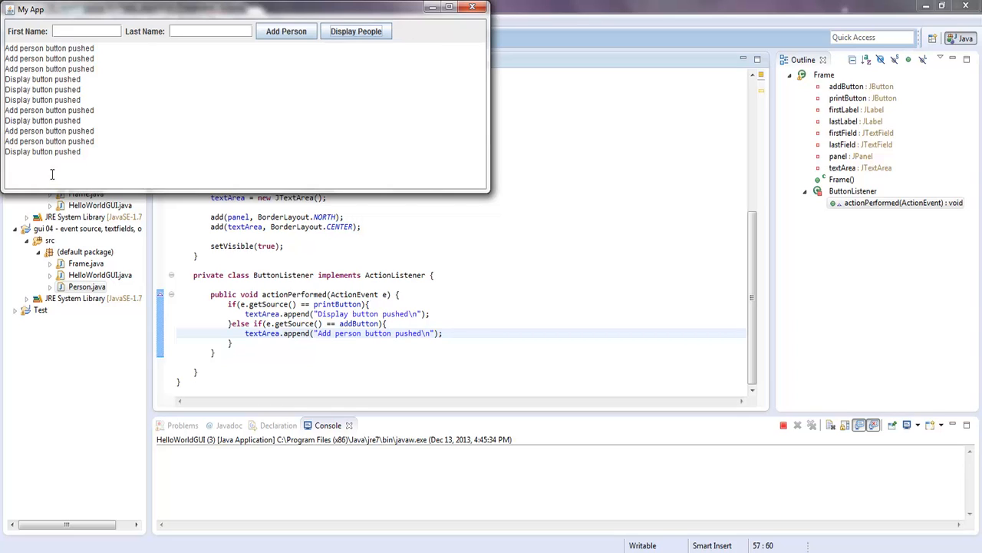
mouse_move(473, 9)
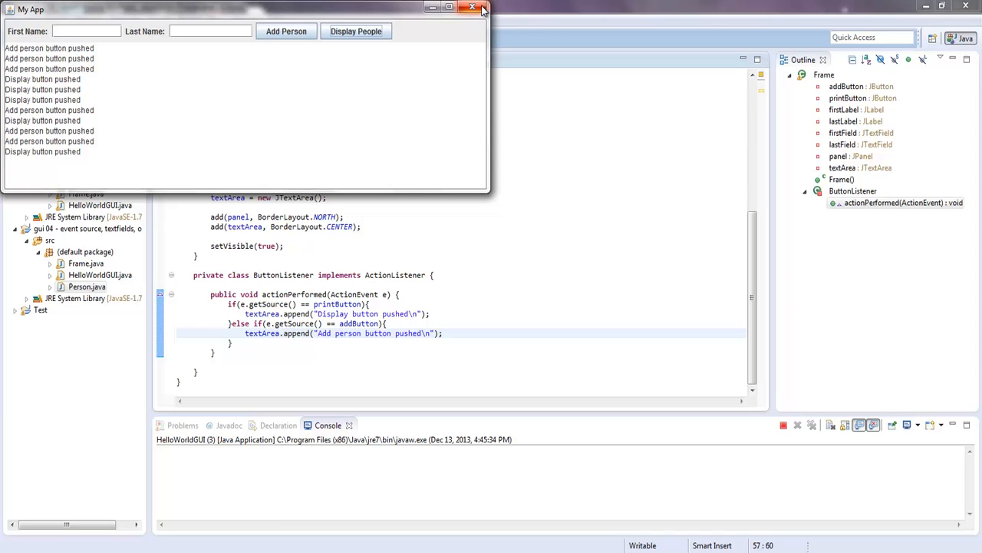
mouse_move(473, 9)
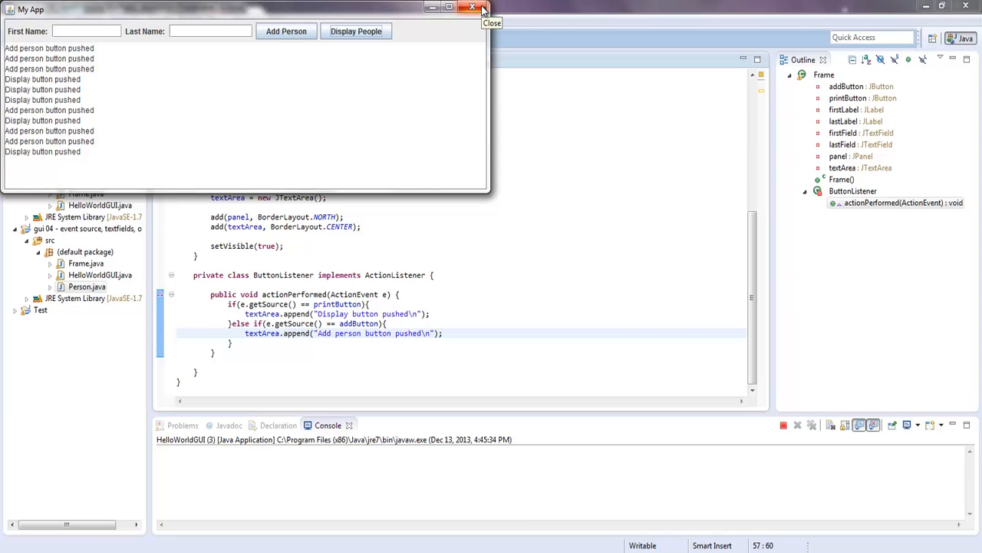
left_click(471, 9)
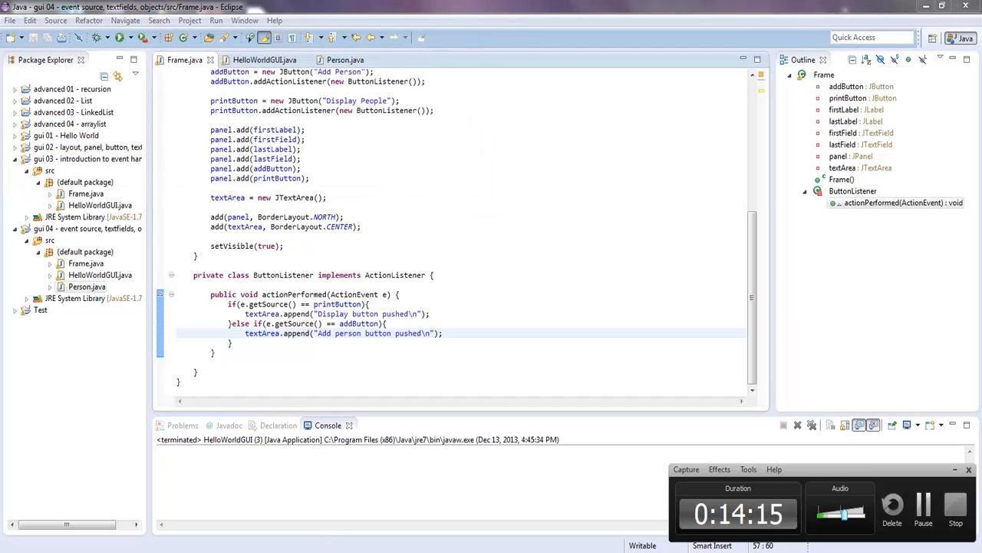